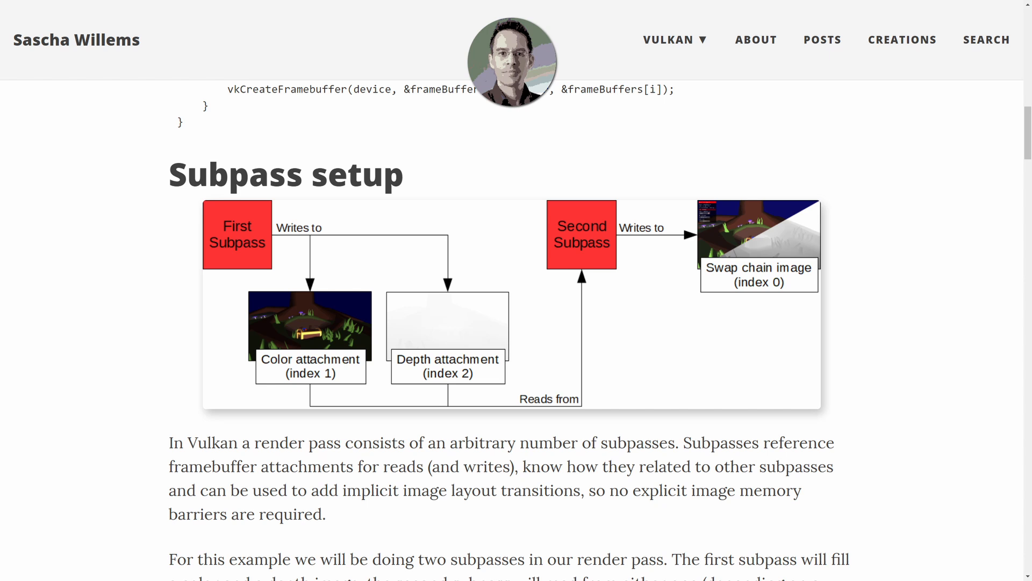
Compare the RenderScene lines and VulkanApp class declarations of tutorial11.cpp and tutorial12.cpp
scroll(down, 3)
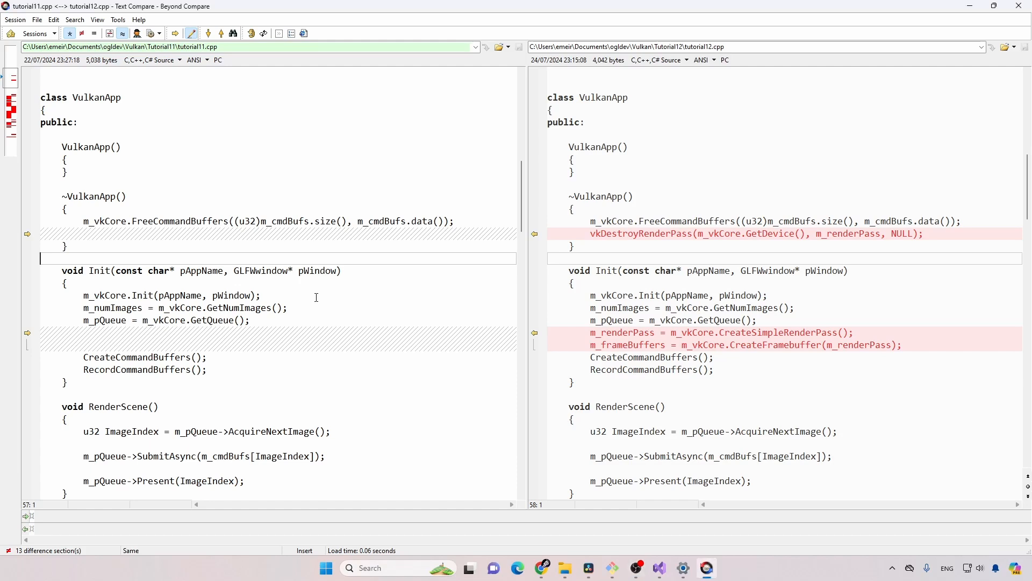
mouse_move(99, 122)
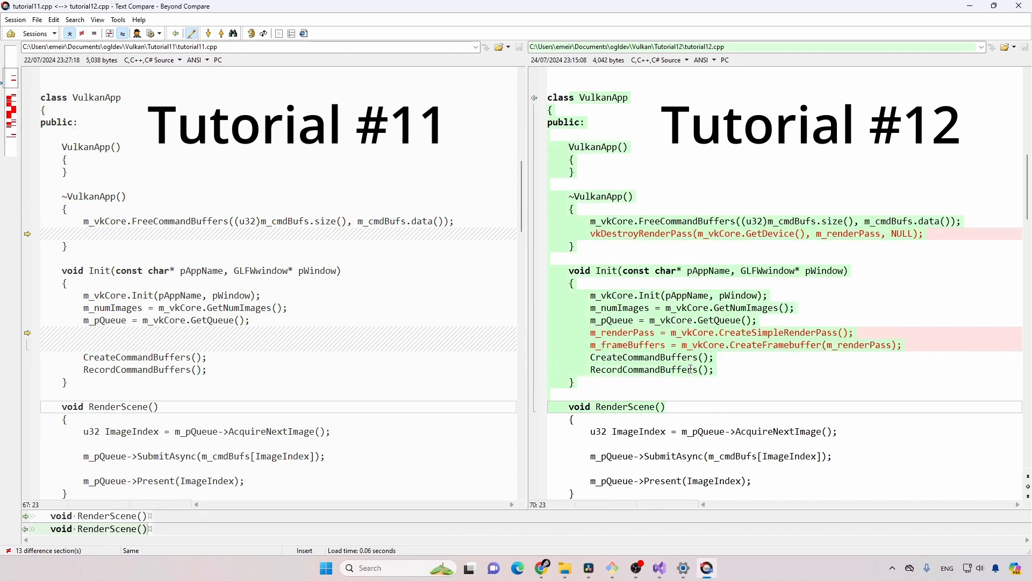
click(666, 406)
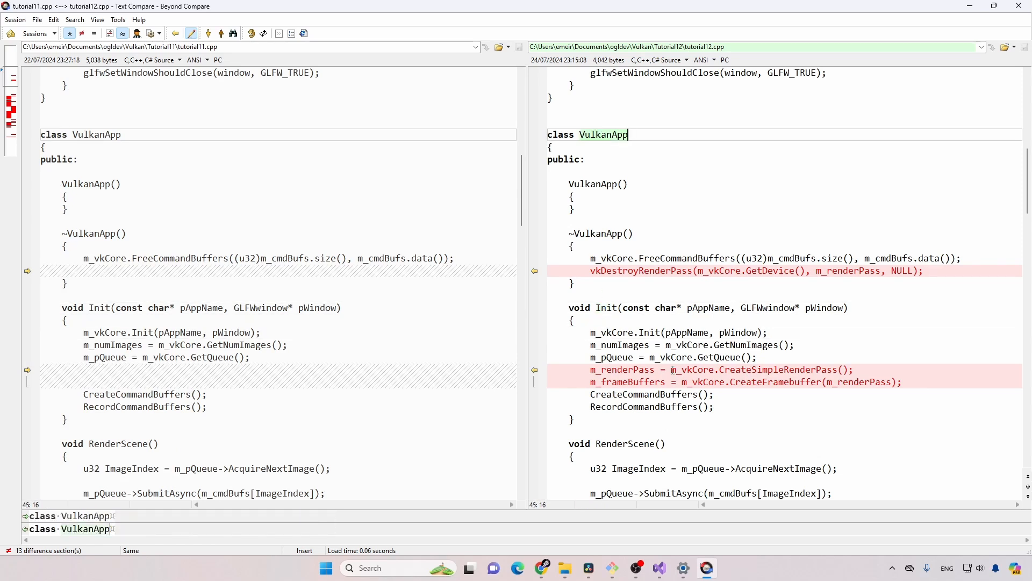
click(724, 368)
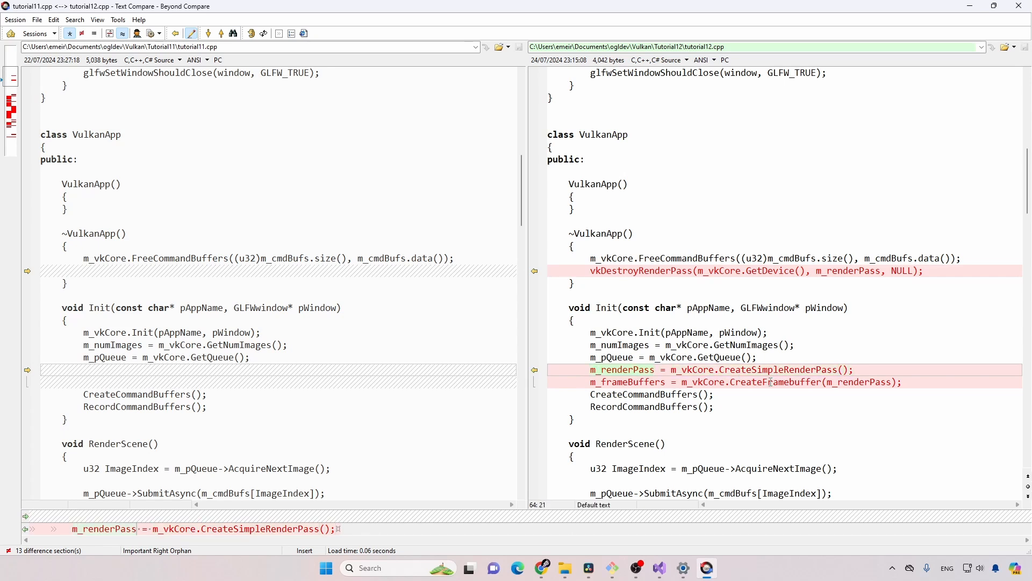
Examine the new m_renderPass creation and m_frameBuffers lines added in tutorial12's Init
click(615, 381)
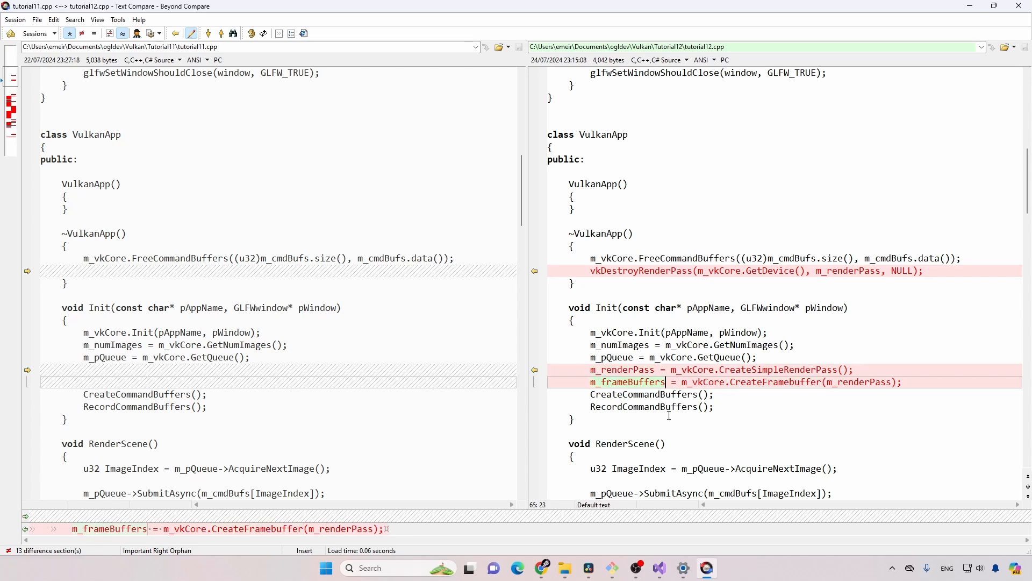
scroll(down, 3)
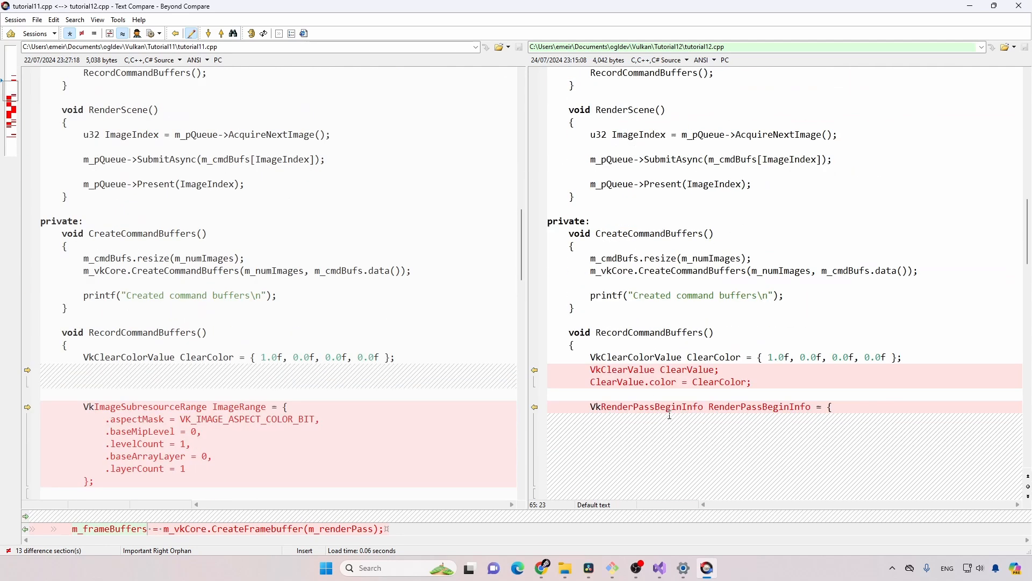
scroll(down, 3)
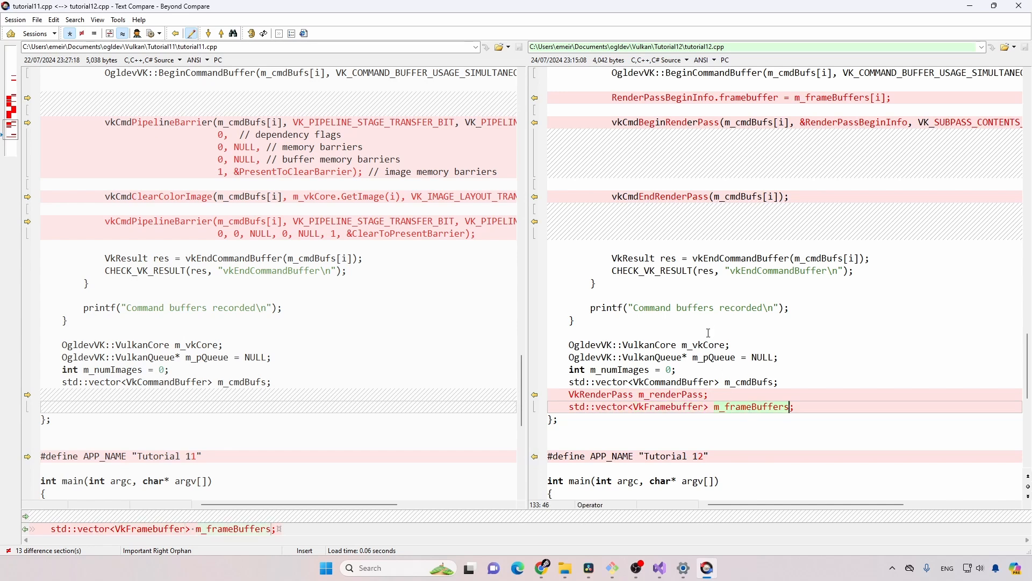
scroll(up, 3)
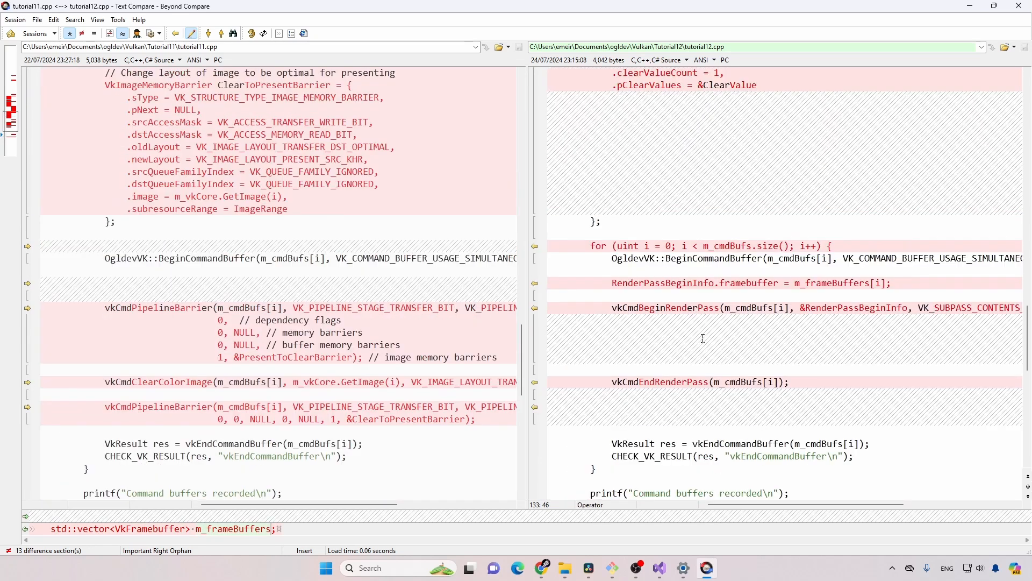
scroll(up, 3)
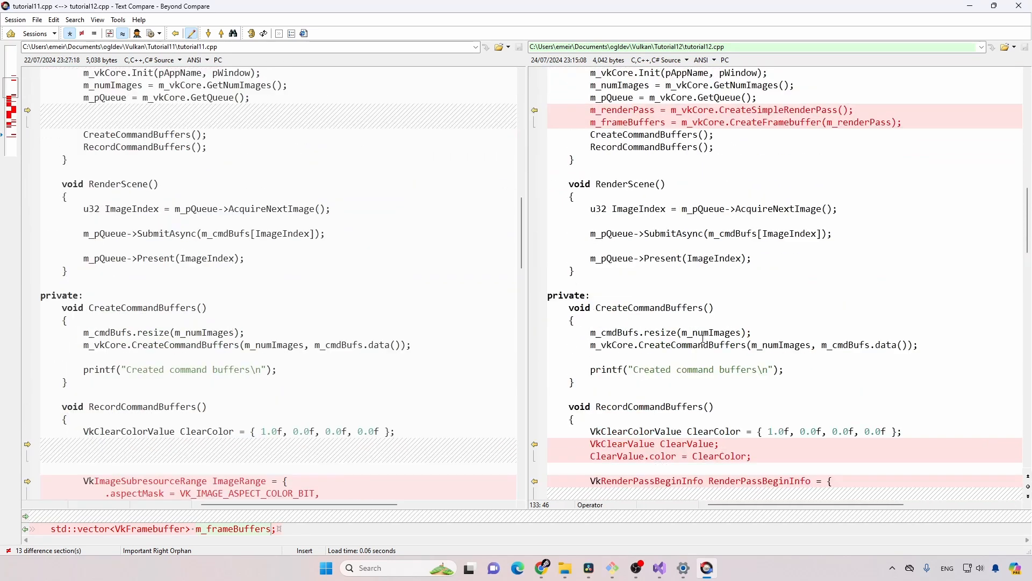
scroll(up, 3)
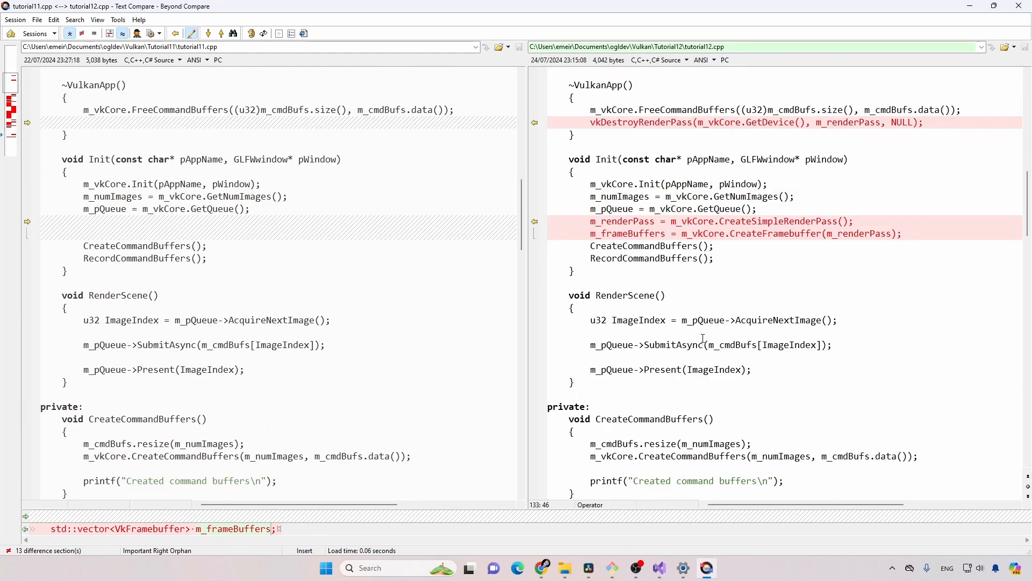
scroll(up, 3)
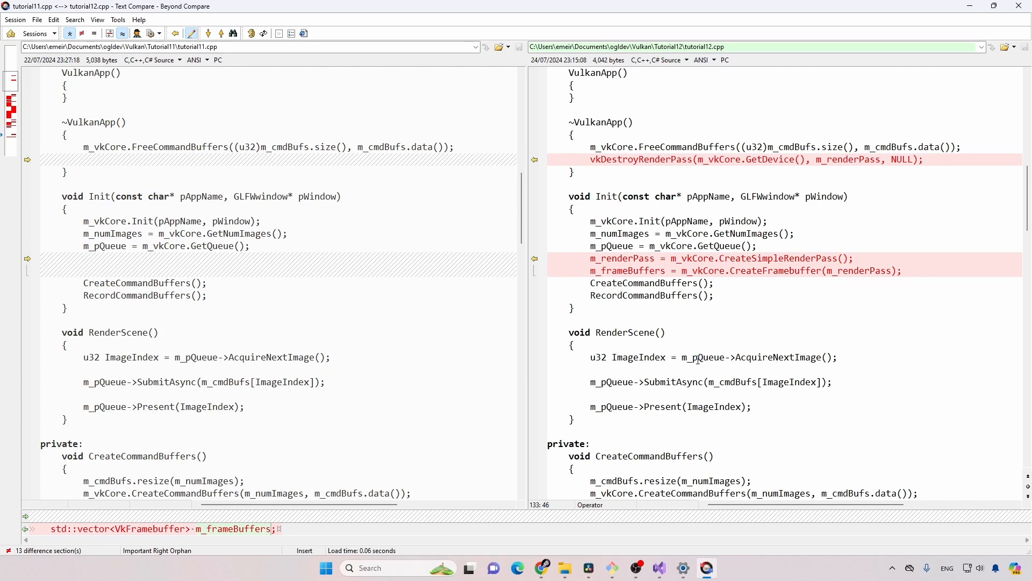
mouse_move(738, 279)
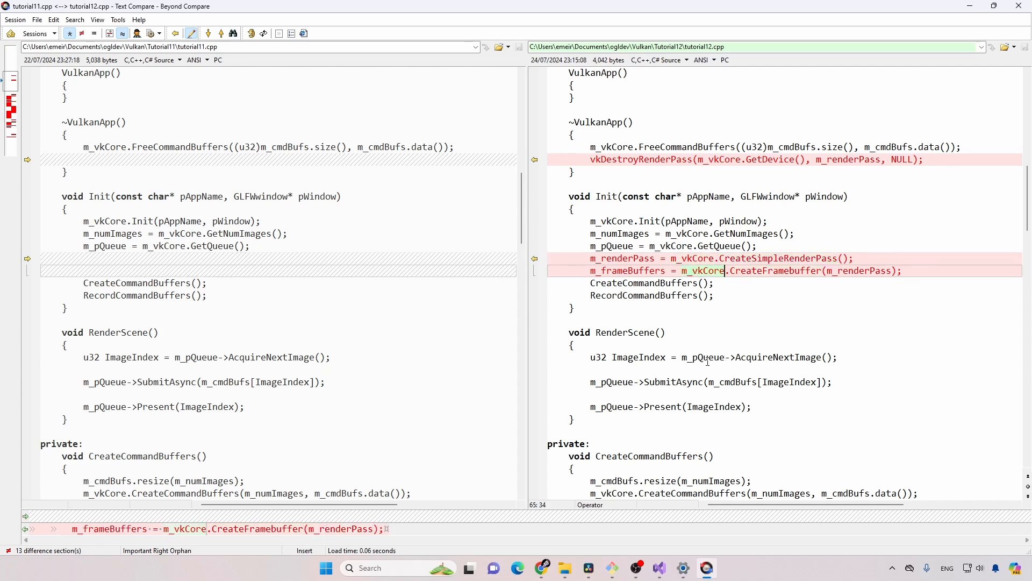
scroll(up, 3)
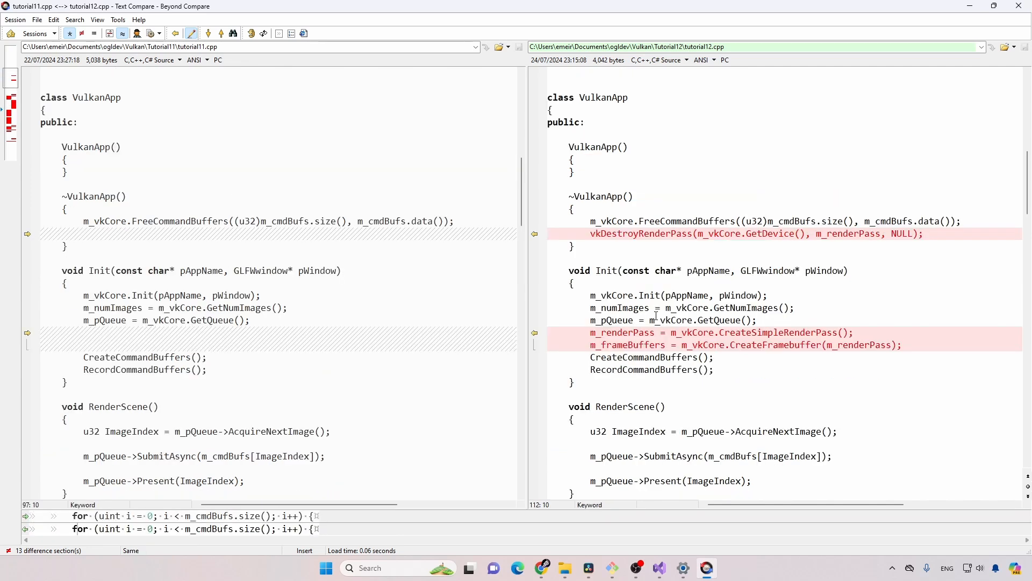
scroll(up, 3)
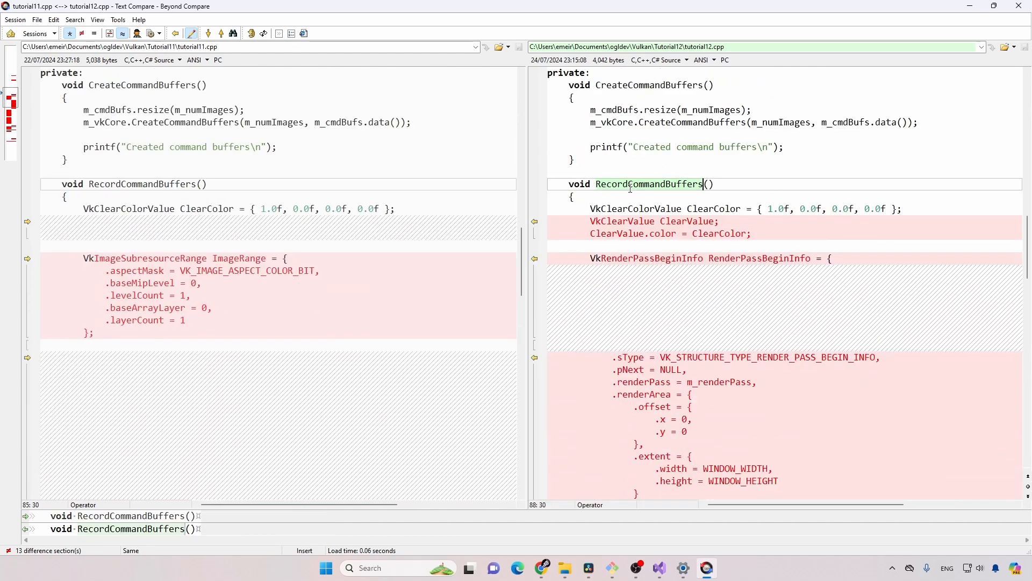
Mark Tutorial 11's removed ImageRange struct and image memory barriers inside the RecordCommandBuffers loop
scroll(down, 3)
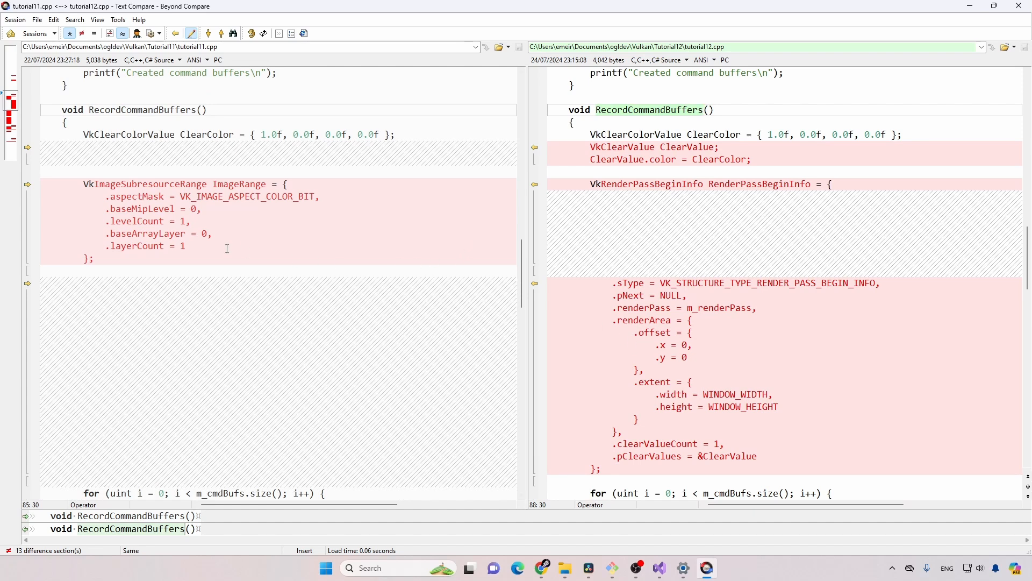
click(151, 269)
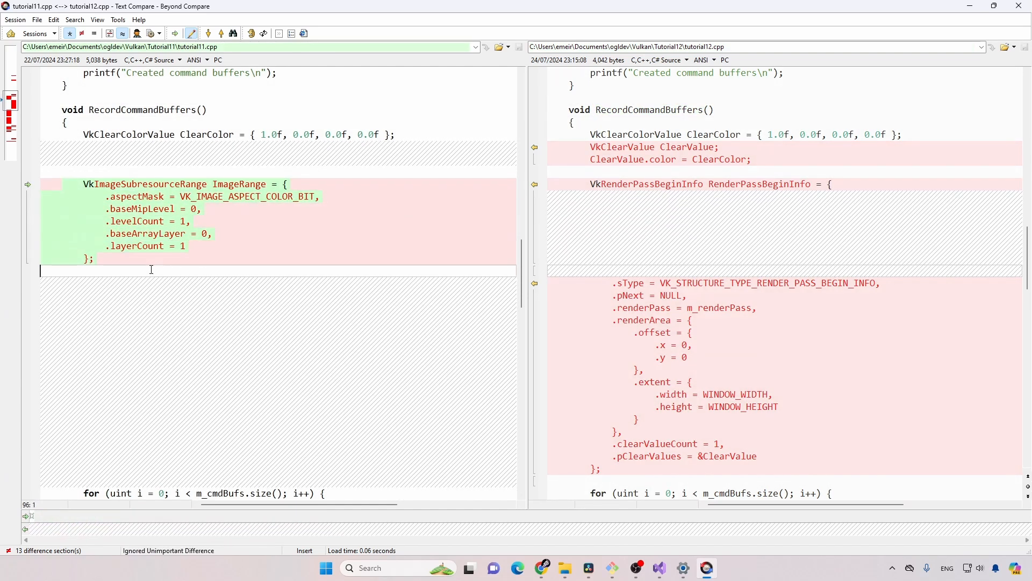
click(137, 183)
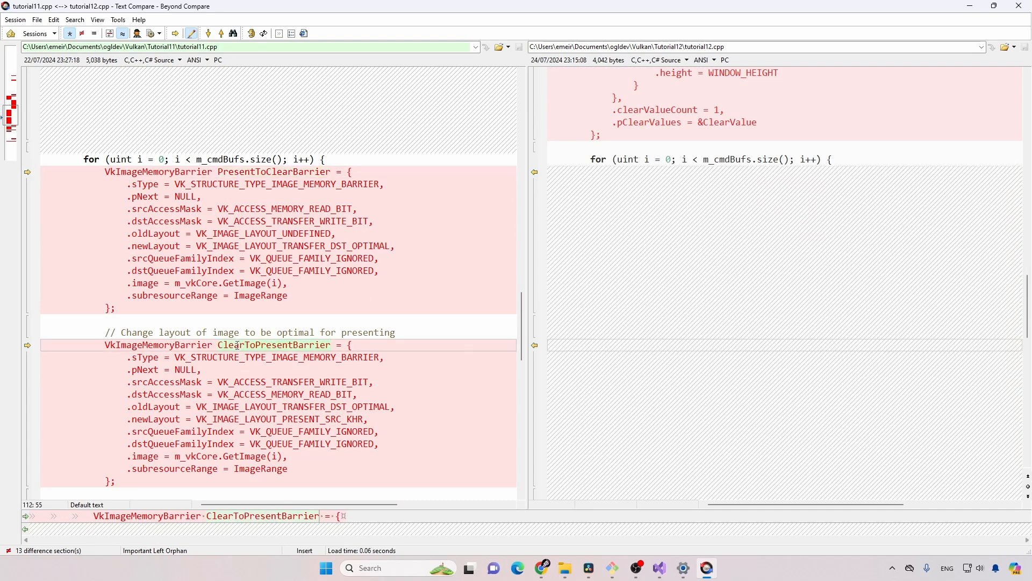
mouse_move(79, 180)
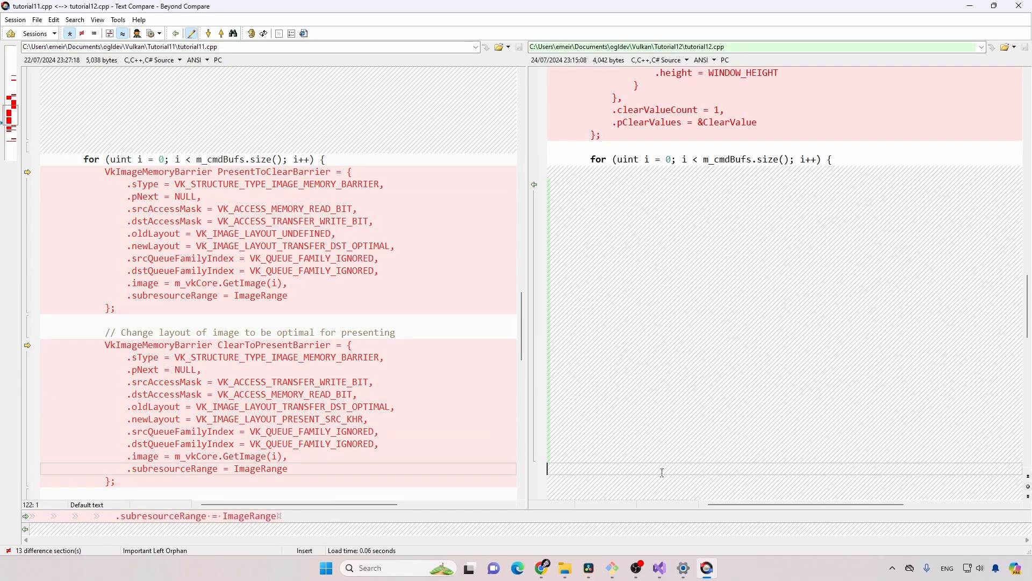
scroll(down, 3)
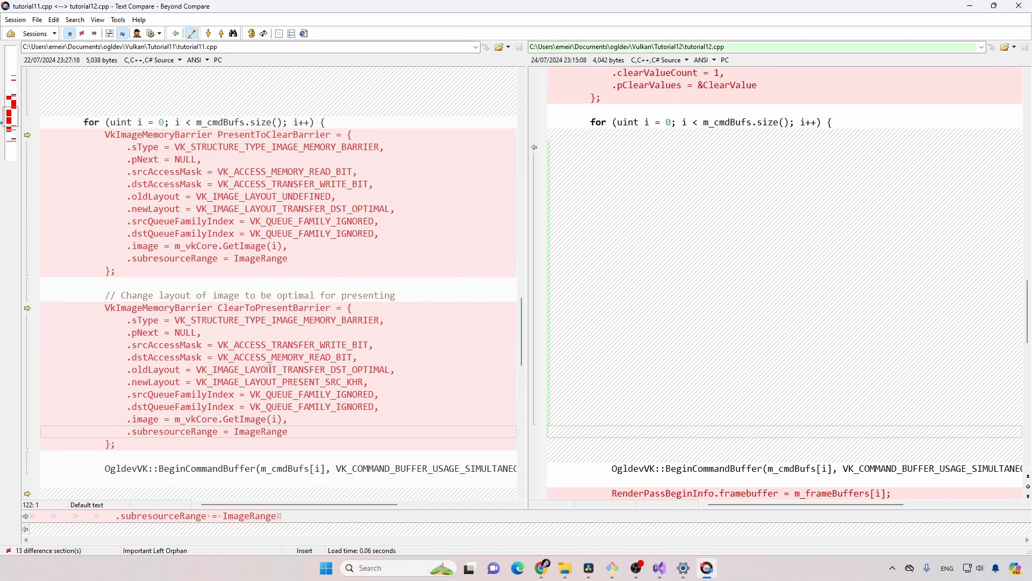
mouse_move(124, 136)
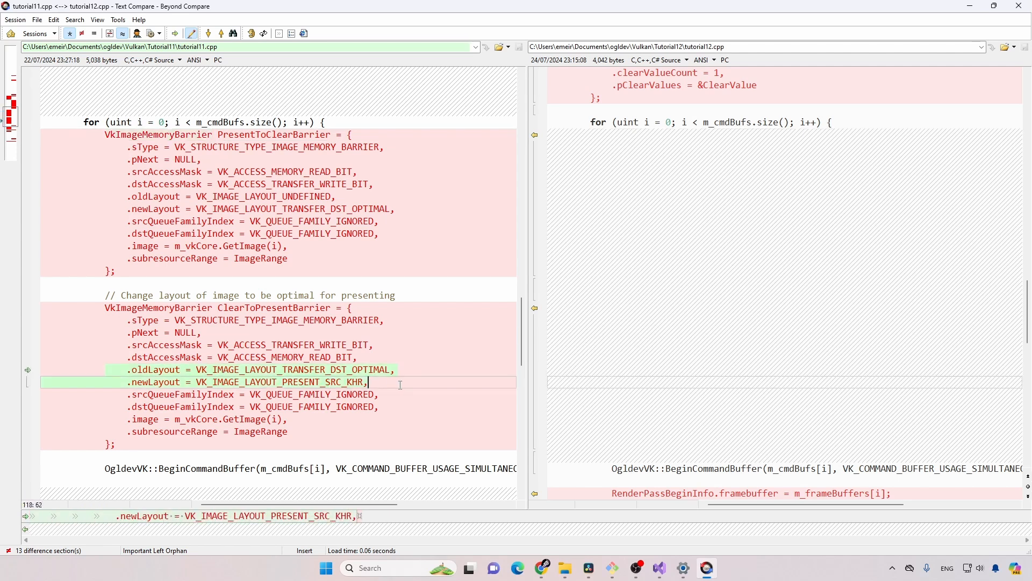
mouse_move(373, 410)
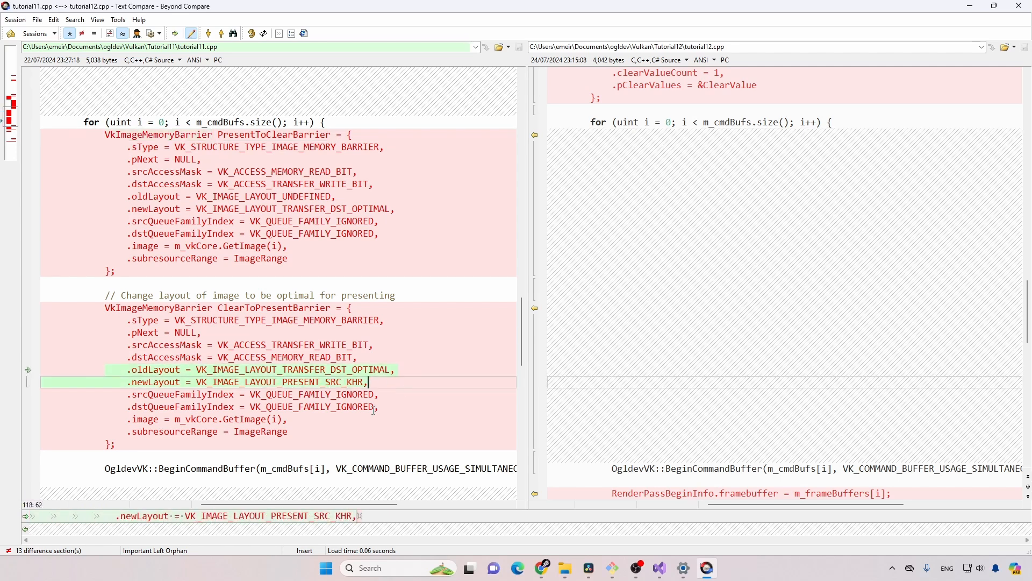
mouse_move(392, 437)
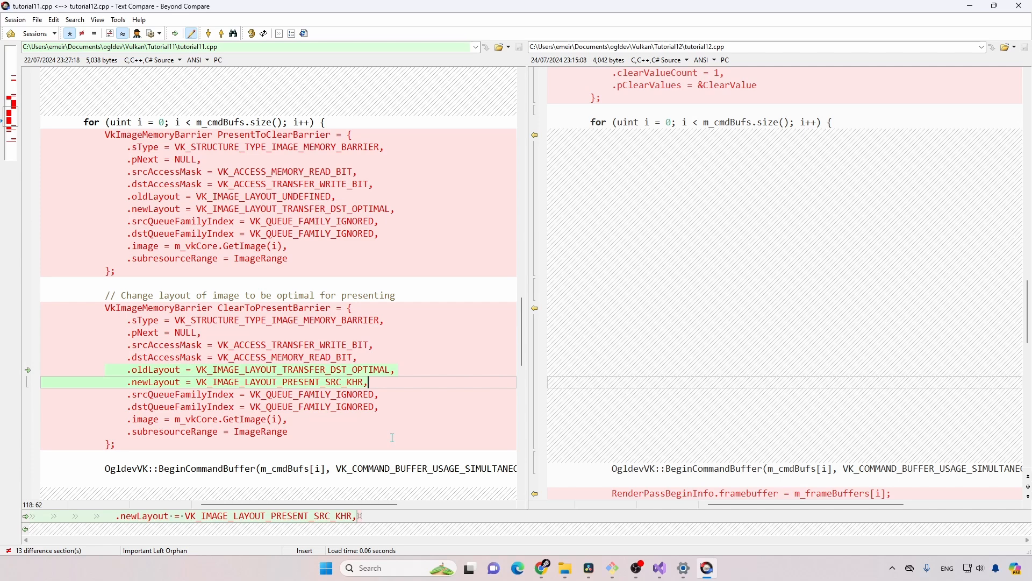
Compare the old vkCmdPipelineBarrier and clear-image calls with the new begin/end render pass calls
scroll(down, 3)
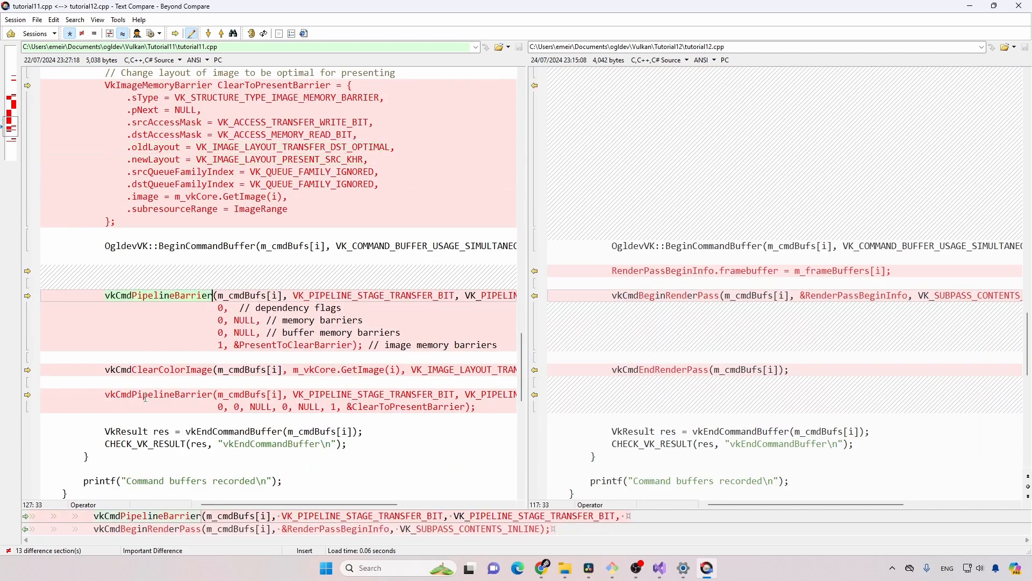
click(158, 369)
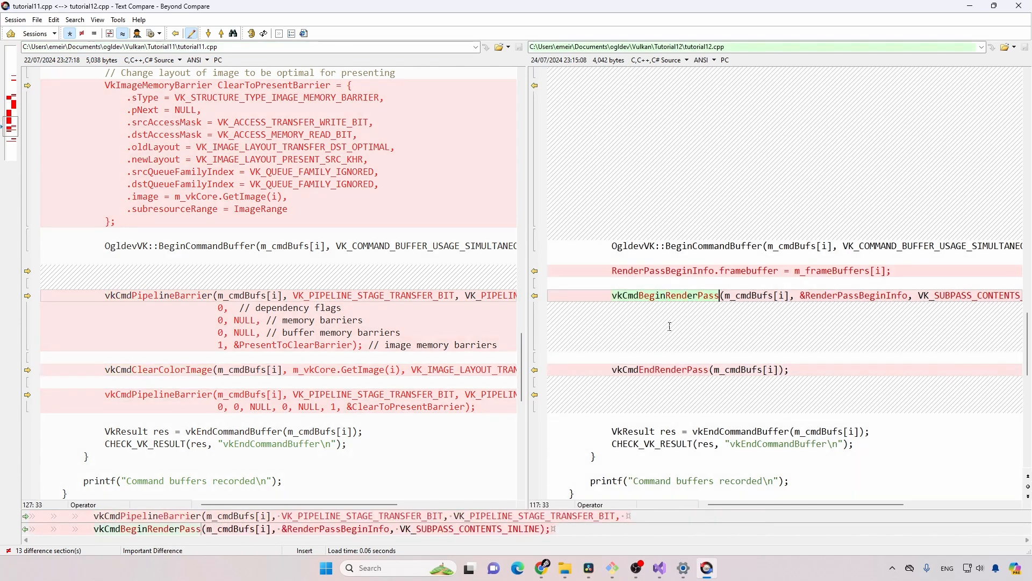
scroll(down, 3)
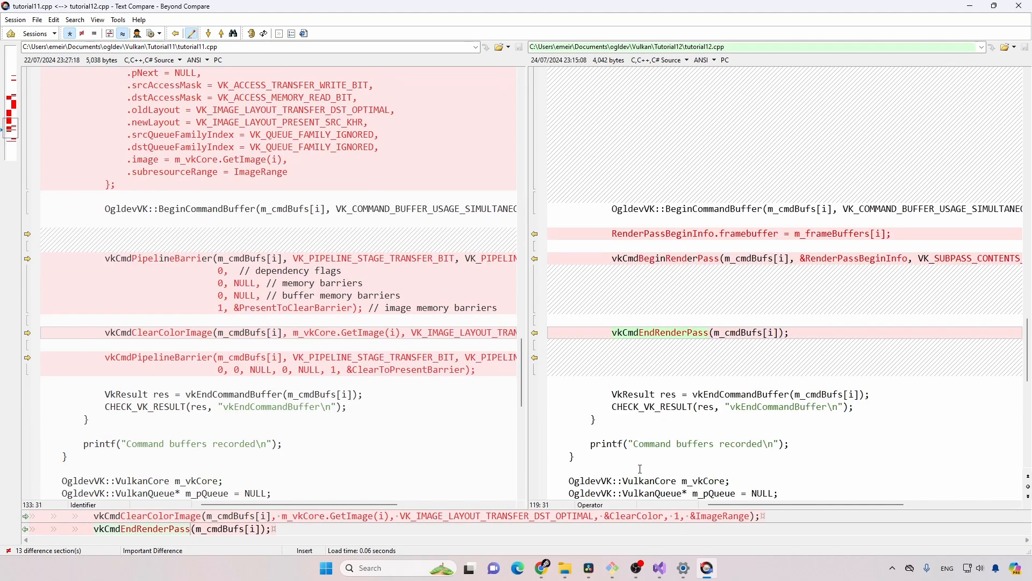
click(659, 568)
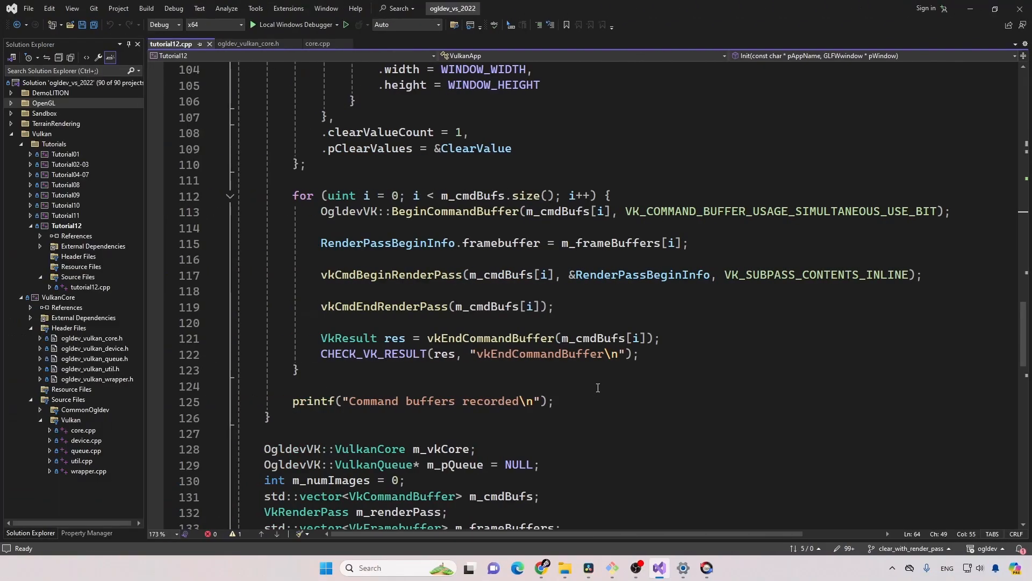
mouse_move(381, 274)
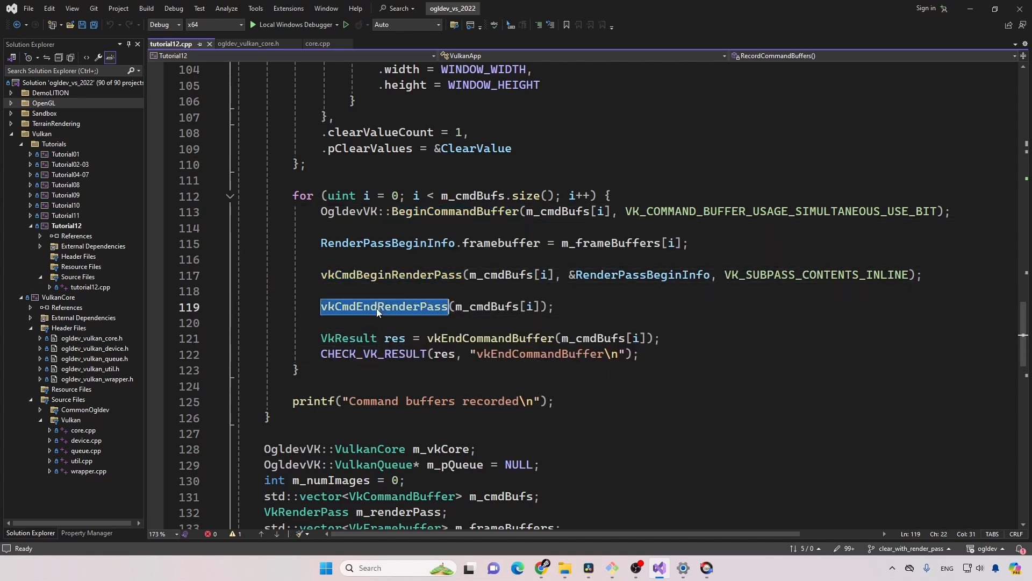
Walk through the command buffer loop: vkCmdEndRenderPass, command buffer uses, and vkCmdBeginRenderPass's buffer argument
double_click(490, 337)
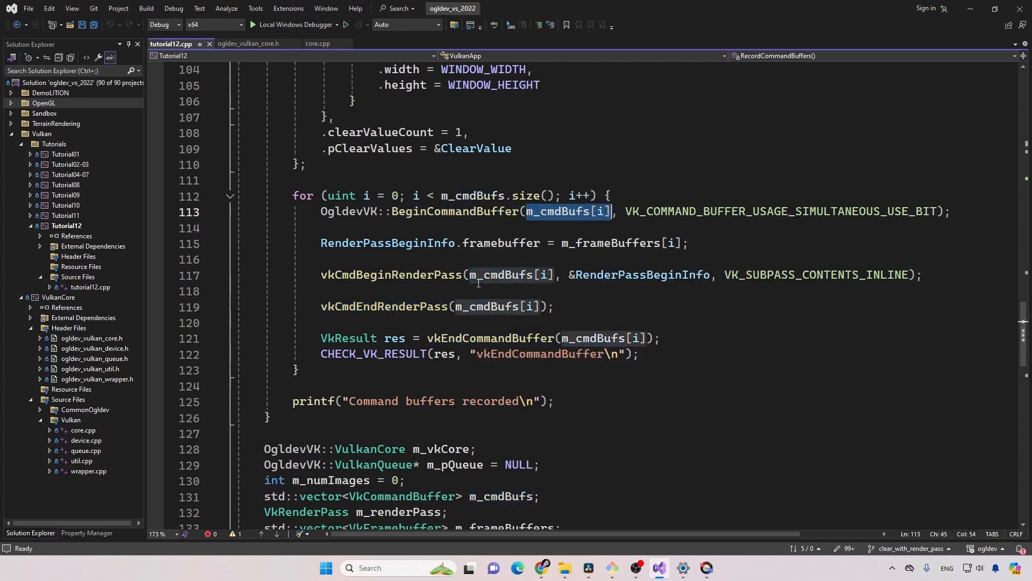
click(294, 196)
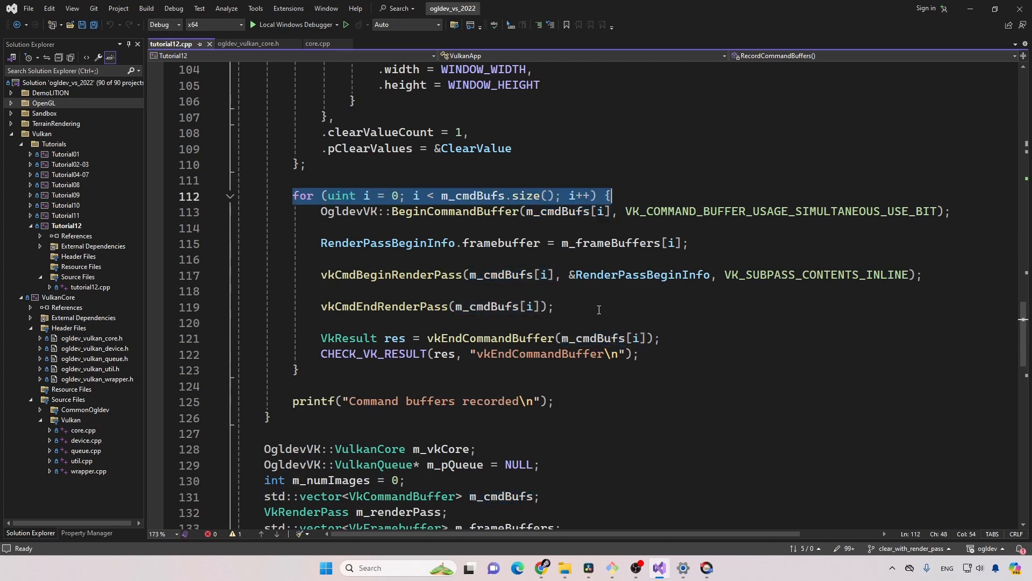
click(555, 306)
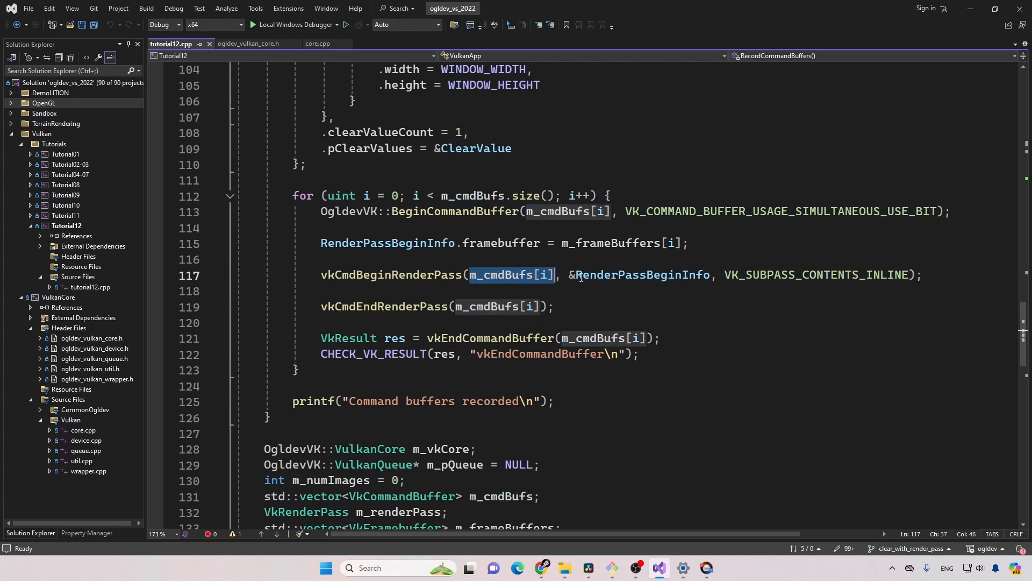
double_click(639, 274)
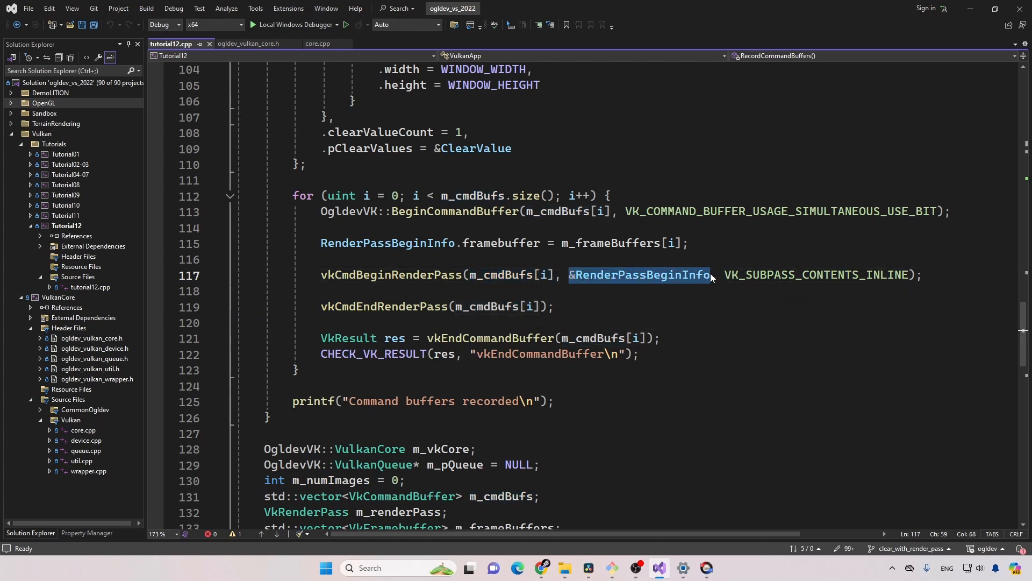
mouse_move(747, 277)
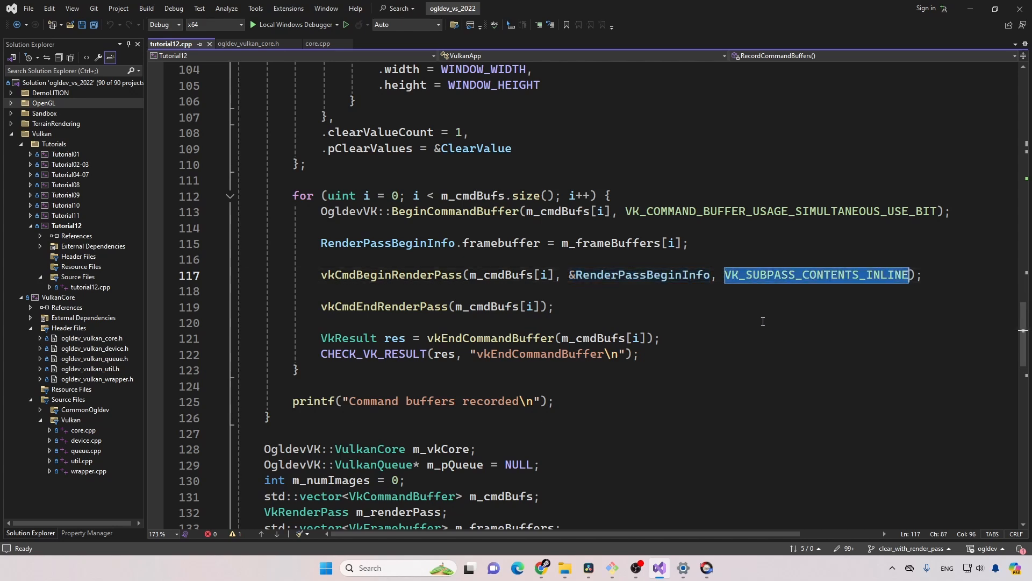
mouse_move(770, 288)
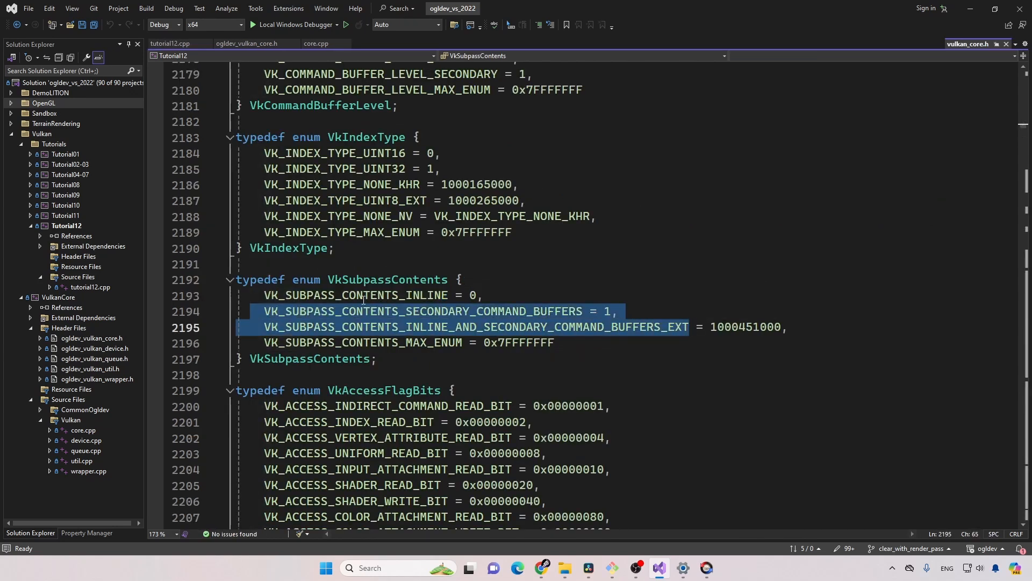
double_click(356, 295)
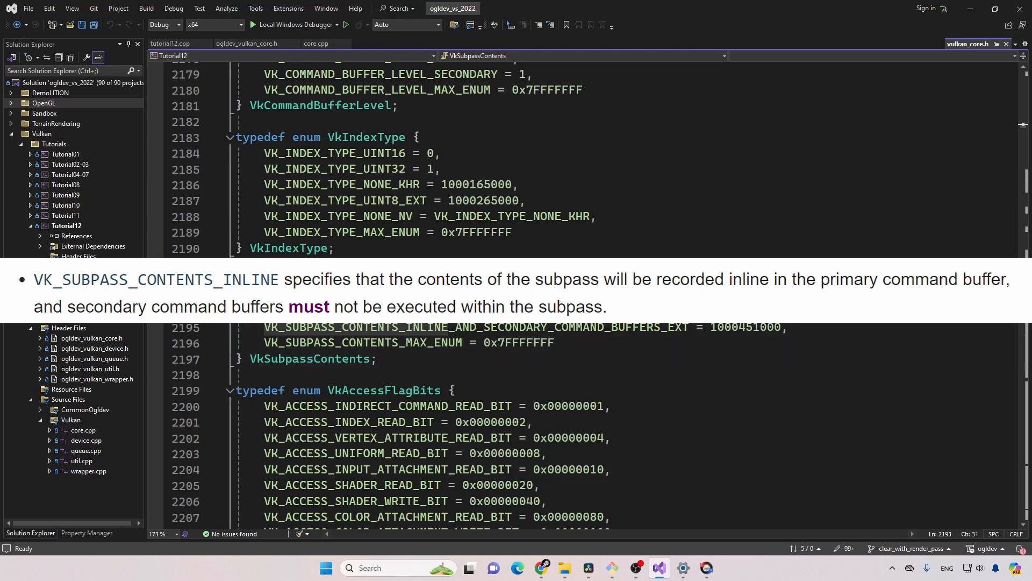
click(172, 44)
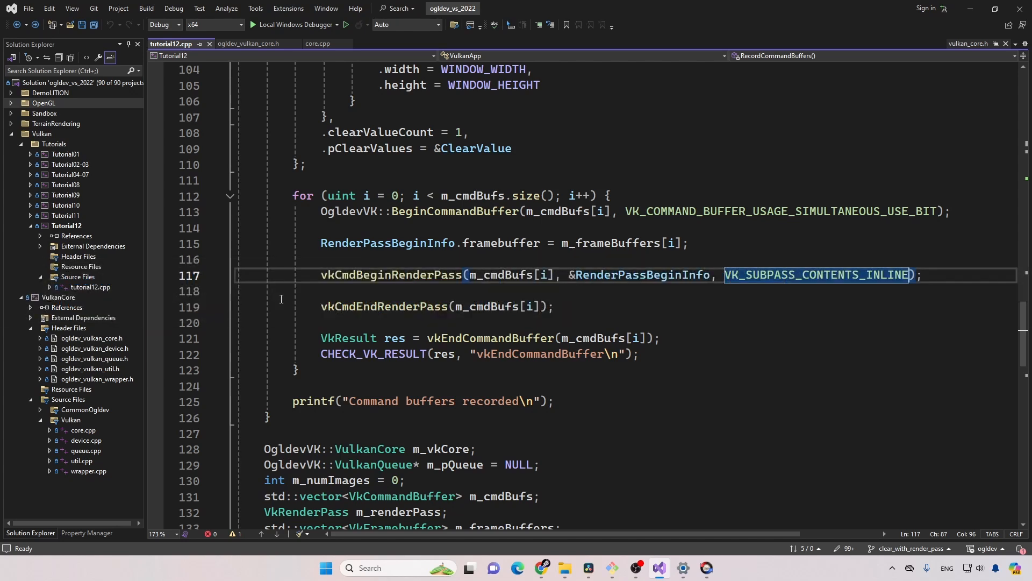
mouse_move(307, 301)
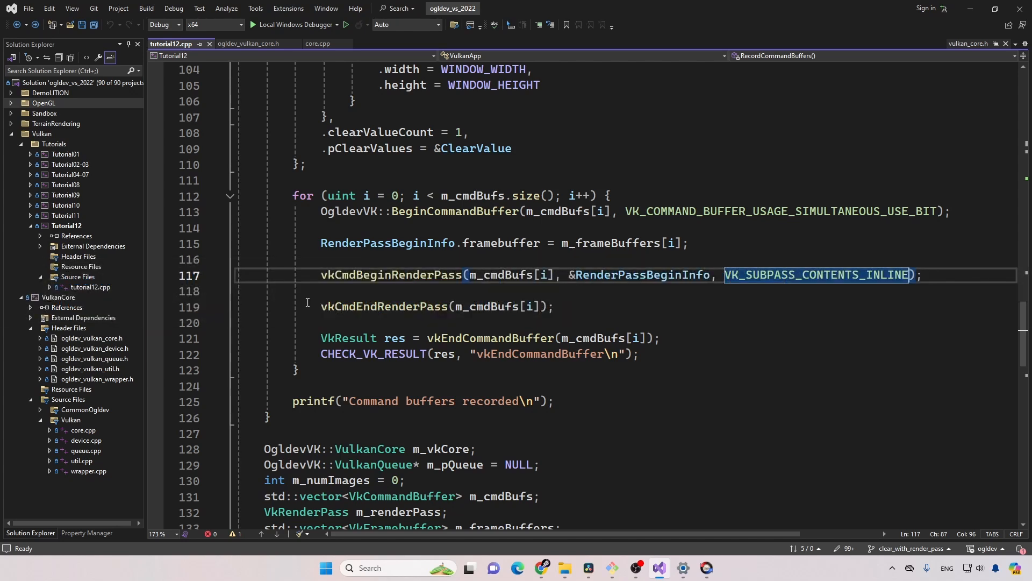
mouse_move(644, 300)
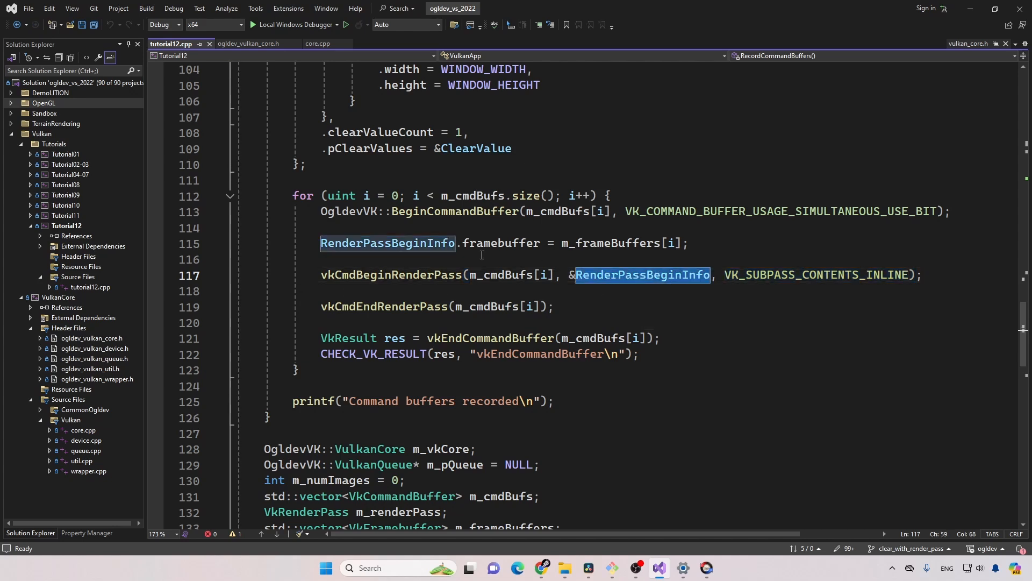
scroll(up, 3)
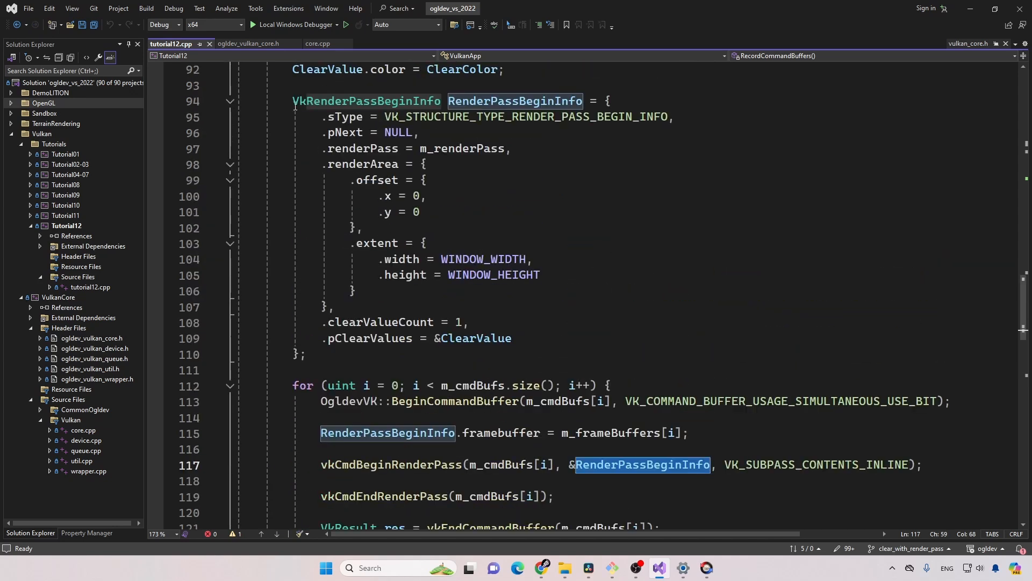
mouse_move(257, 103)
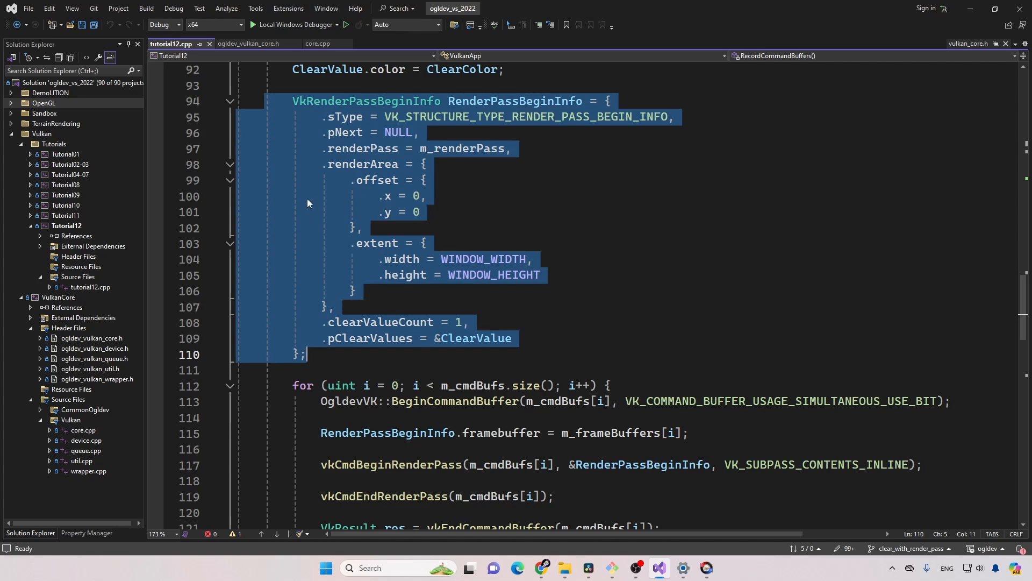
mouse_move(303, 412)
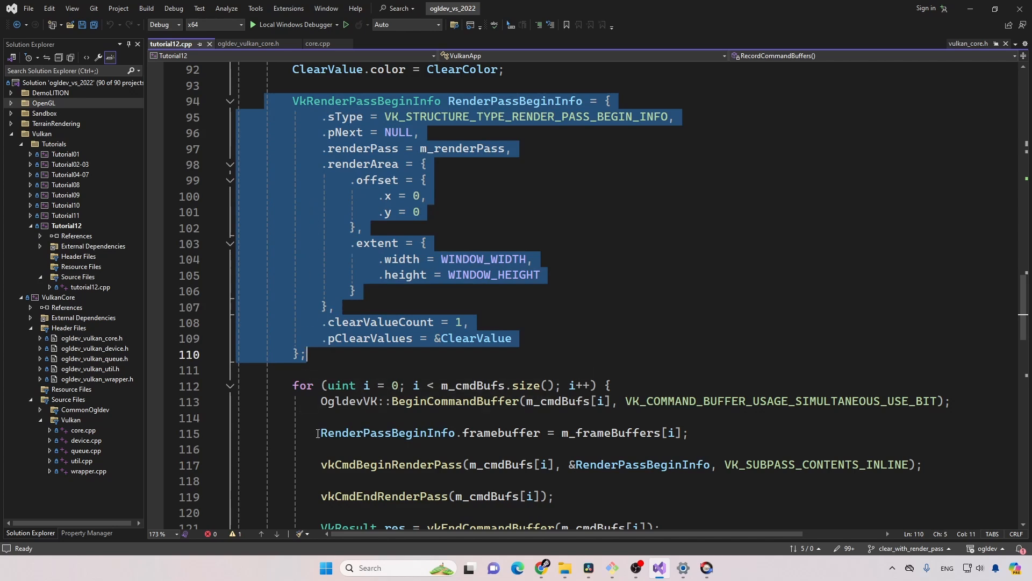
click(612, 432)
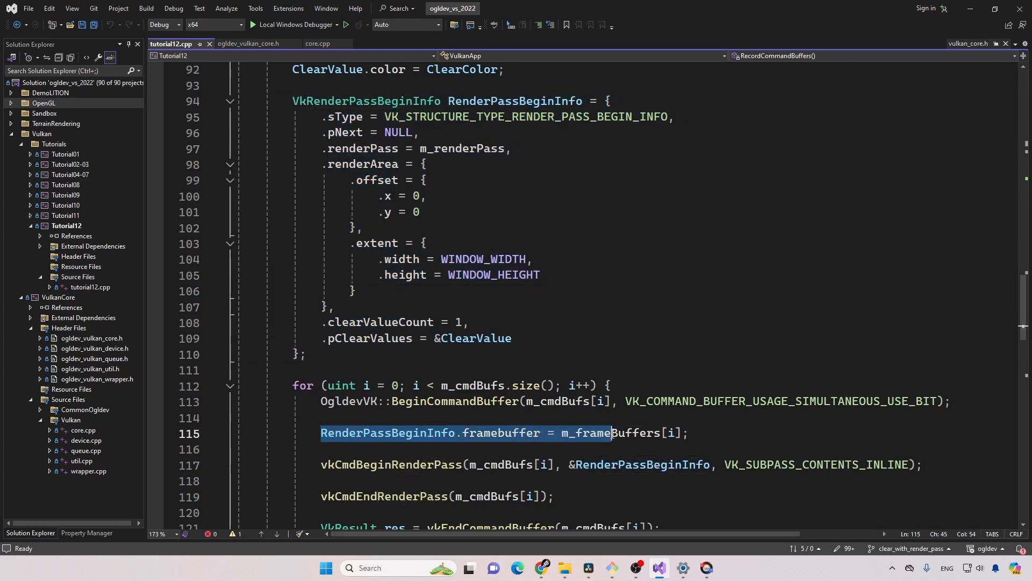
click(689, 433)
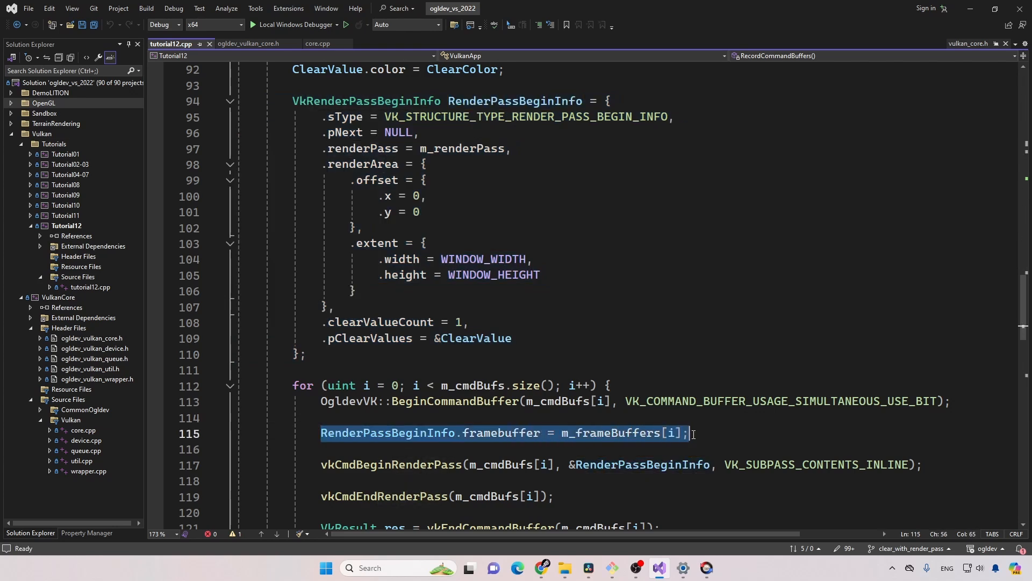
mouse_move(605, 432)
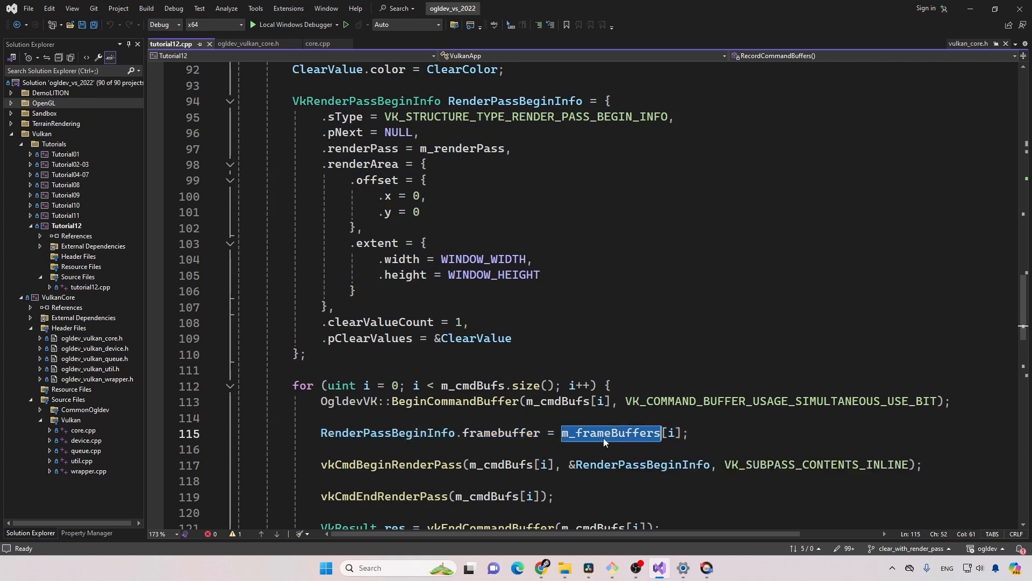
mouse_move(544, 403)
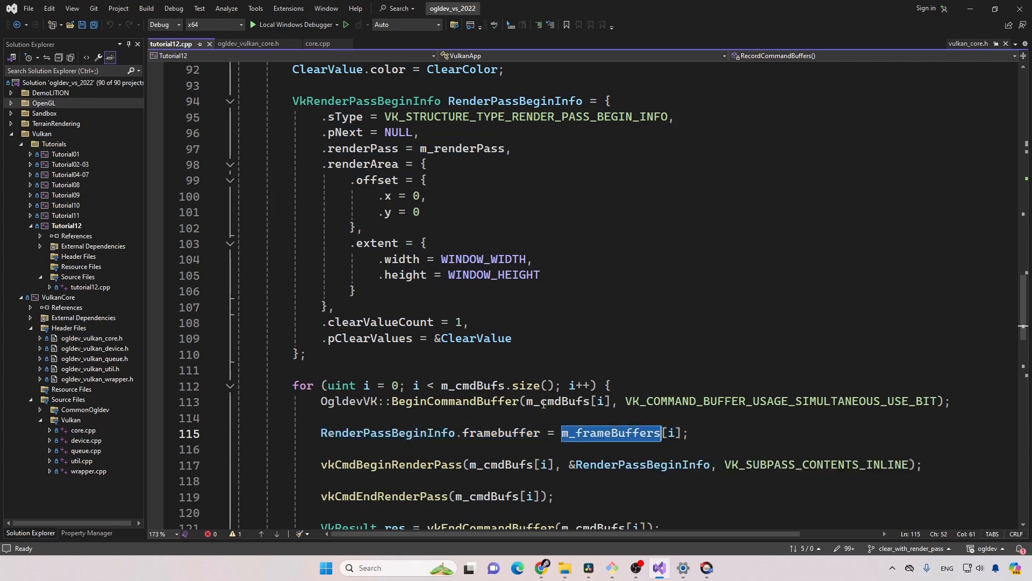
click(598, 432)
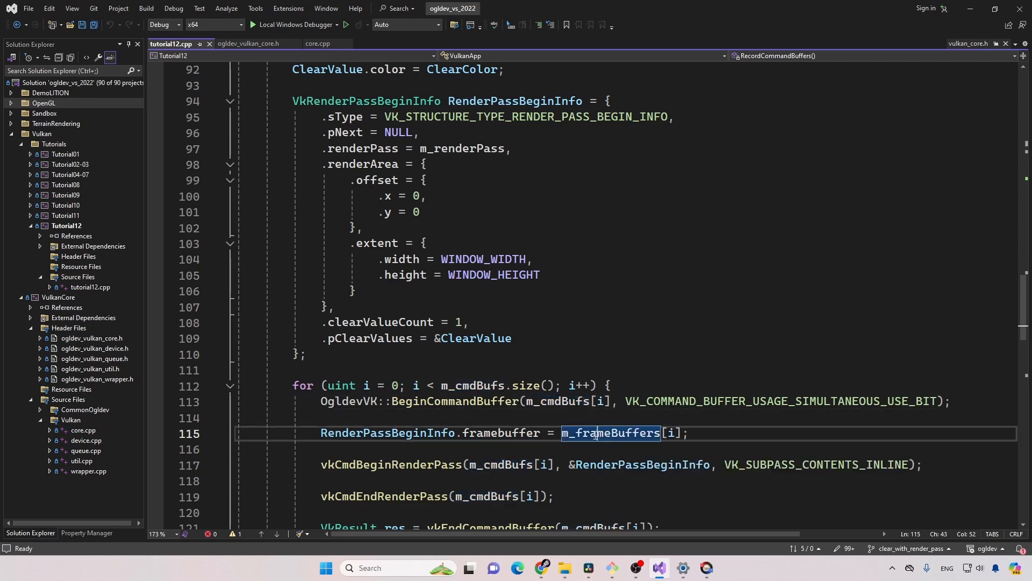
double_click(501, 432)
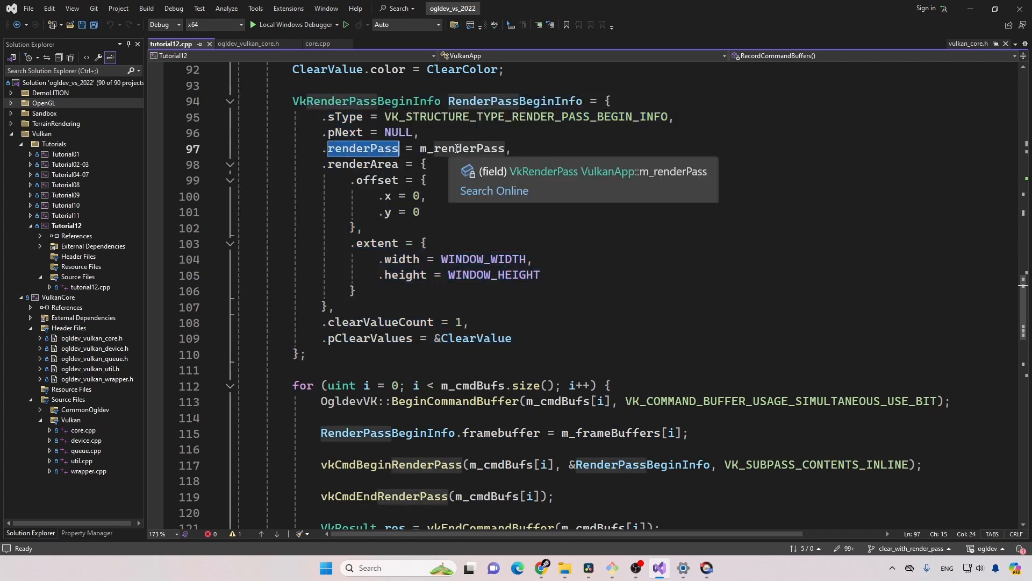
click(497, 464)
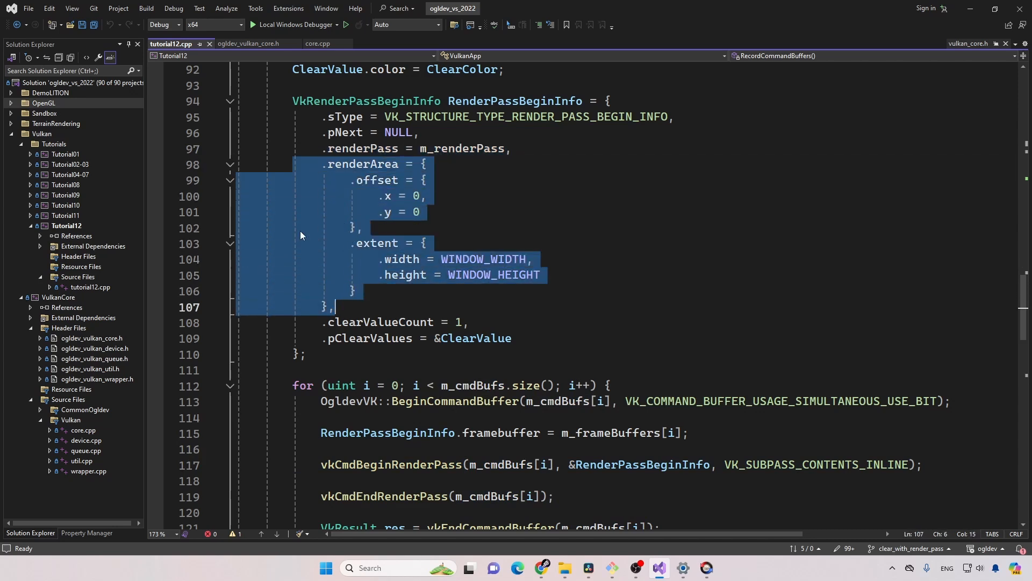
mouse_move(290, 227)
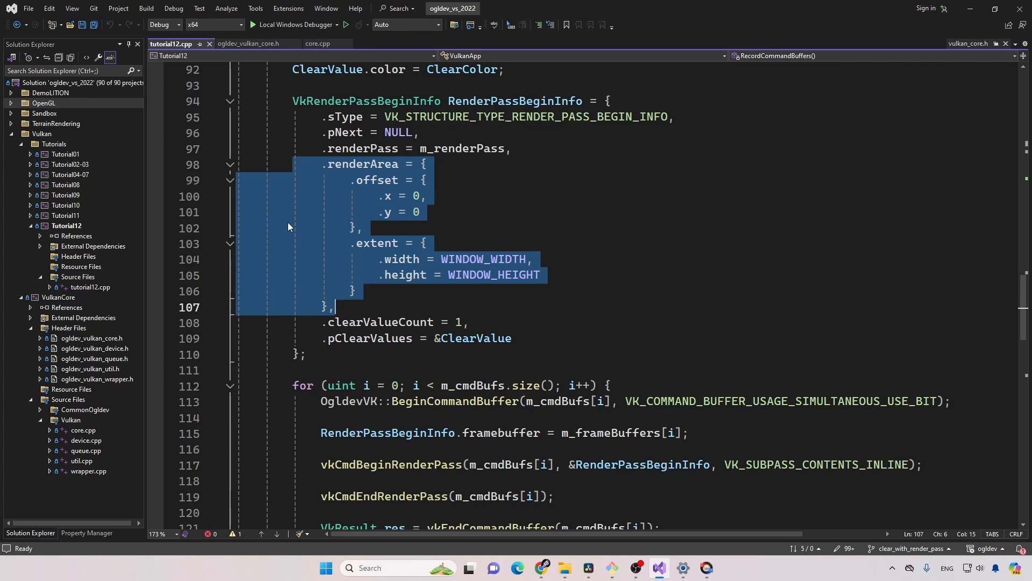
mouse_move(323, 202)
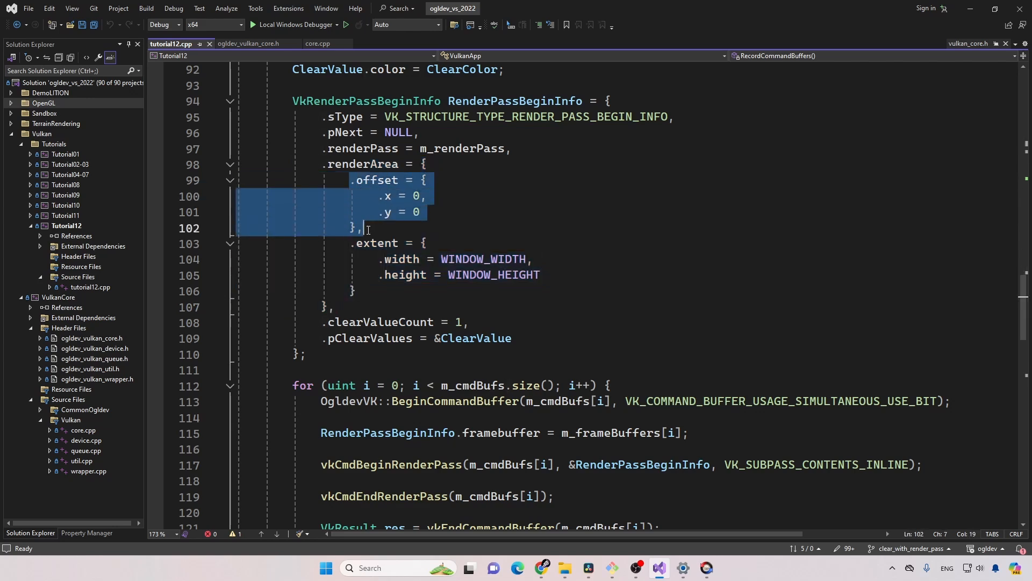
click(333, 244)
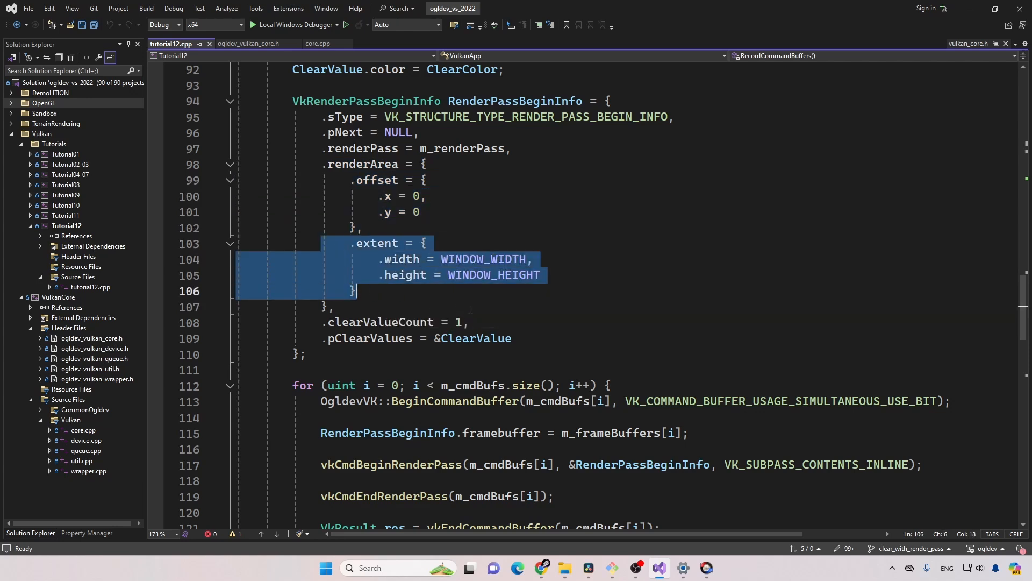
double_click(400, 259)
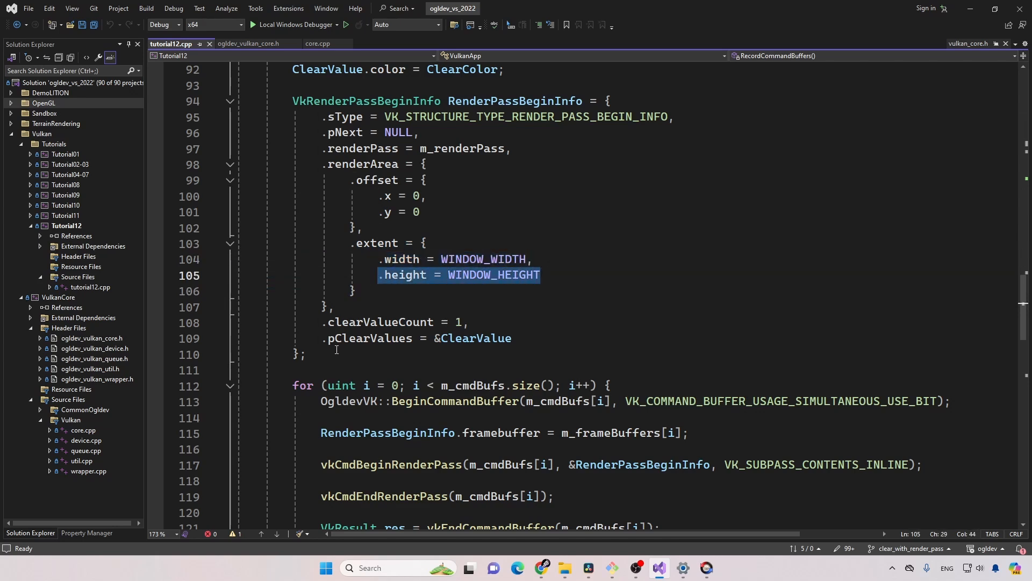
click(450, 338)
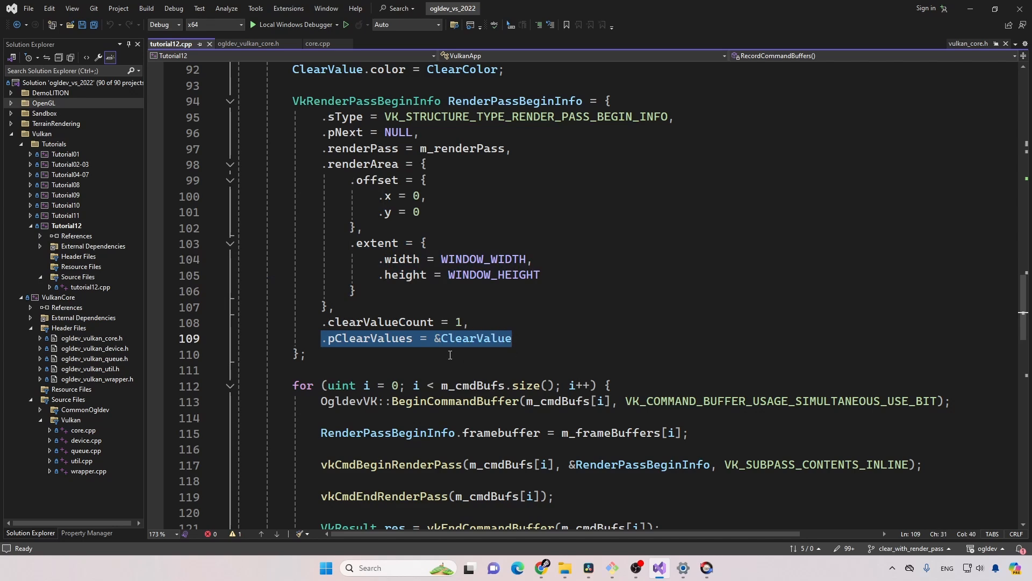
mouse_move(395, 353)
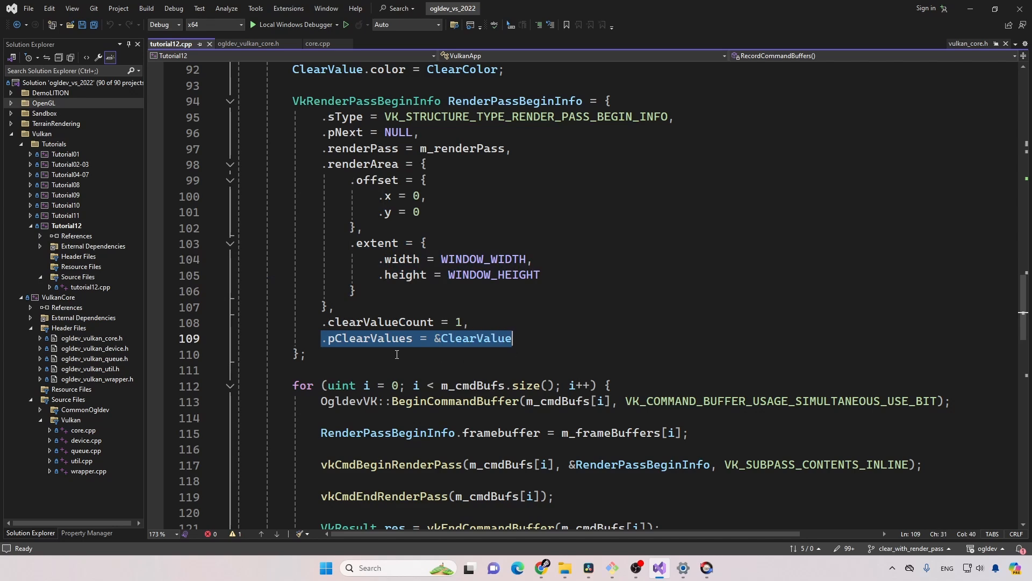
double_click(379, 322)
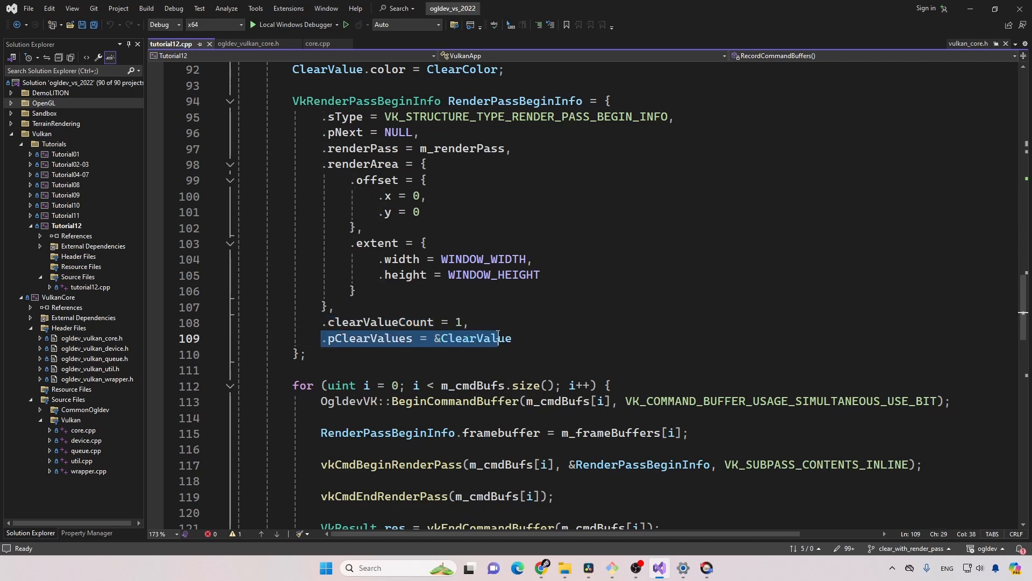
mouse_move(340, 148)
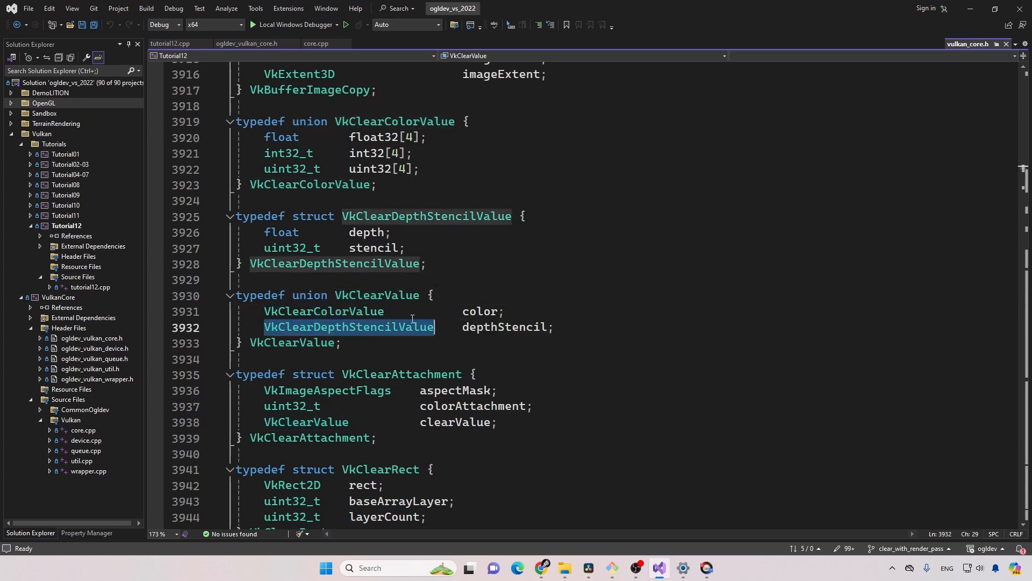
click(172, 43)
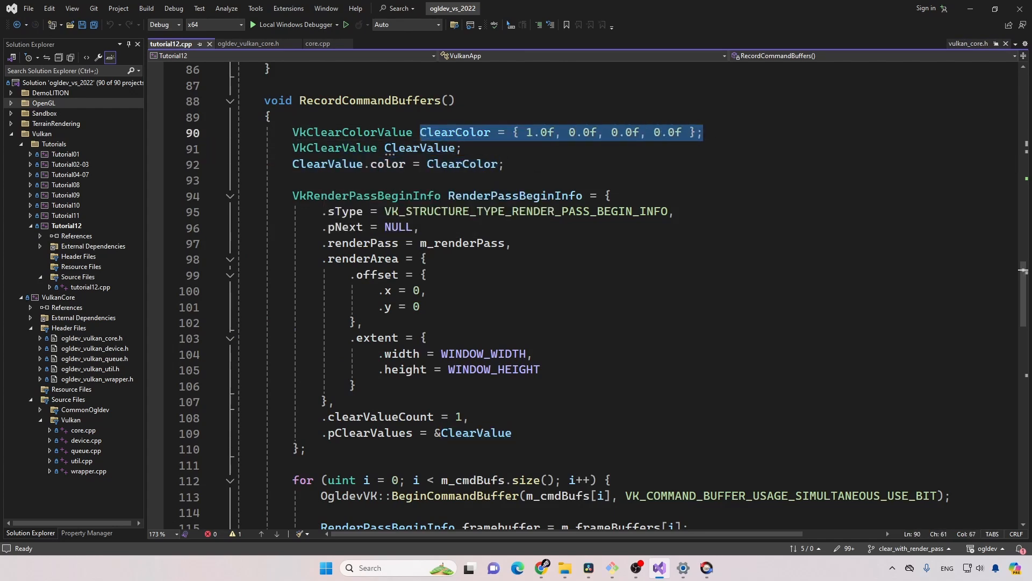
click(316, 43)
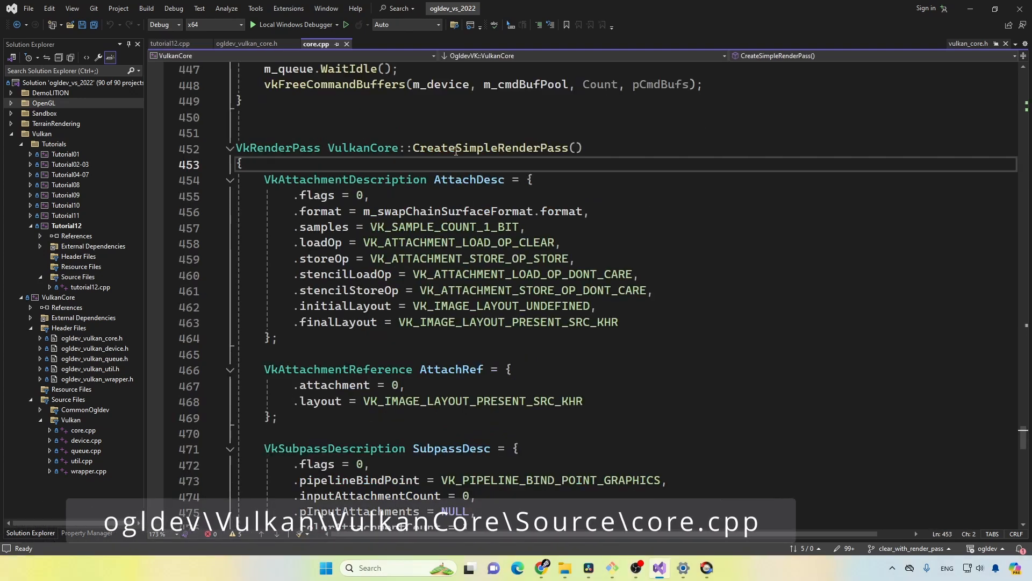
double_click(490, 147)
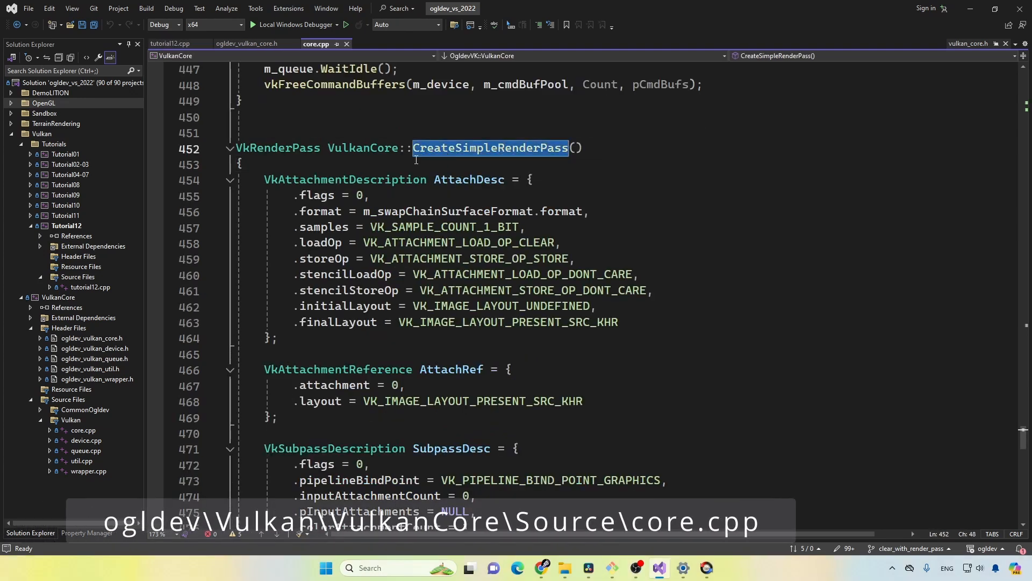
double_click(362, 147)
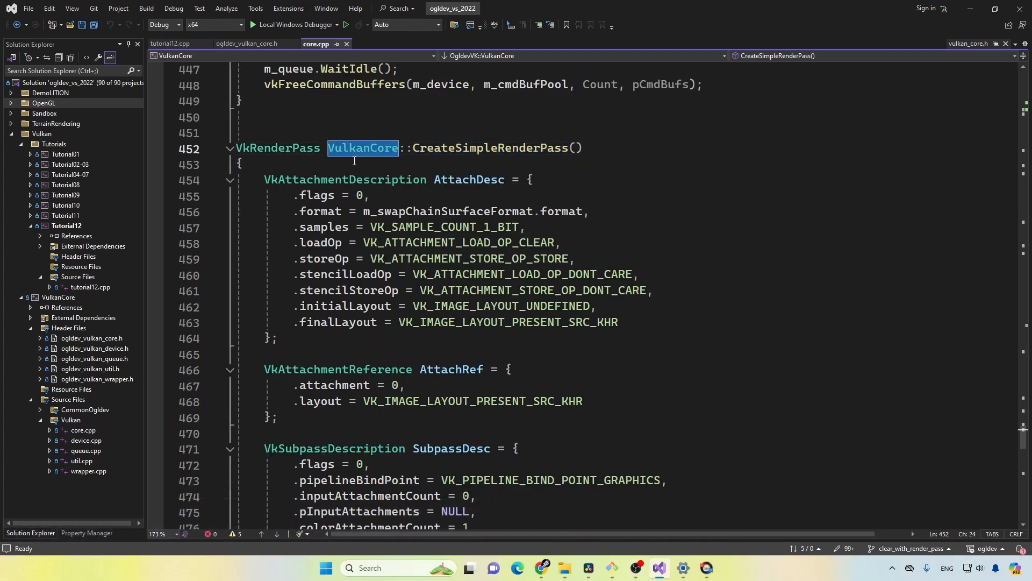
scroll(down, 3)
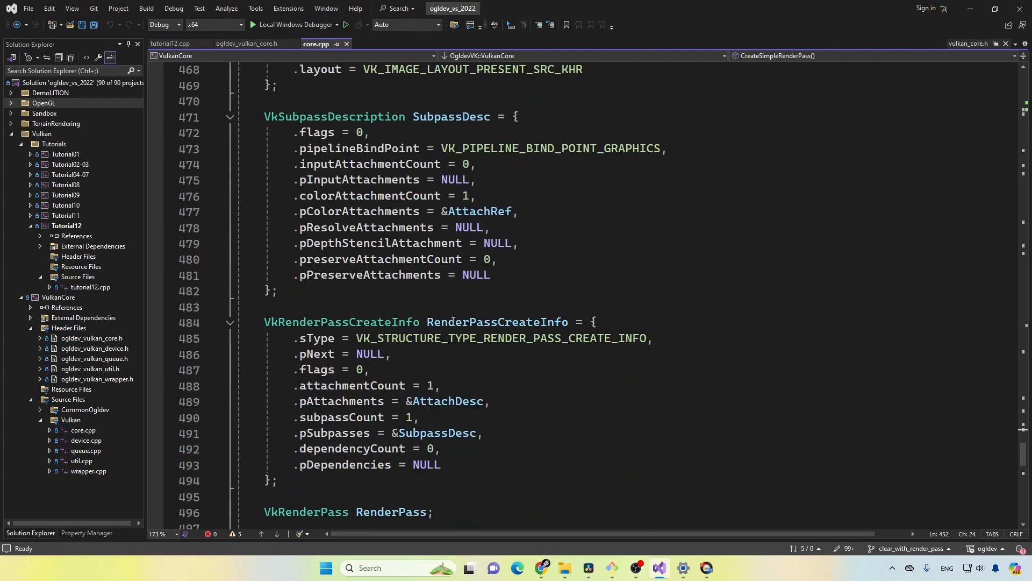
double_click(434, 401)
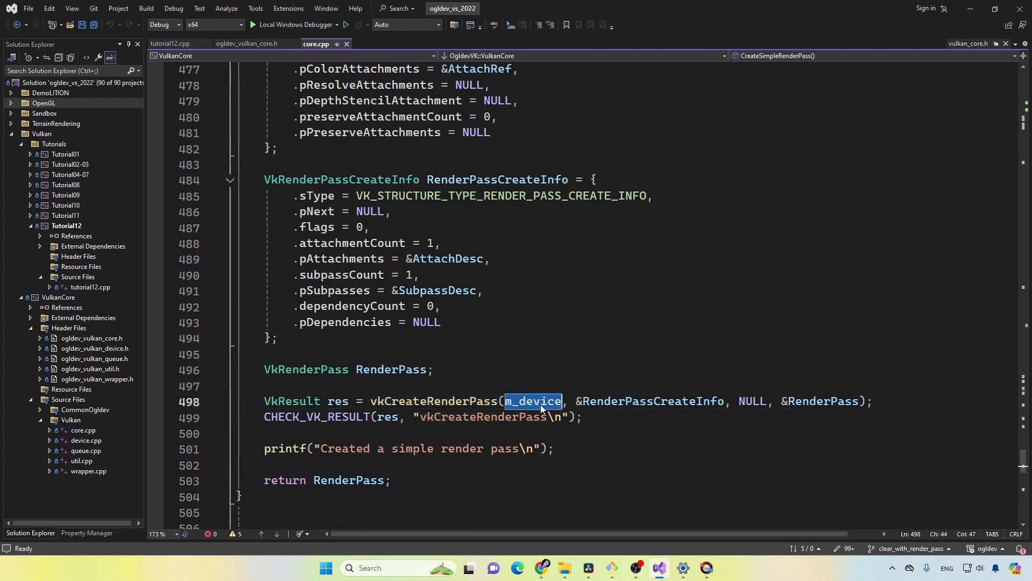
double_click(650, 400)
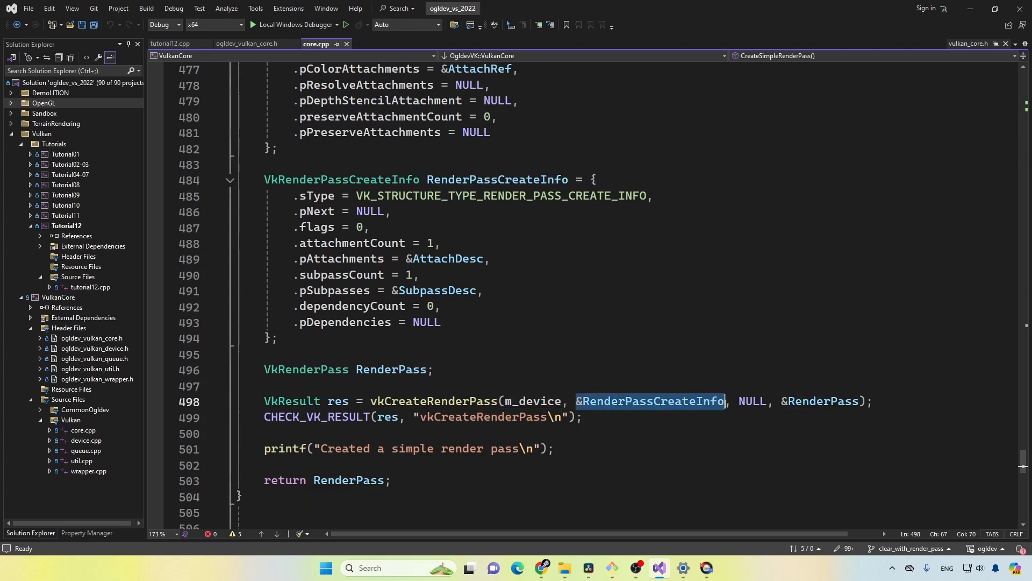
mouse_move(725, 445)
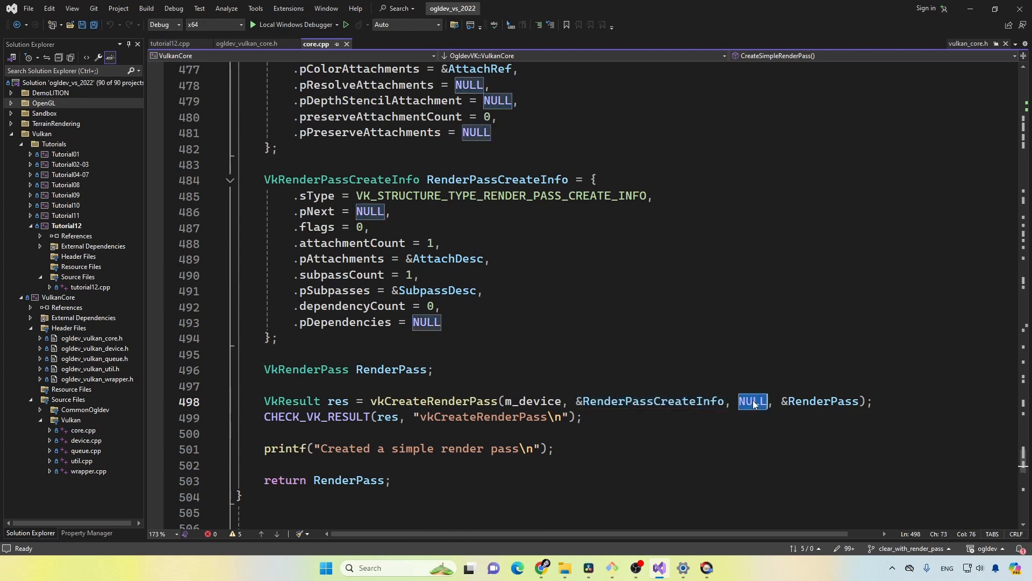
double_click(816, 400)
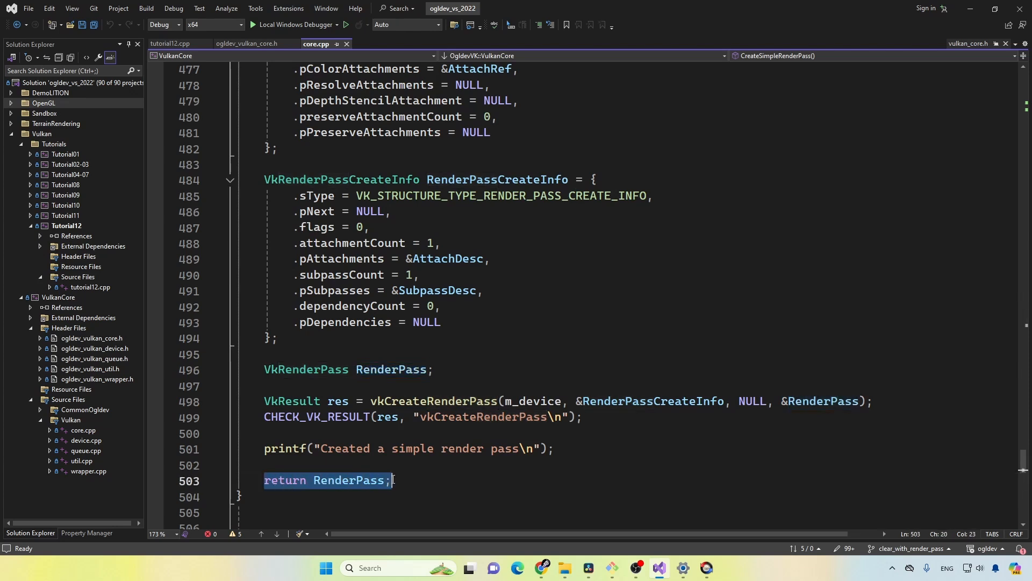
scroll(up, 3)
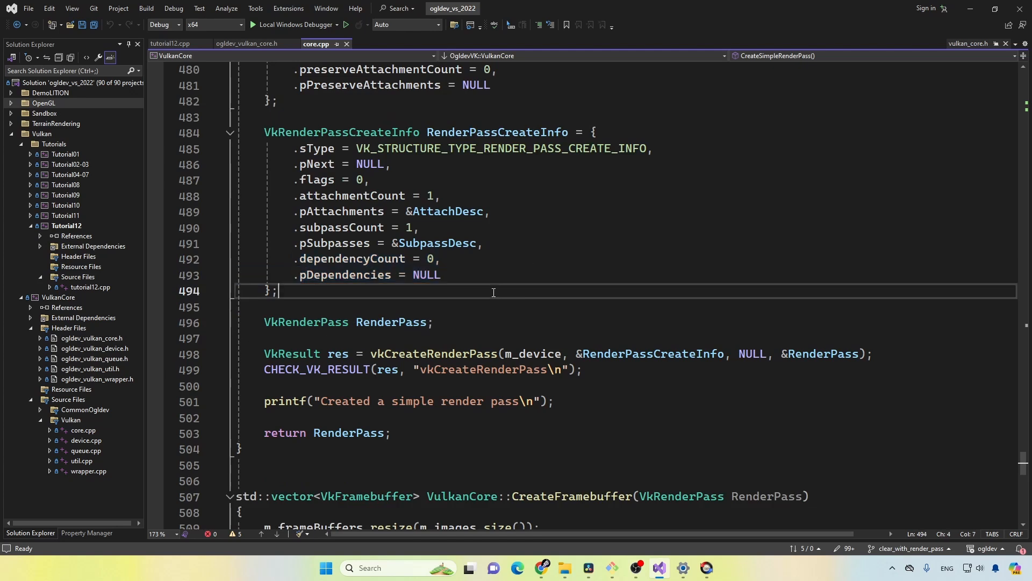
double_click(340, 212)
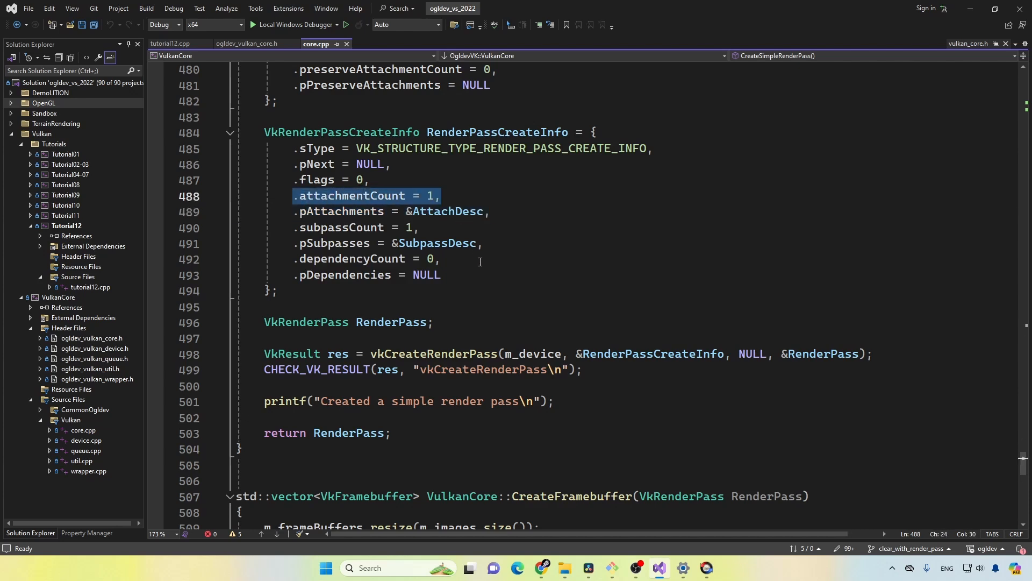
mouse_move(286, 224)
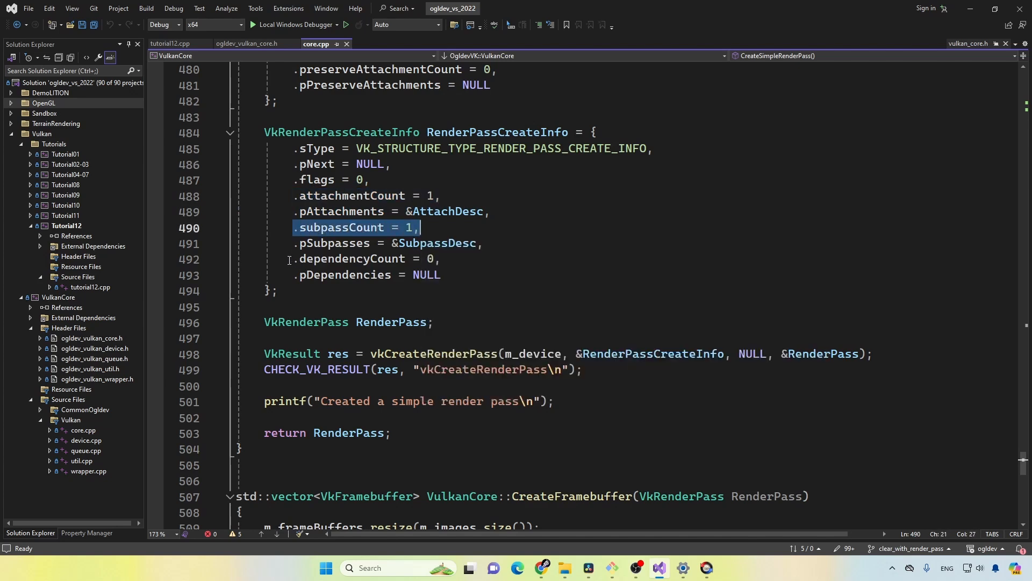
click(441, 274)
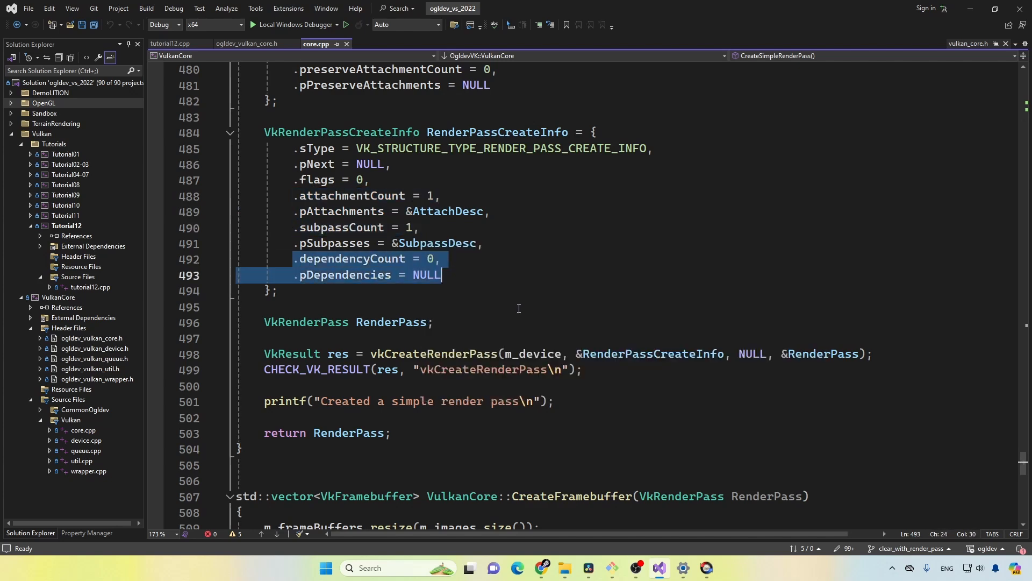
mouse_move(520, 294)
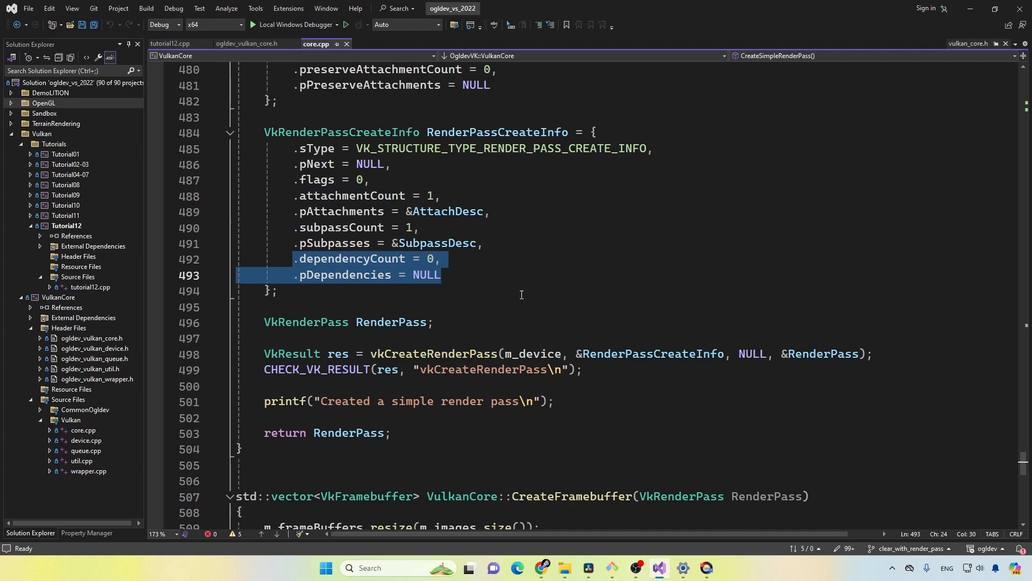
scroll(up, 3)
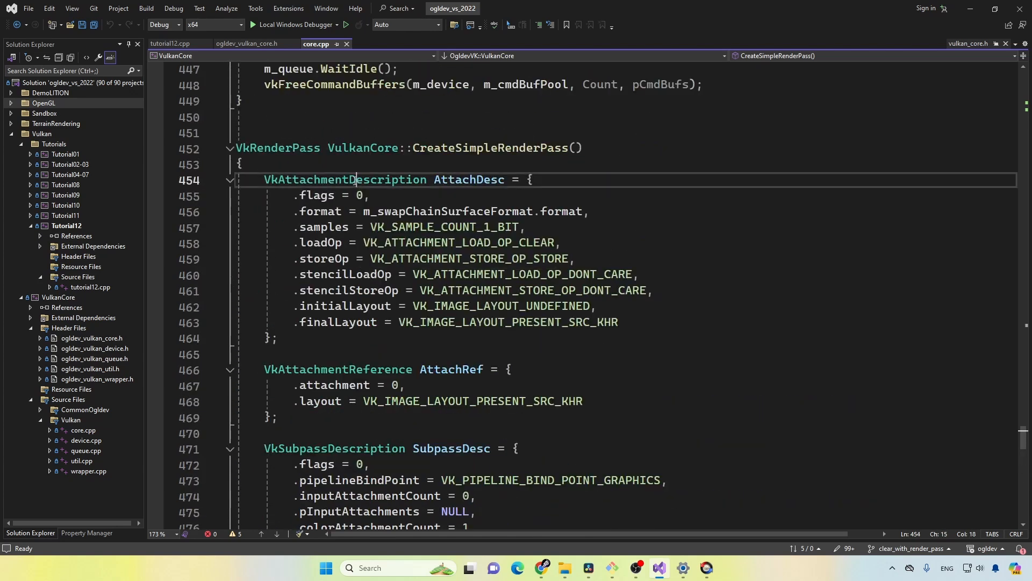
Highlight the VkAttachmentDescription type and pick m_swapChainSurfaceFormat to find where it is set
double_click(344, 180)
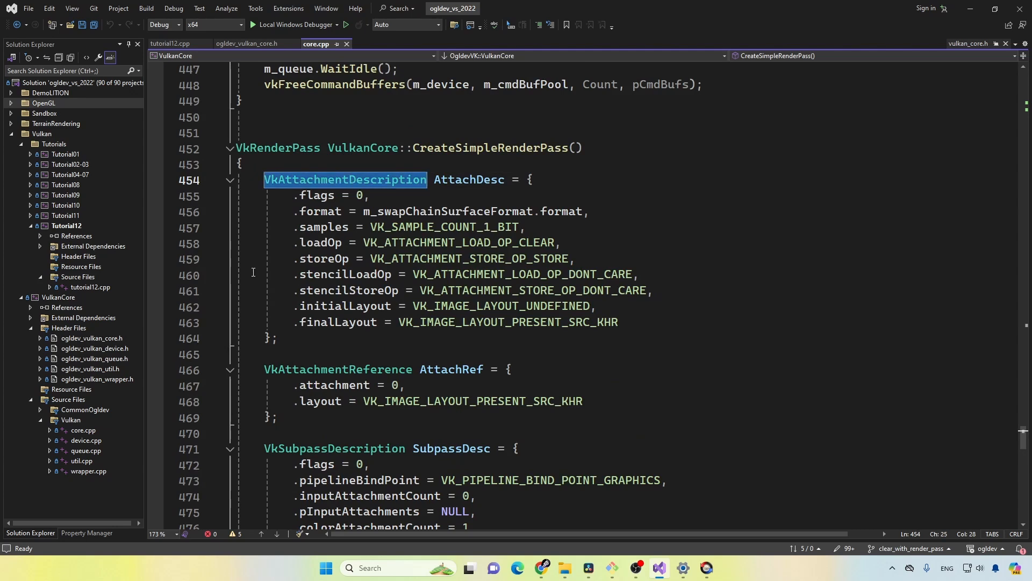
scroll(down, 3)
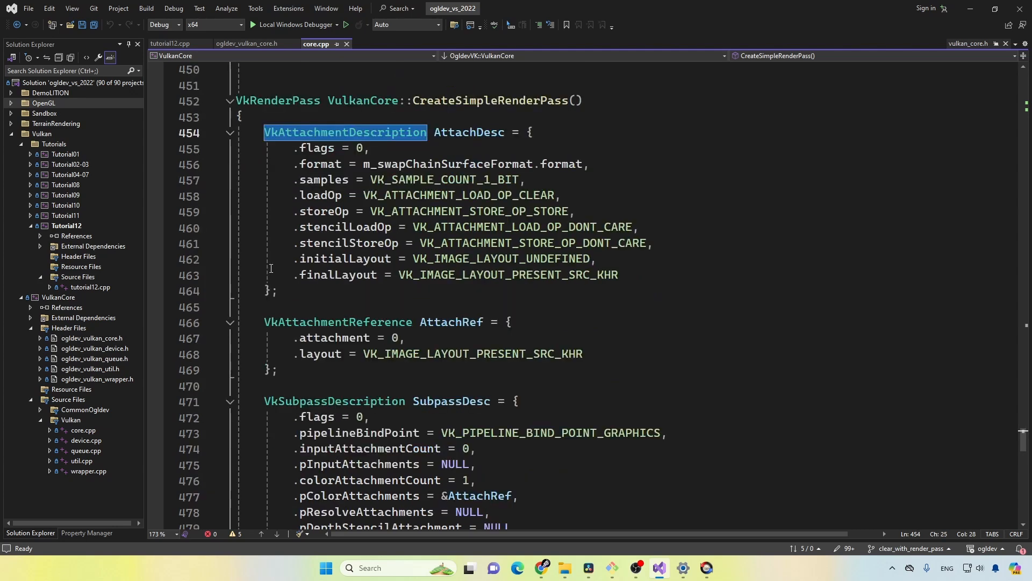
double_click(321, 164)
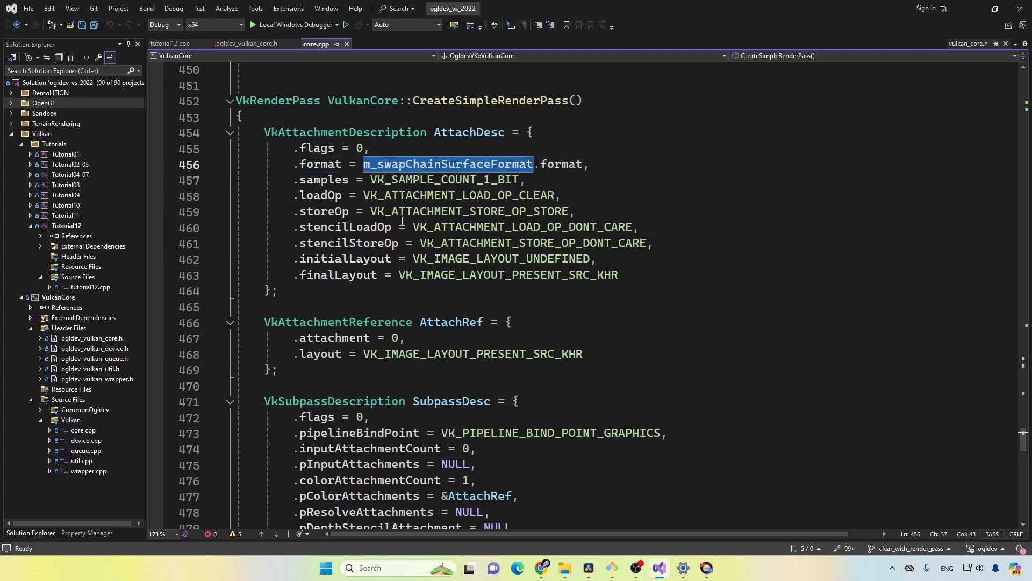
mouse_move(400, 225)
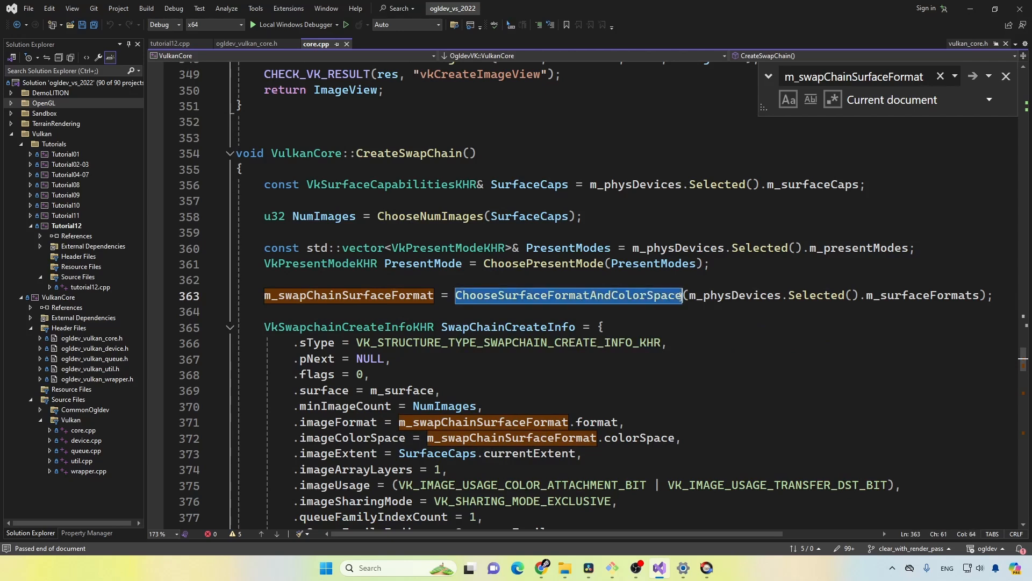
mouse_move(708, 294)
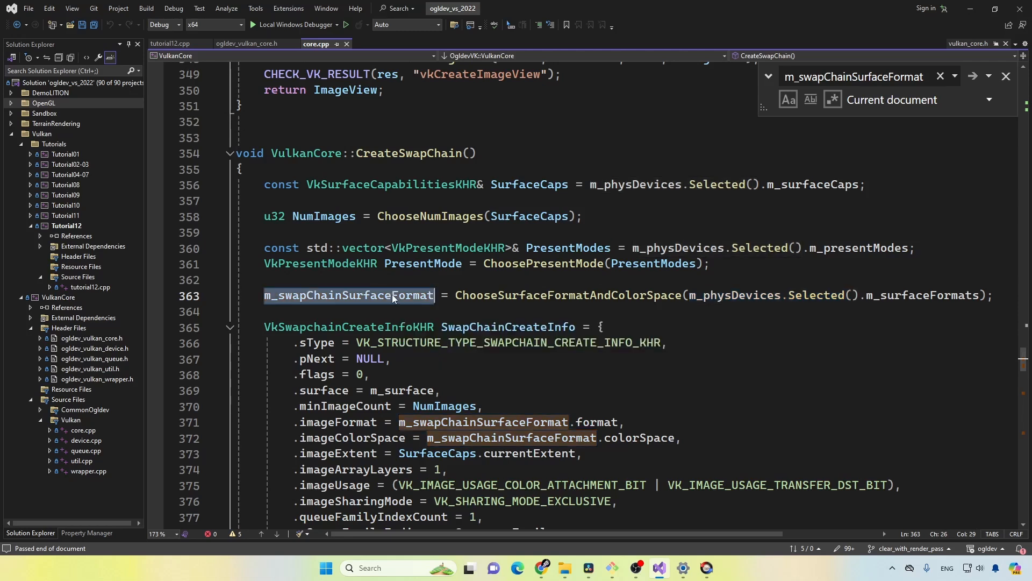
mouse_move(637, 204)
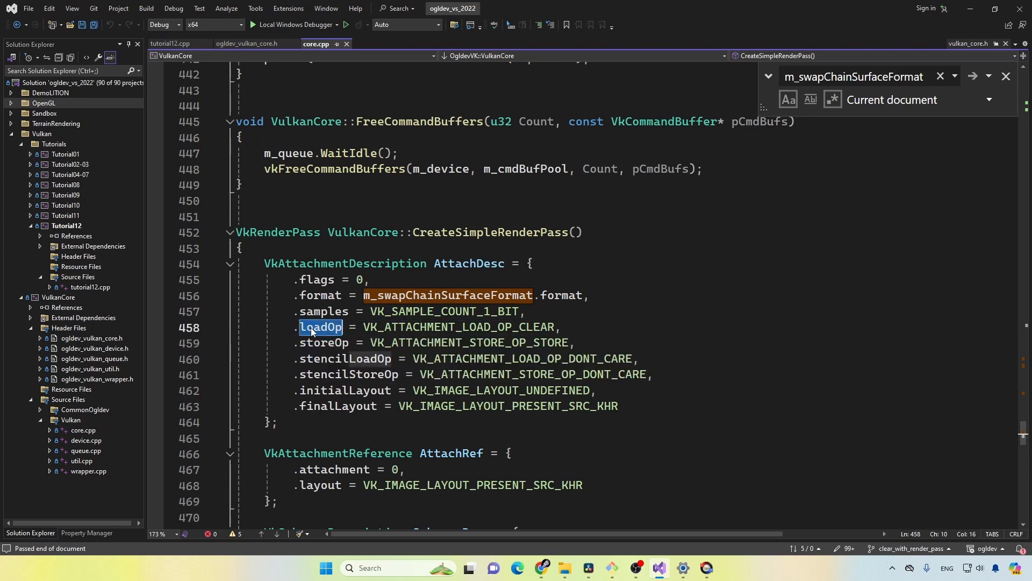
mouse_move(282, 327)
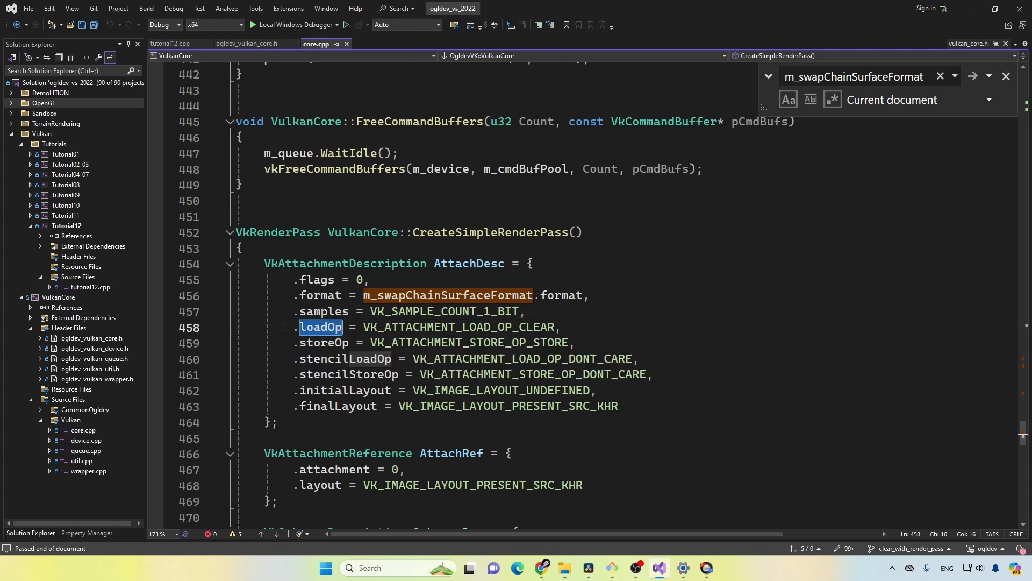
mouse_move(291, 350)
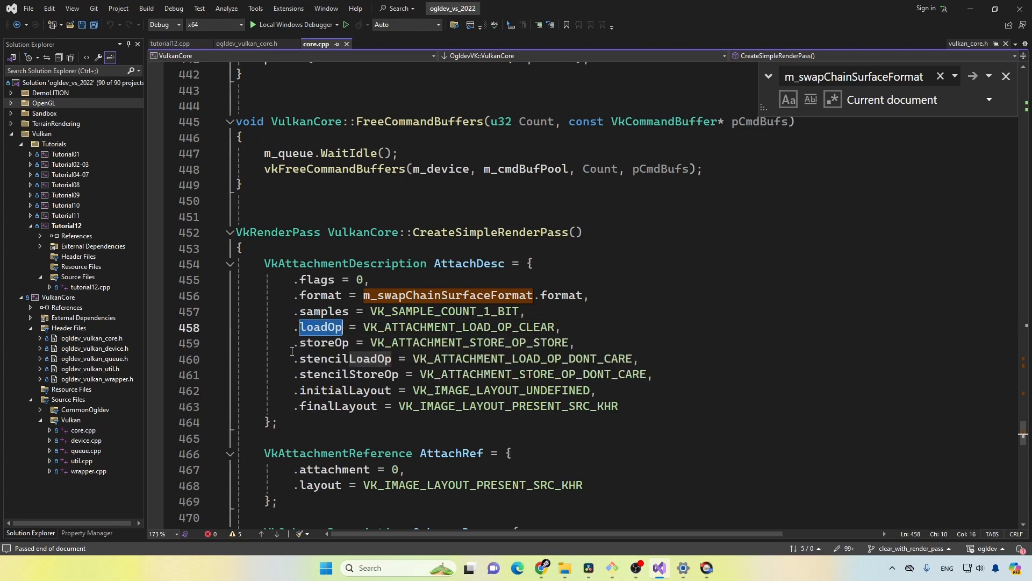
double_click(324, 342)
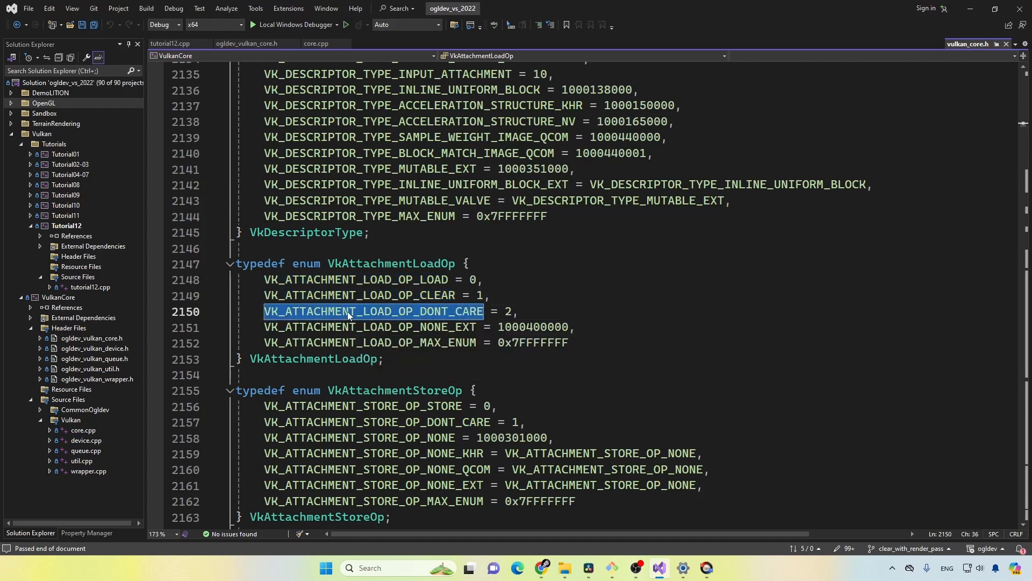
double_click(355, 279)
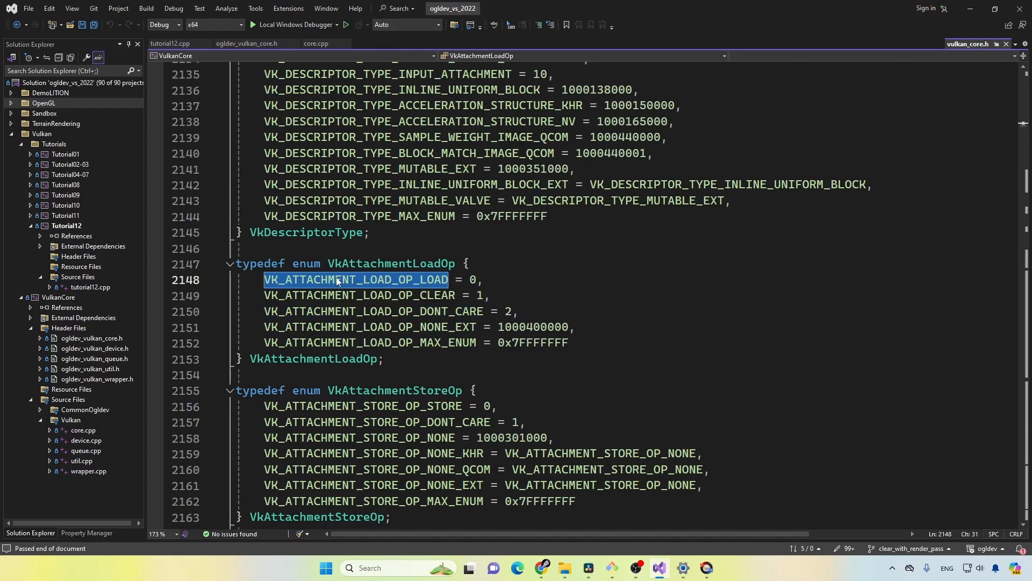
mouse_move(336, 288)
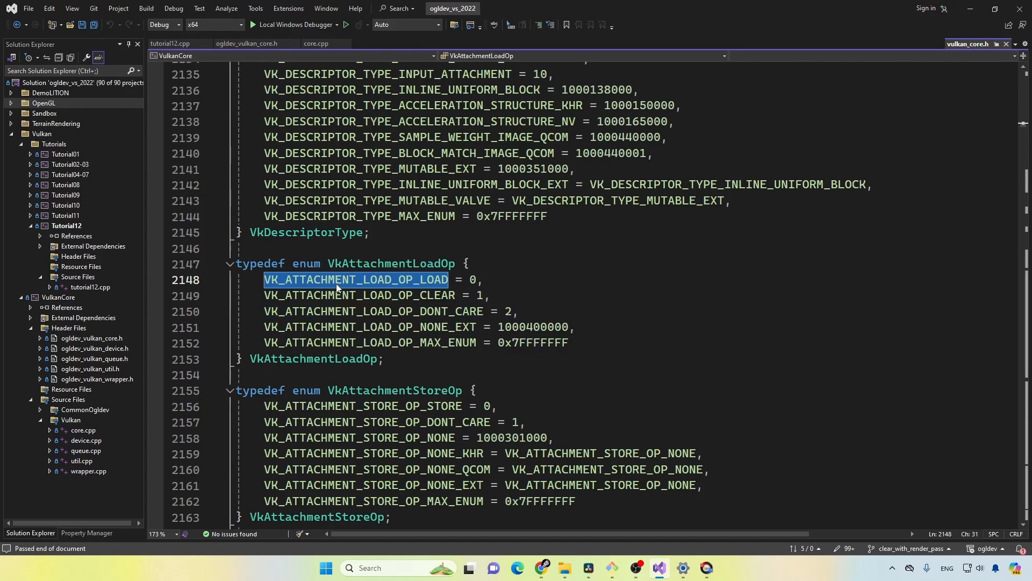
double_click(359, 294)
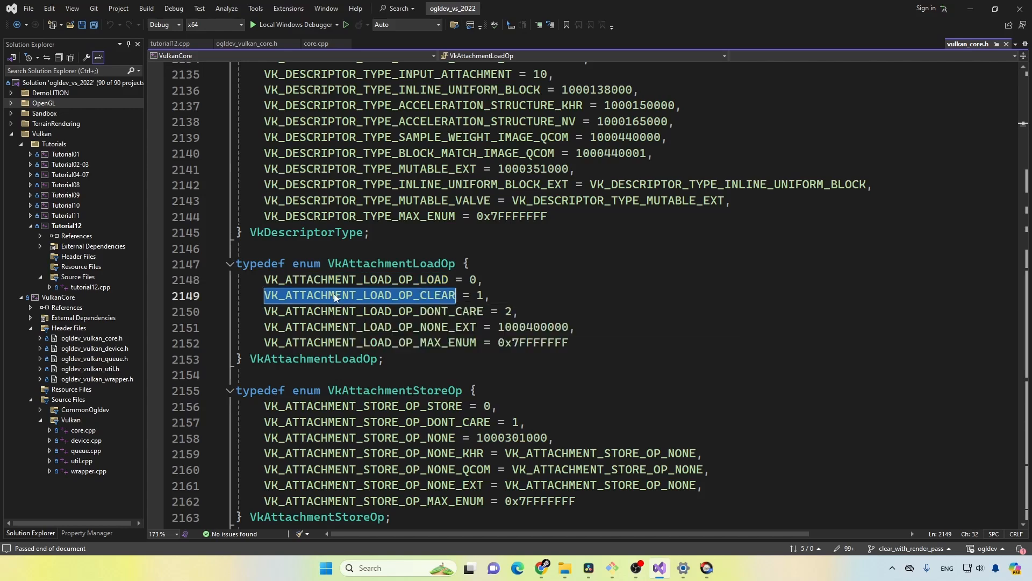
mouse_move(257, 289)
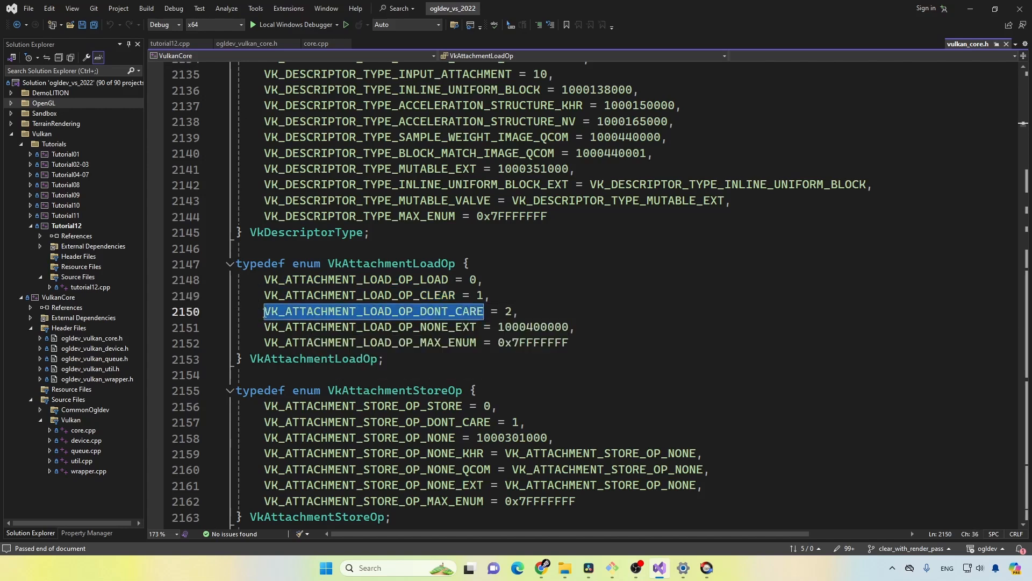
mouse_move(248, 315)
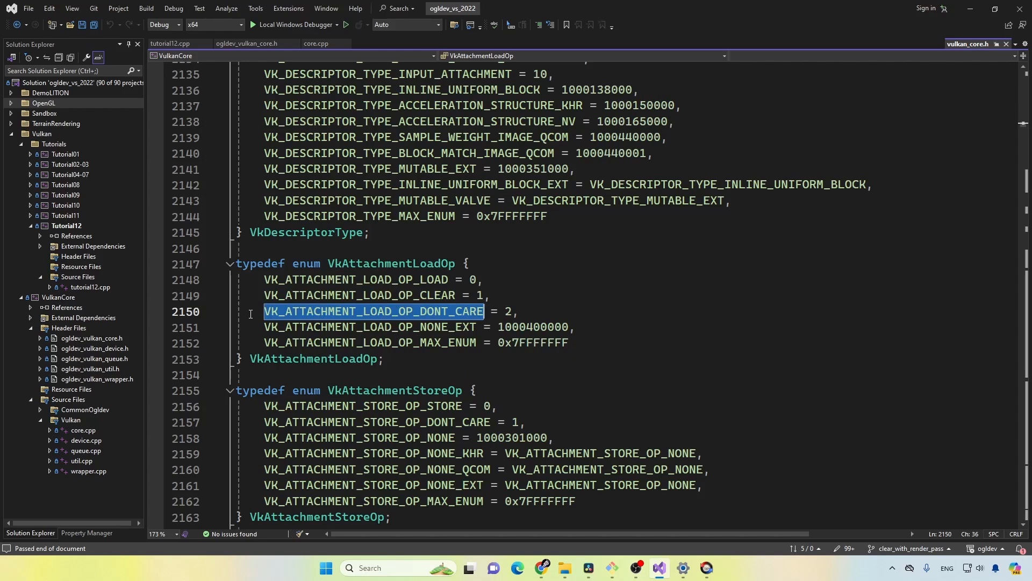
mouse_move(256, 294)
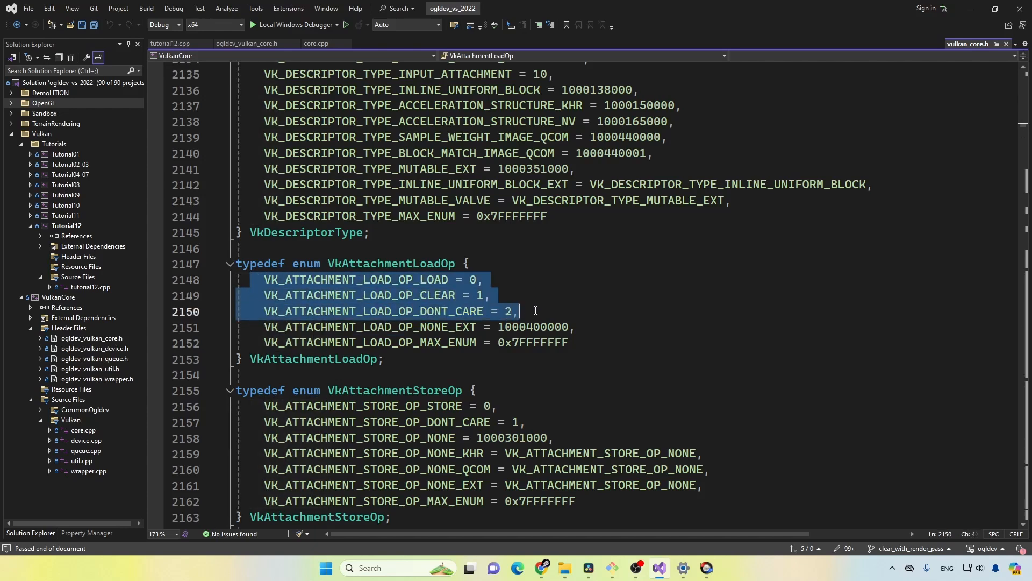
mouse_move(592, 270)
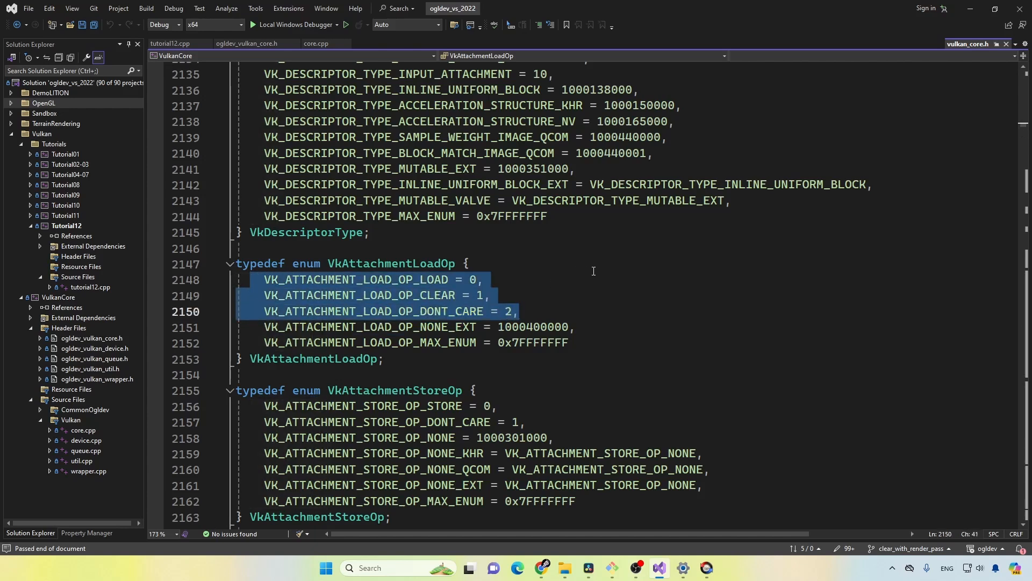
mouse_move(591, 264)
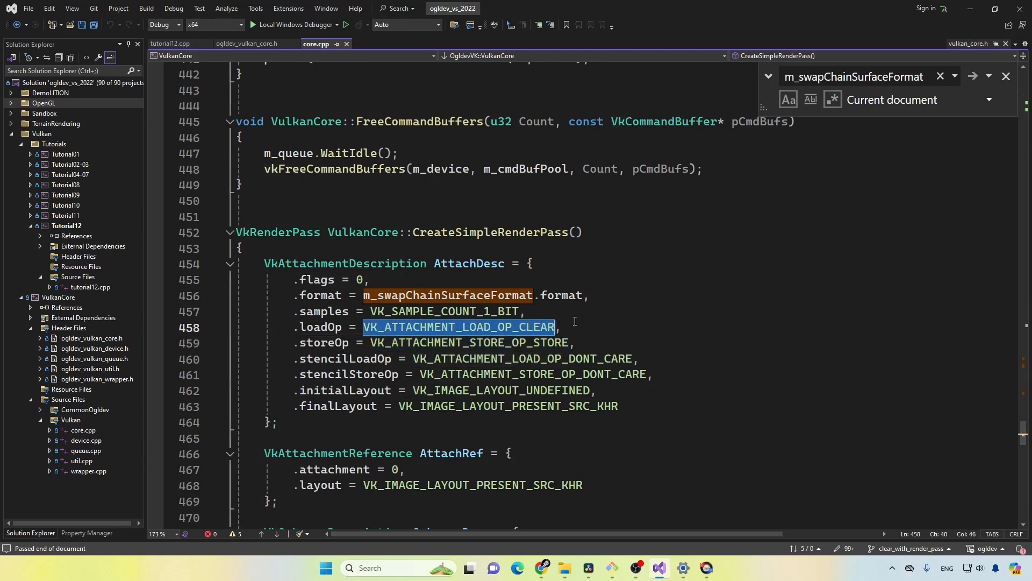
double_click(469, 342)
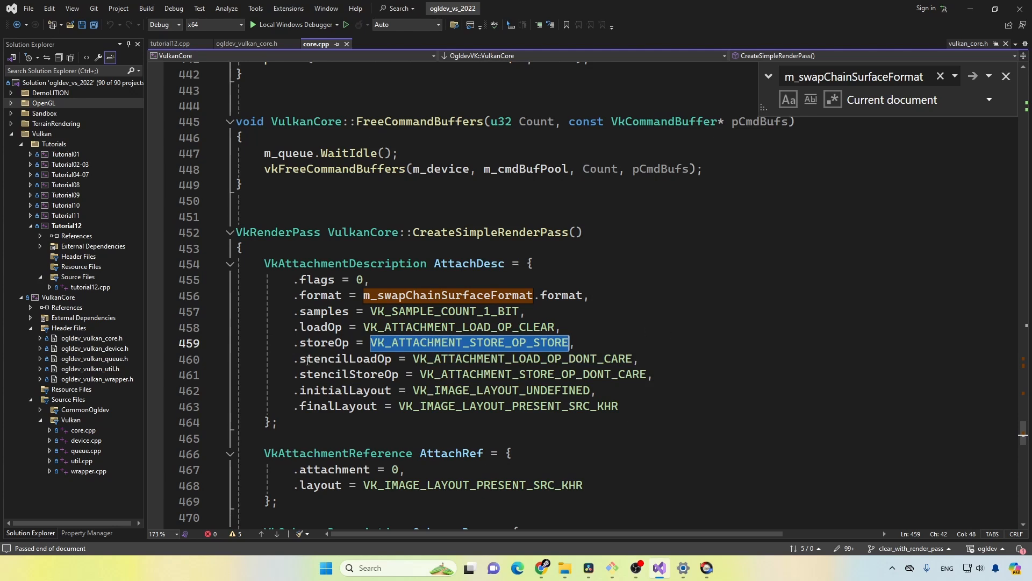
double_click(344, 358)
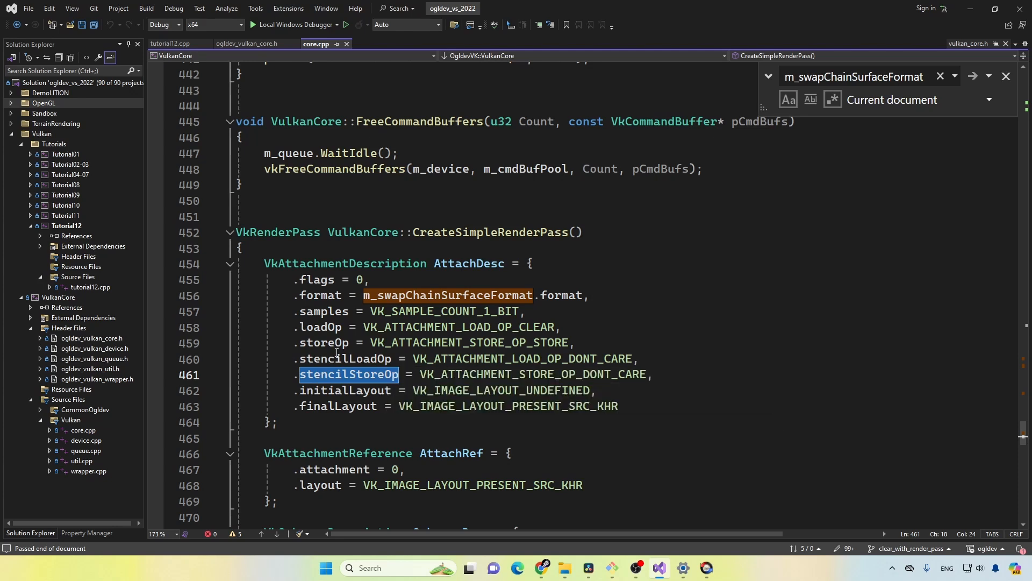
double_click(533, 374)
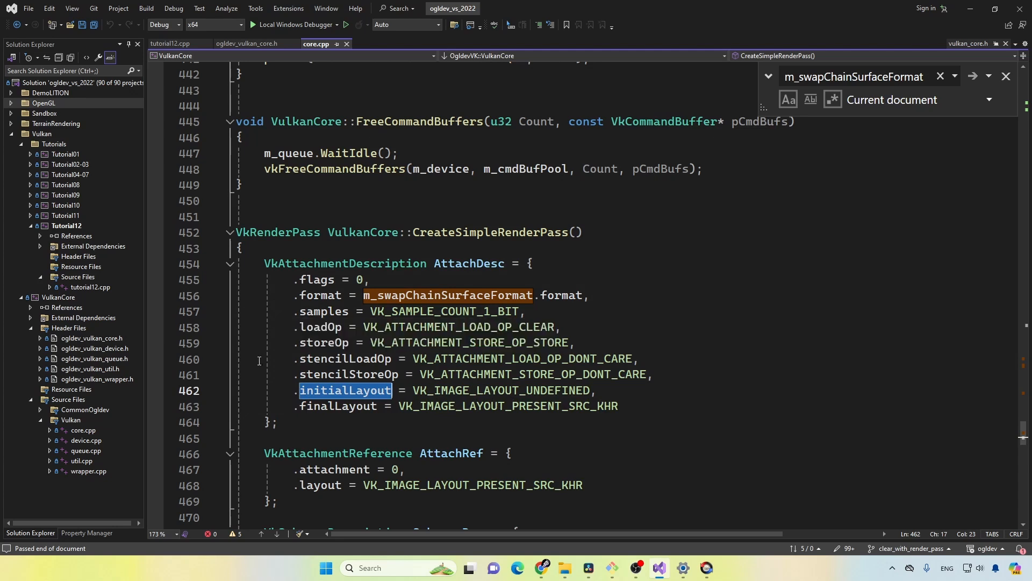
double_click(501, 389)
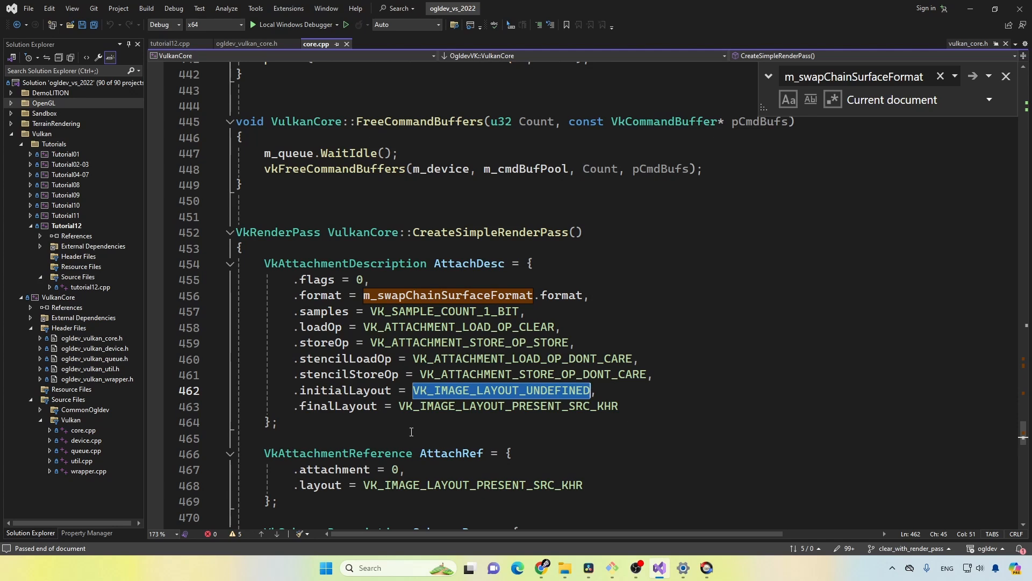
mouse_move(468, 422)
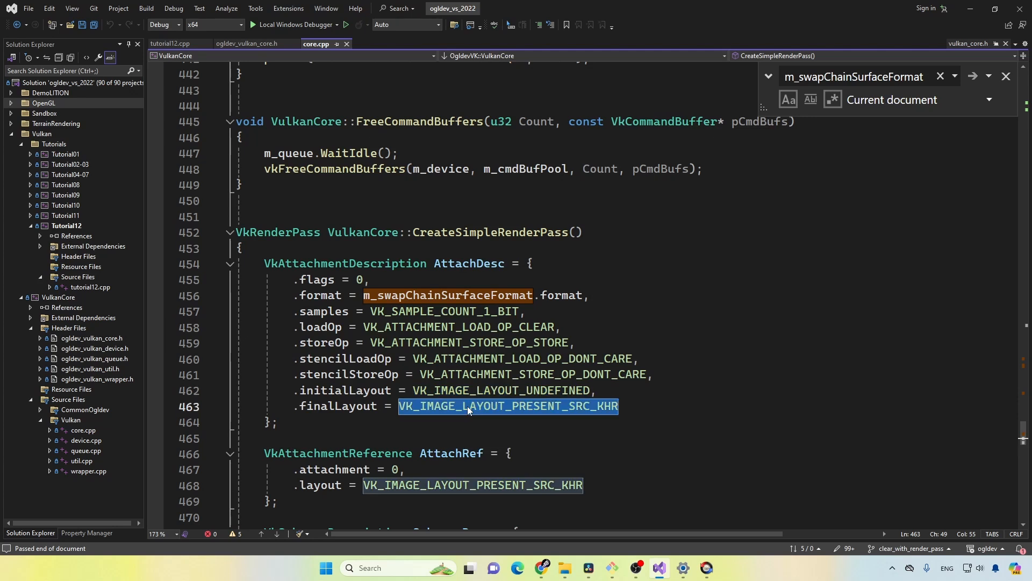
mouse_move(459, 437)
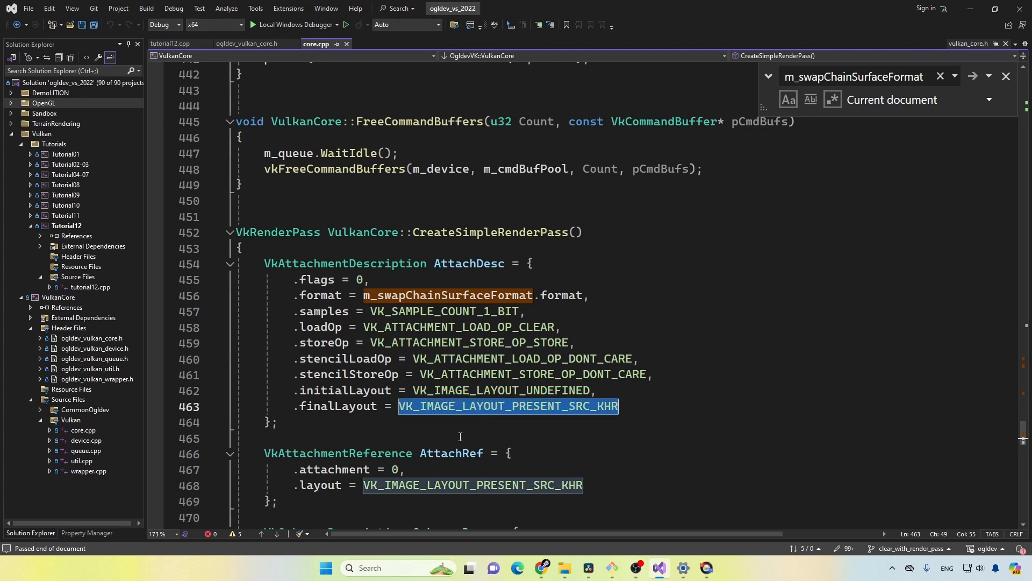
scroll(down, 3)
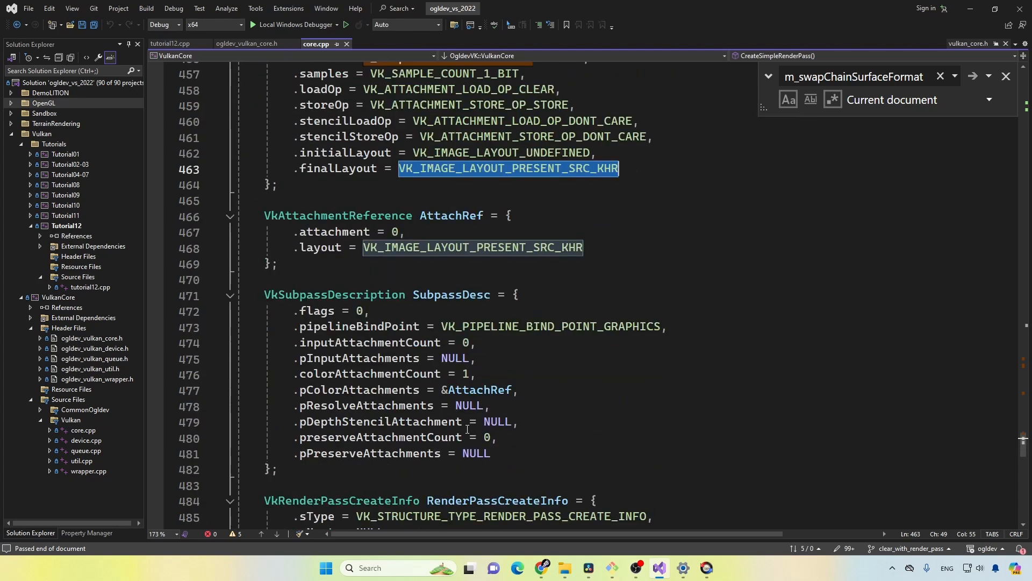
double_click(334, 295)
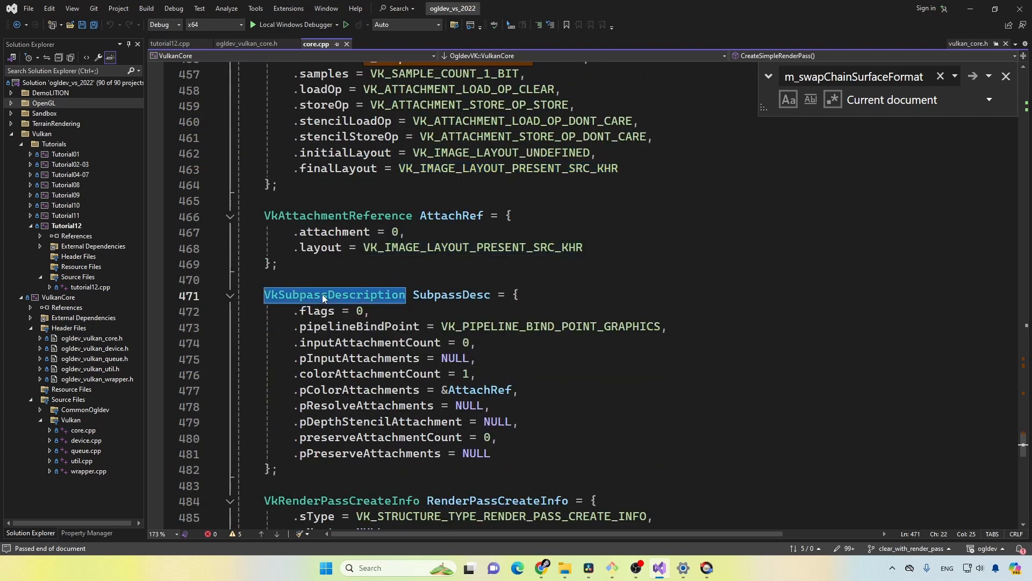
mouse_move(262, 385)
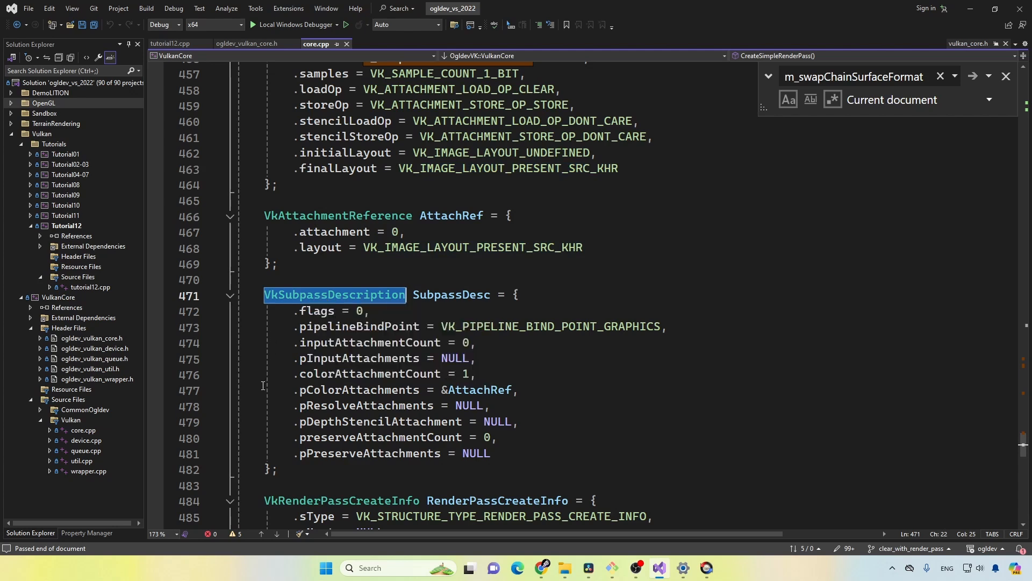
mouse_move(263, 391)
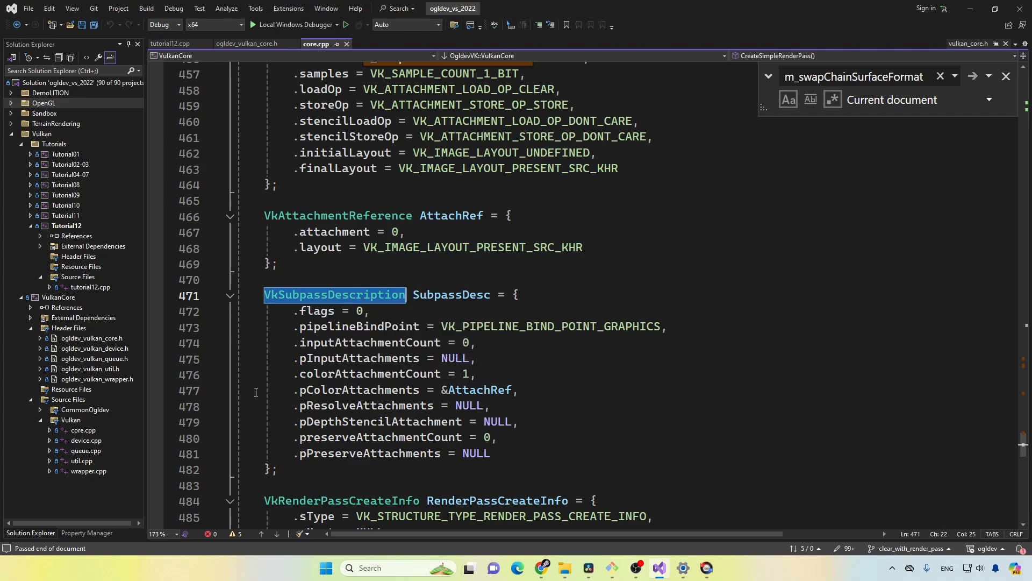
scroll(down, 3)
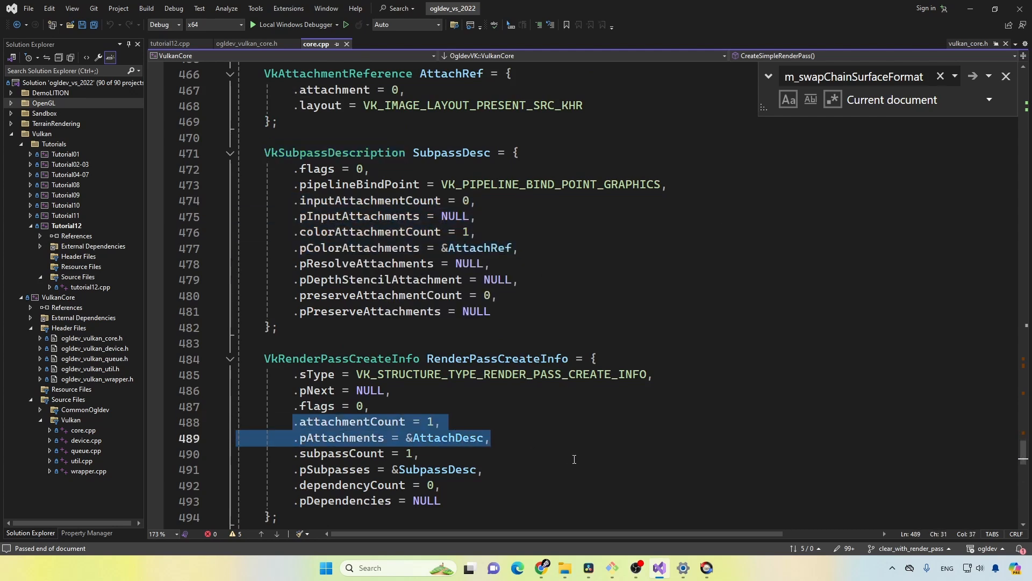
mouse_move(359, 184)
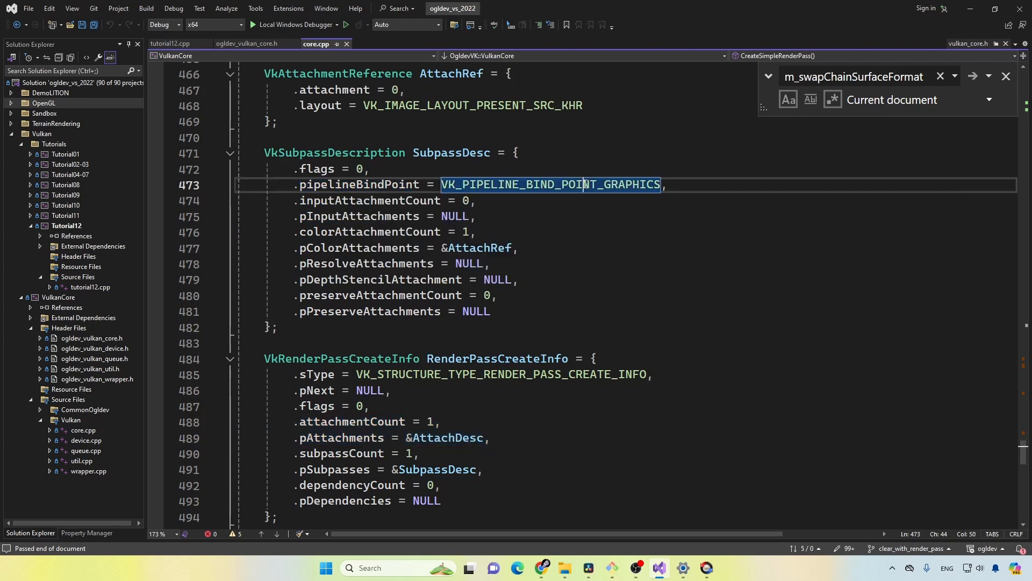
mouse_move(273, 278)
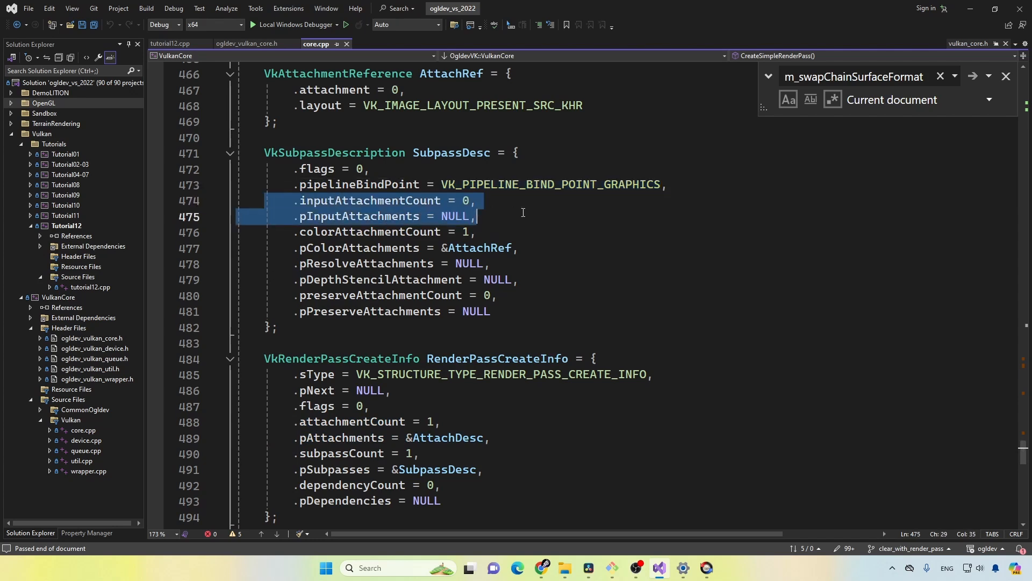
mouse_move(605, 237)
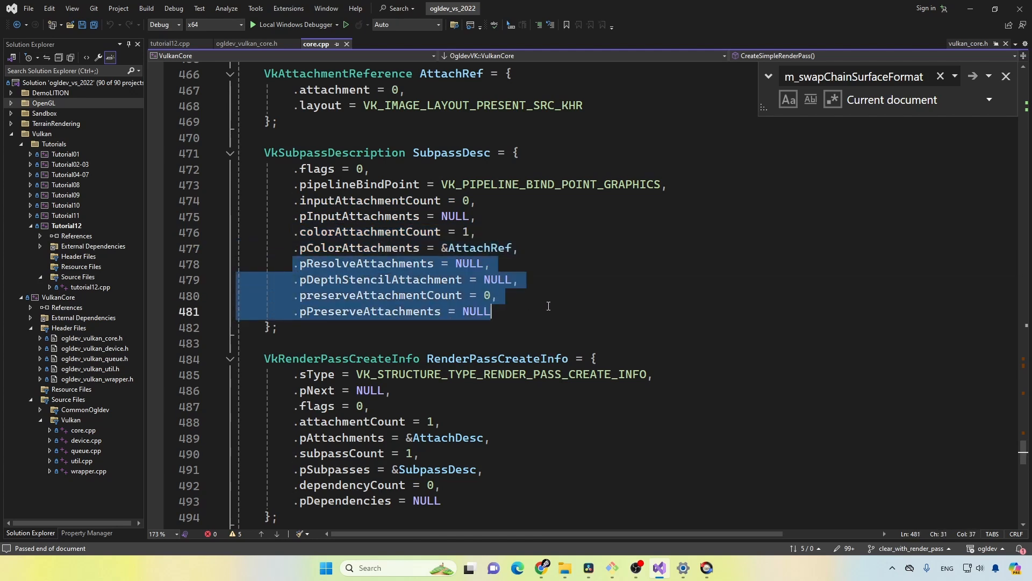
scroll(up, 3)
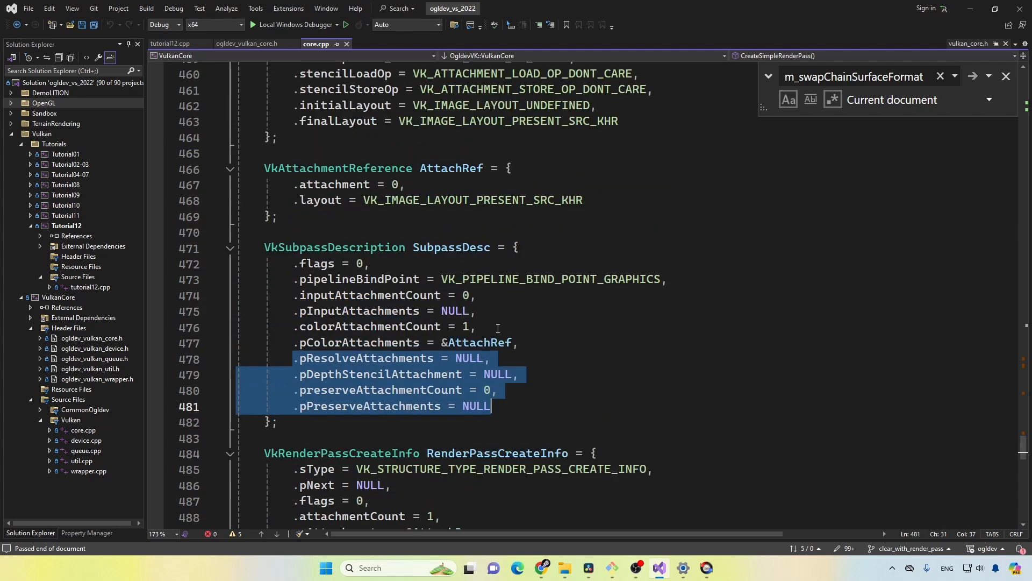
double_click(359, 342)
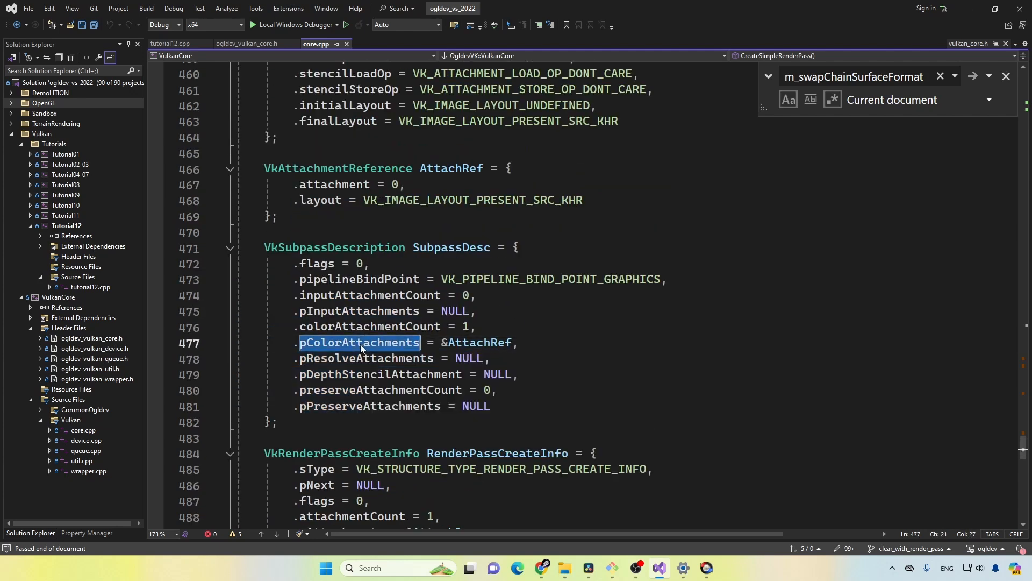
mouse_move(314, 180)
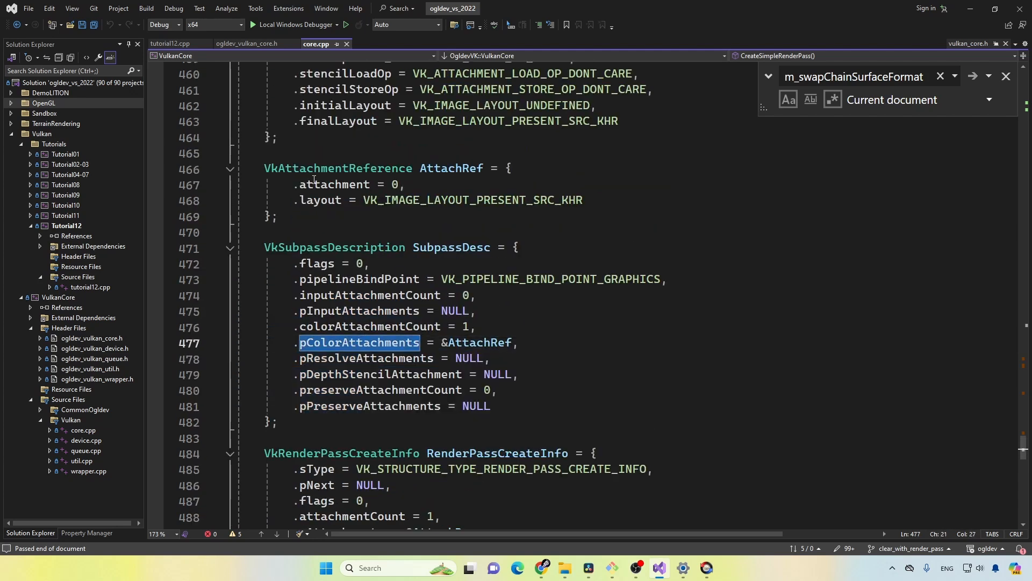
double_click(336, 168)
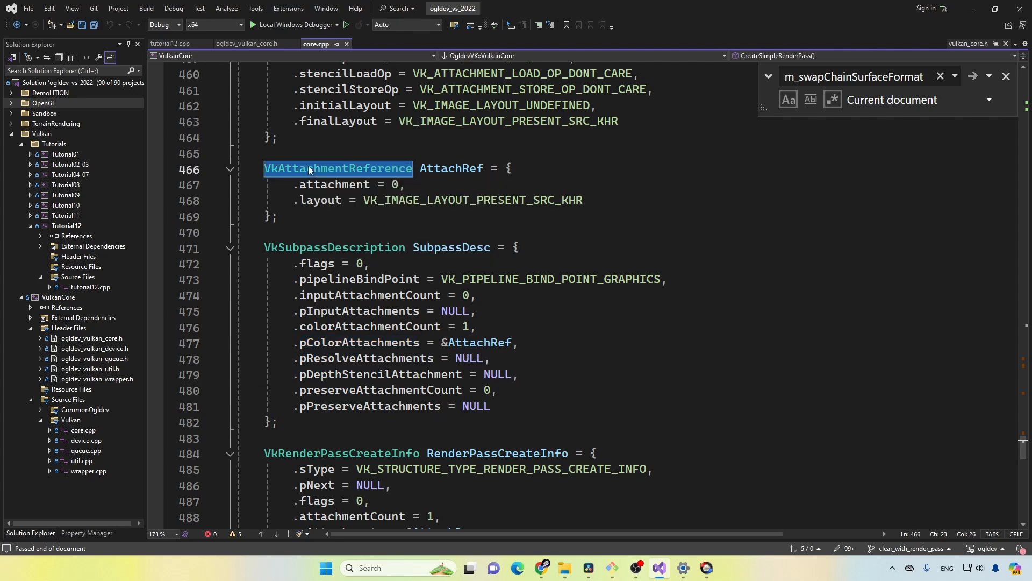
mouse_move(289, 186)
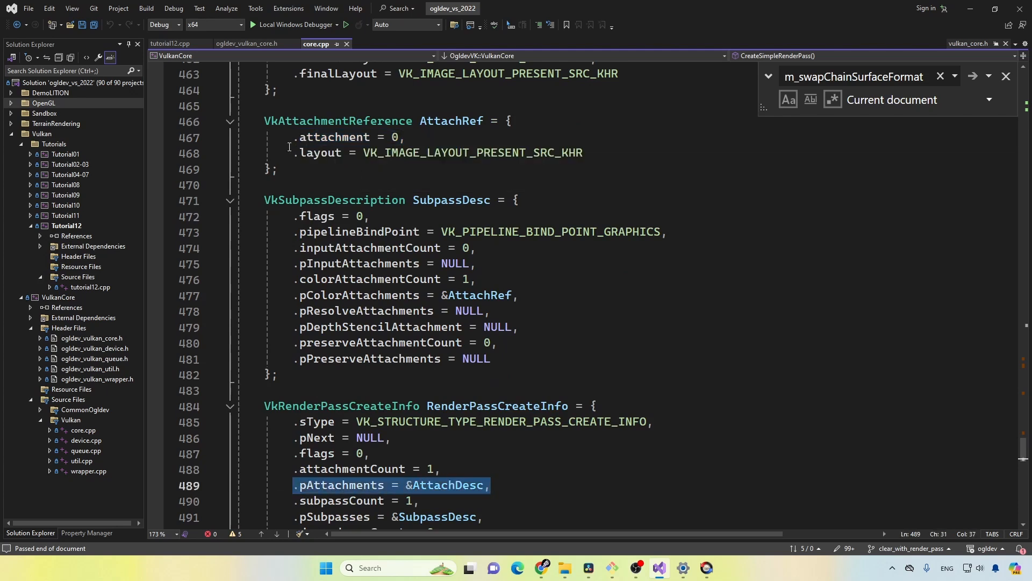
double_click(320, 151)
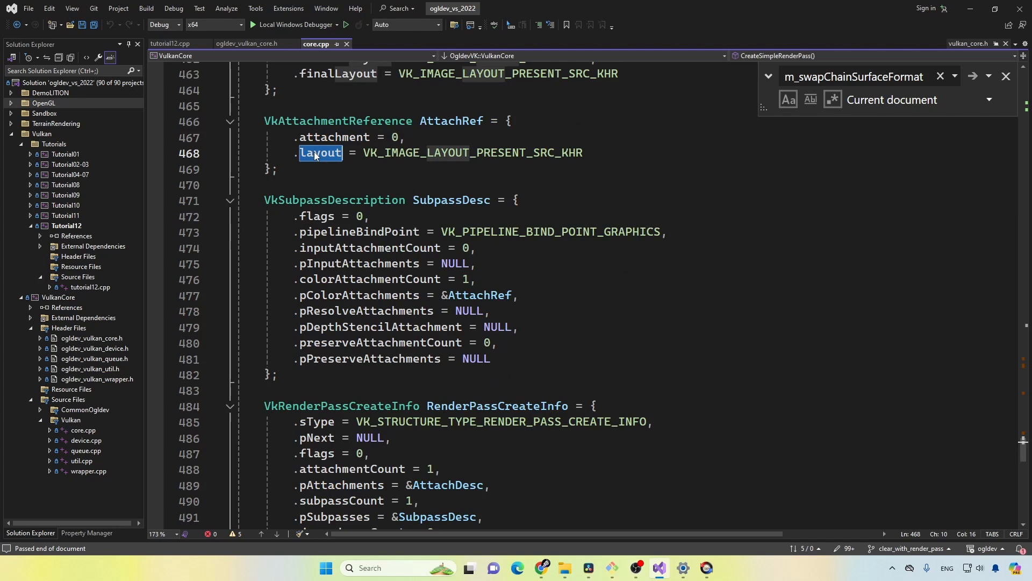
scroll(up, 3)
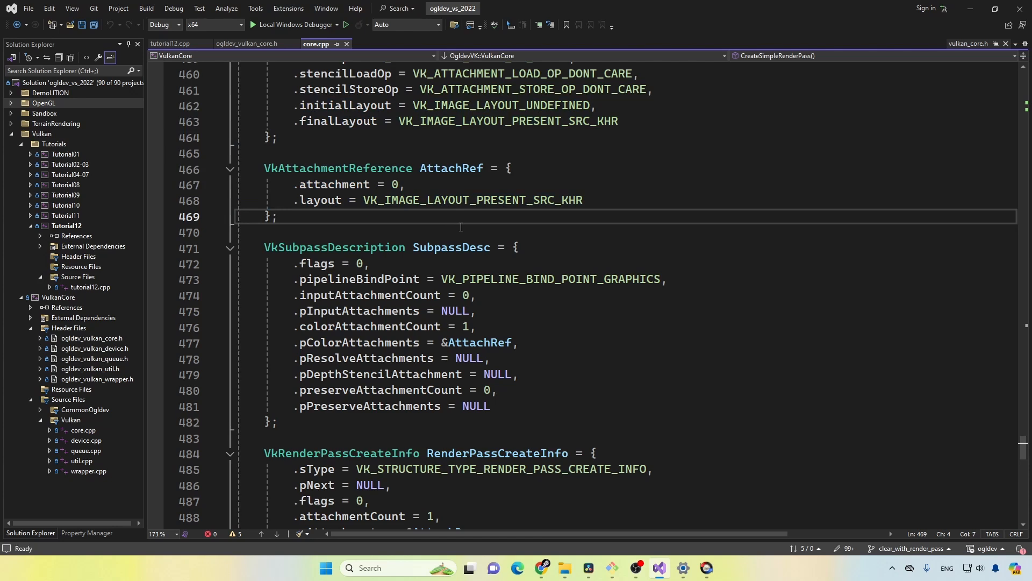
Highlight CreateFramebuffer's RenderPass parameter in core.cpp and the m_images member in the header
scroll(down, 3)
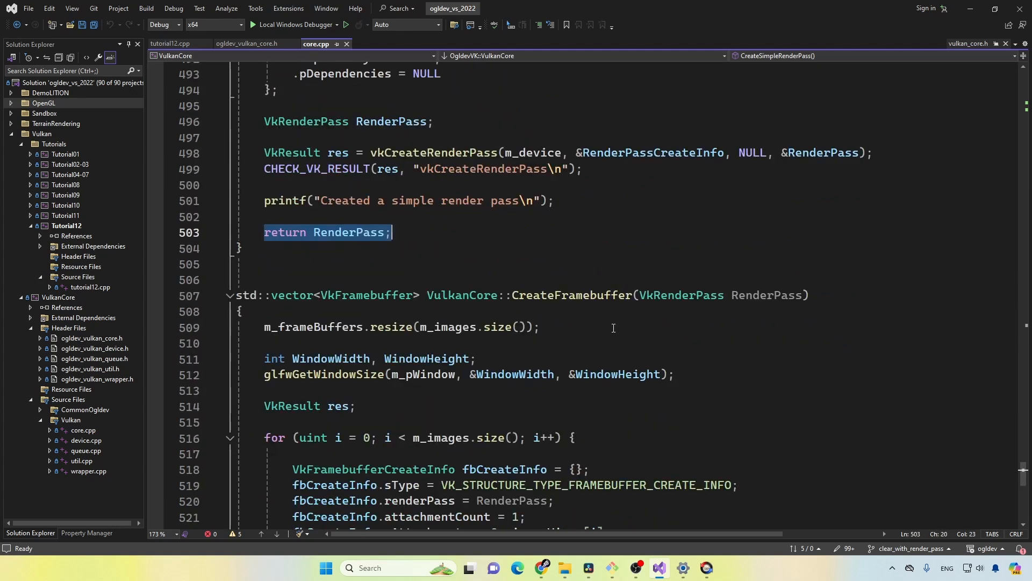
double_click(572, 295)
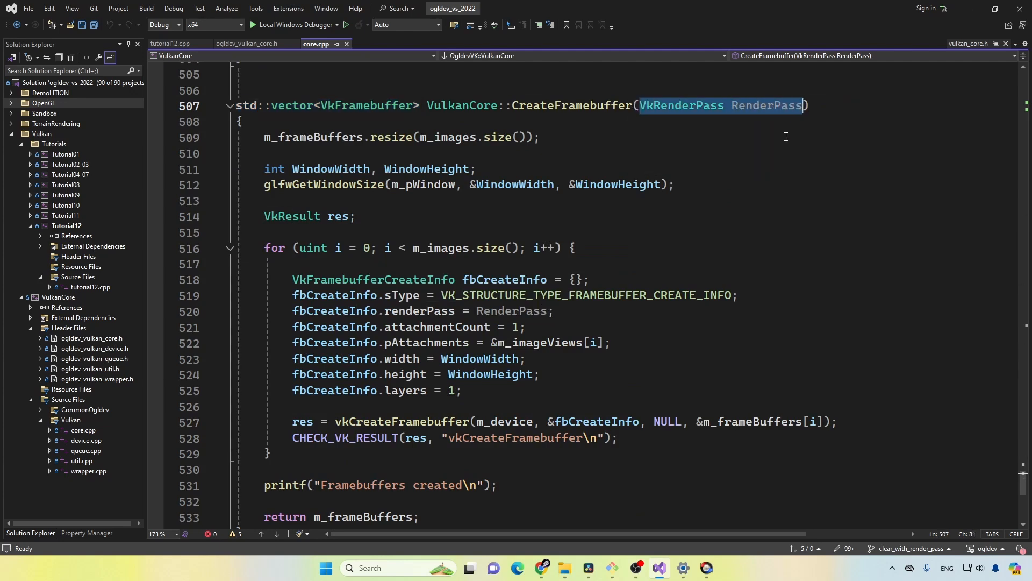
mouse_move(819, 220)
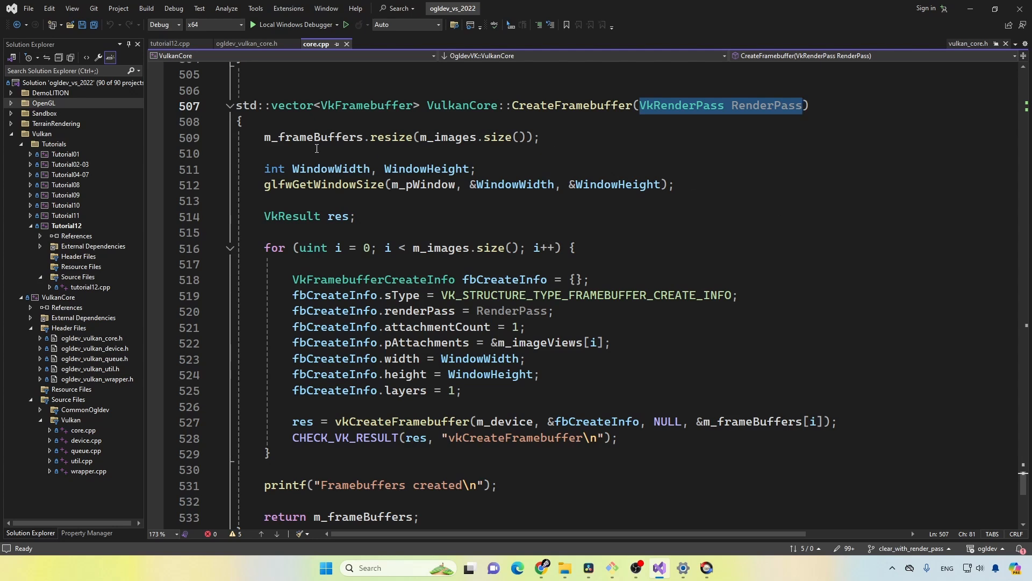
double_click(314, 136)
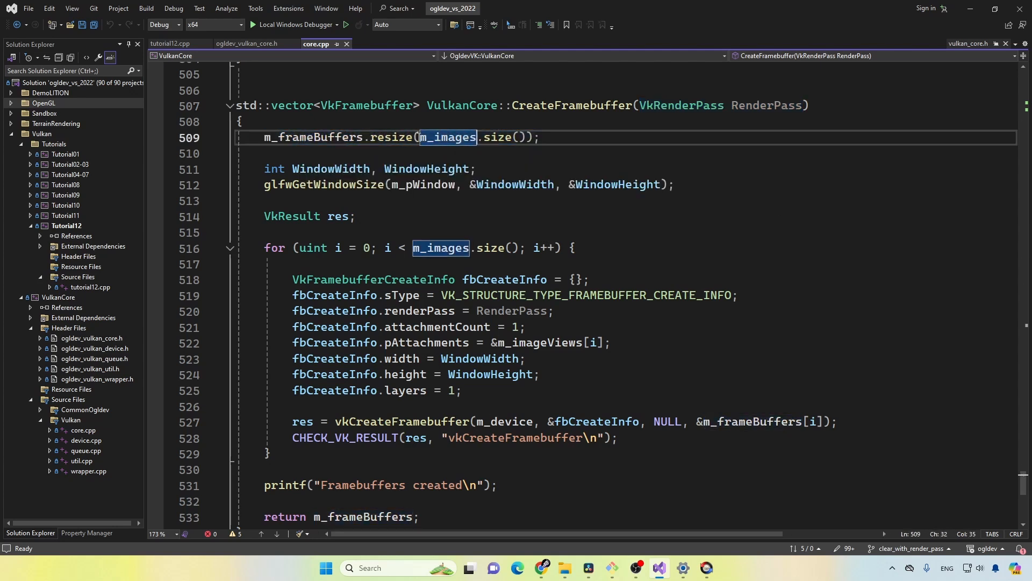
mouse_move(314, 136)
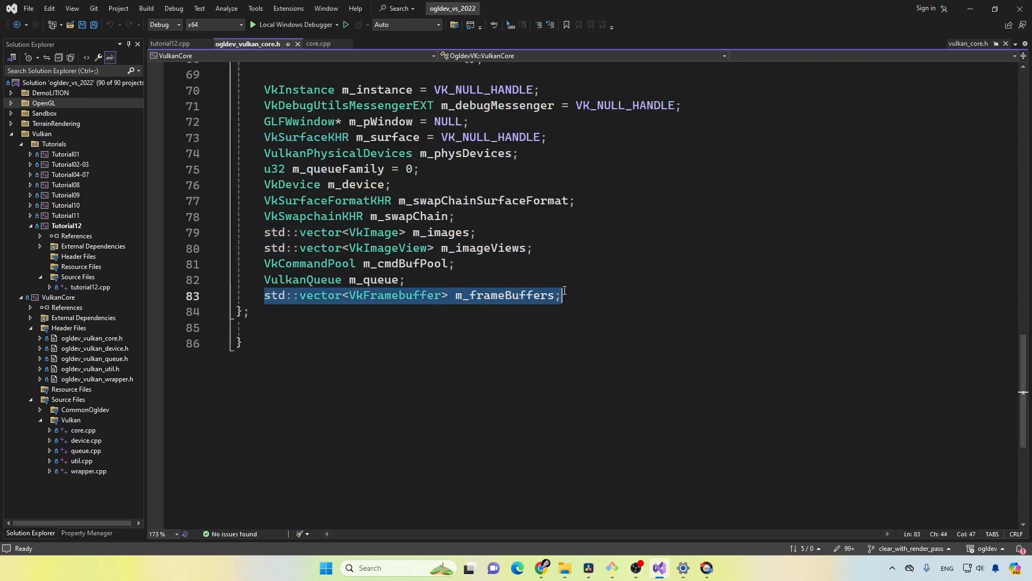
Return to the CreateFramebuffer code in the core.cpp tab
scroll(up, 3)
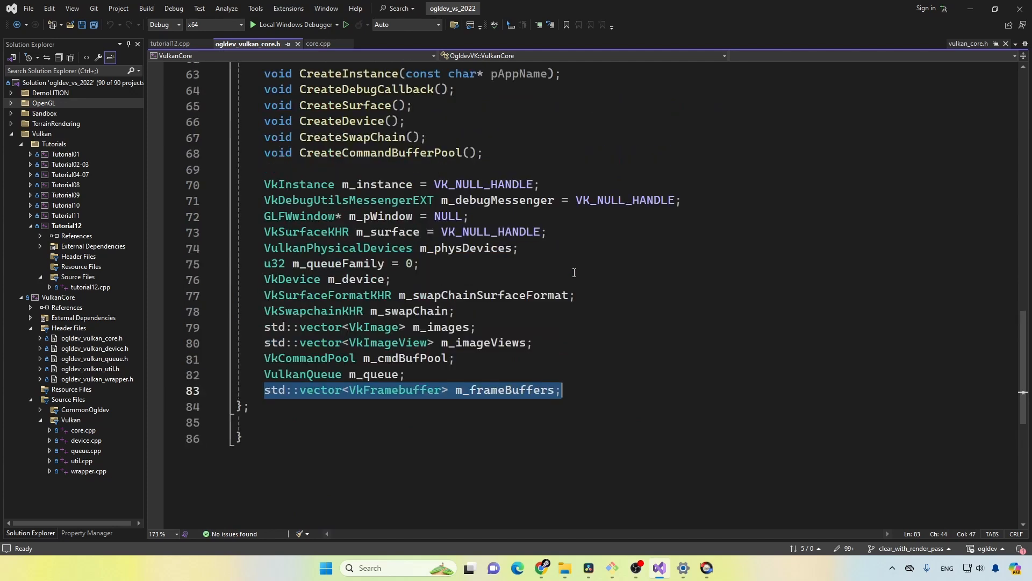
scroll(up, 3)
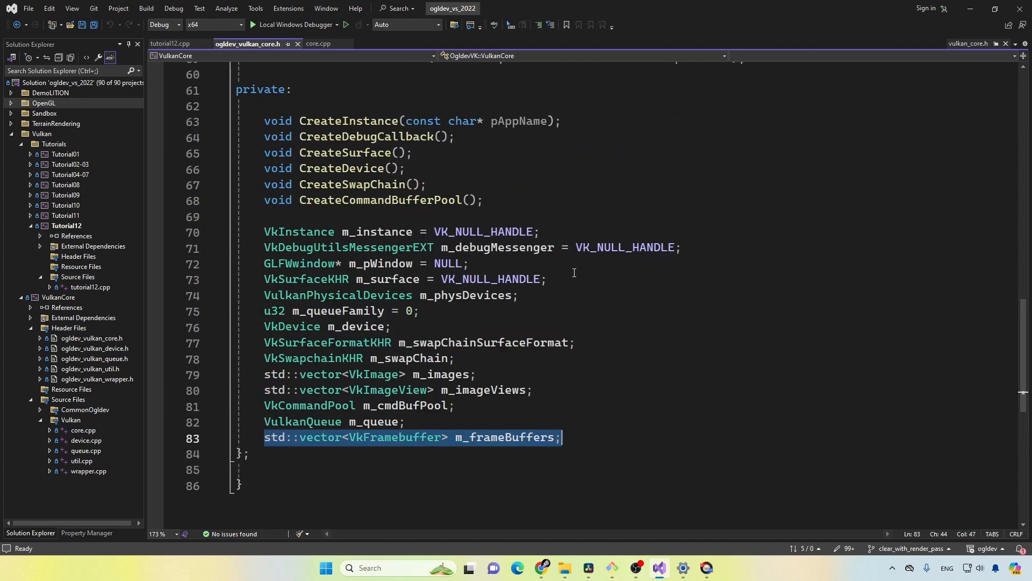
click(316, 43)
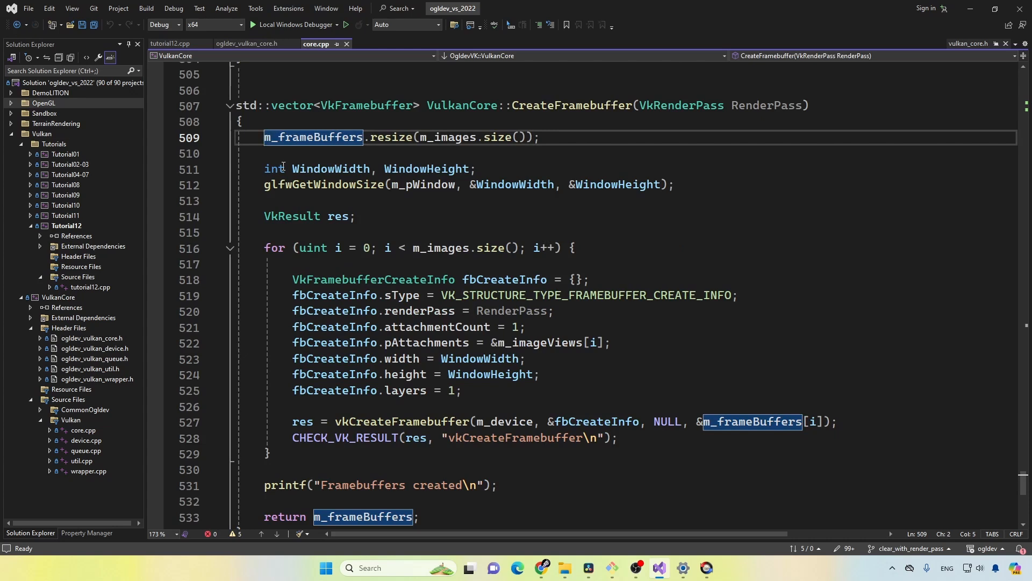
click(272, 248)
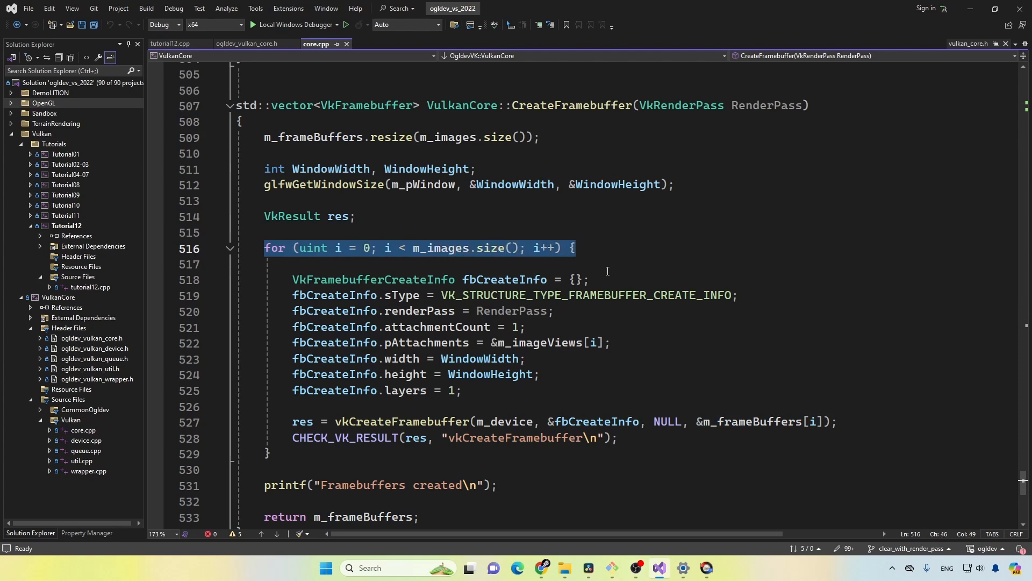
mouse_move(391, 424)
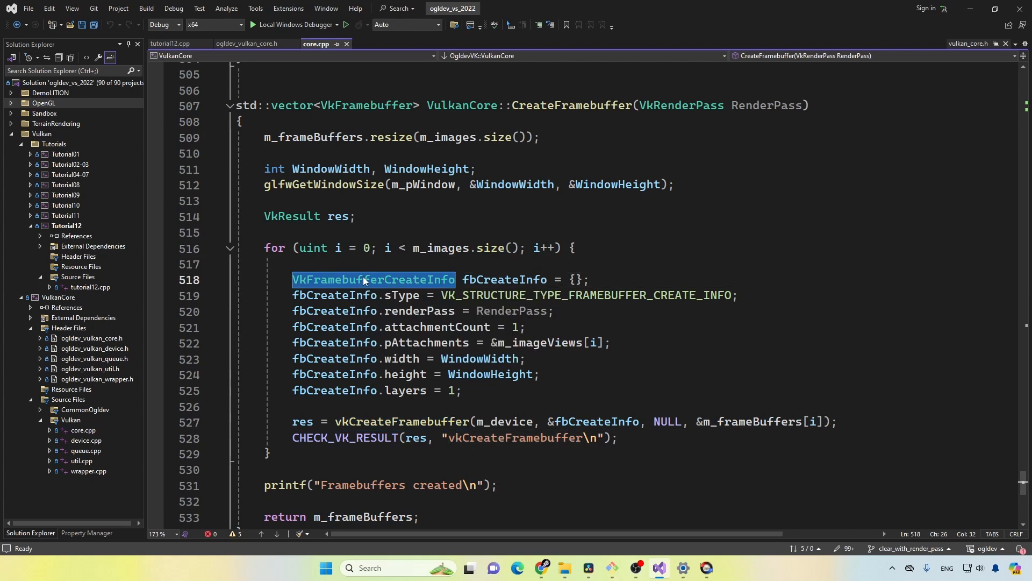
mouse_move(377, 310)
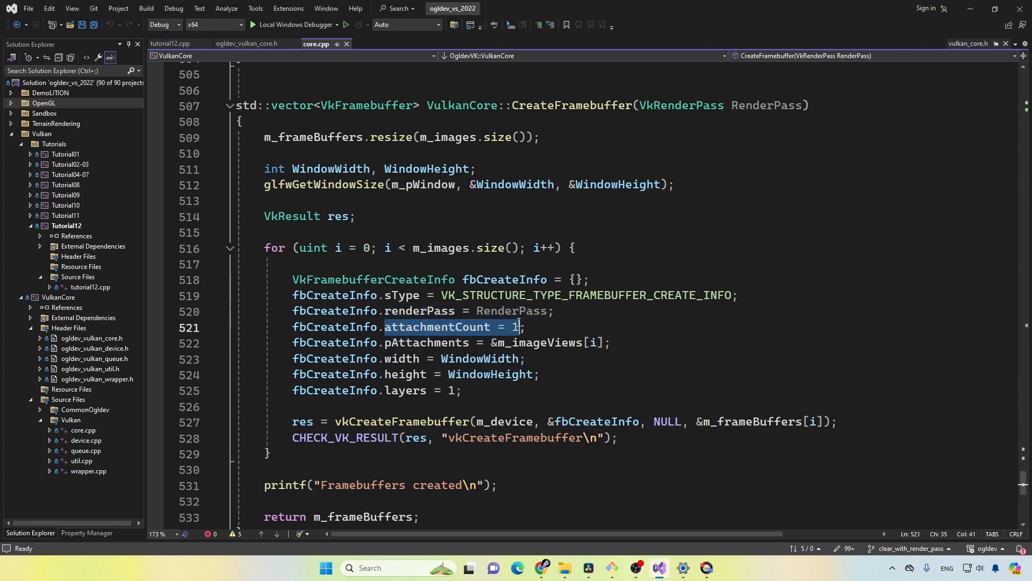
click(530, 342)
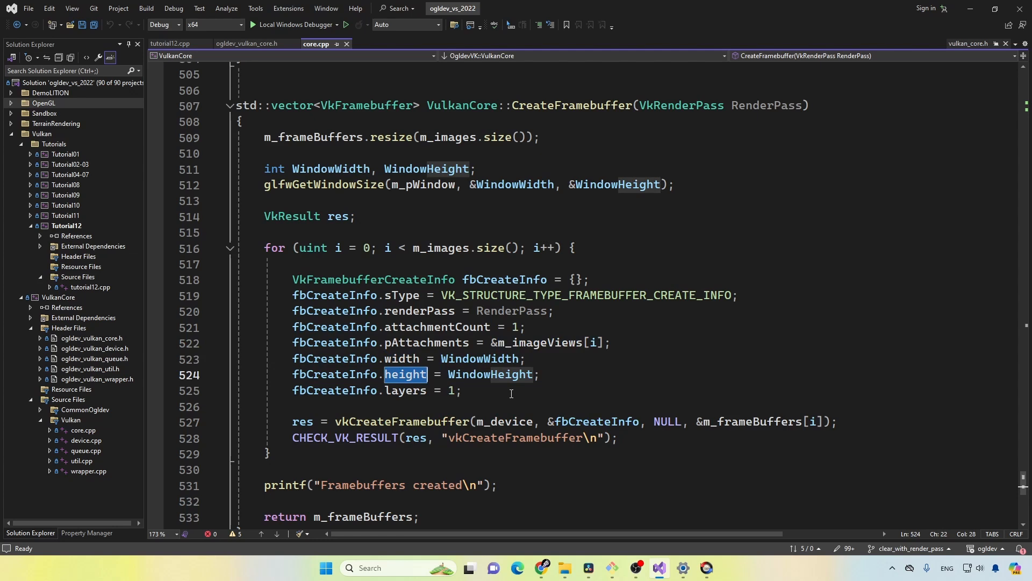
mouse_move(507, 231)
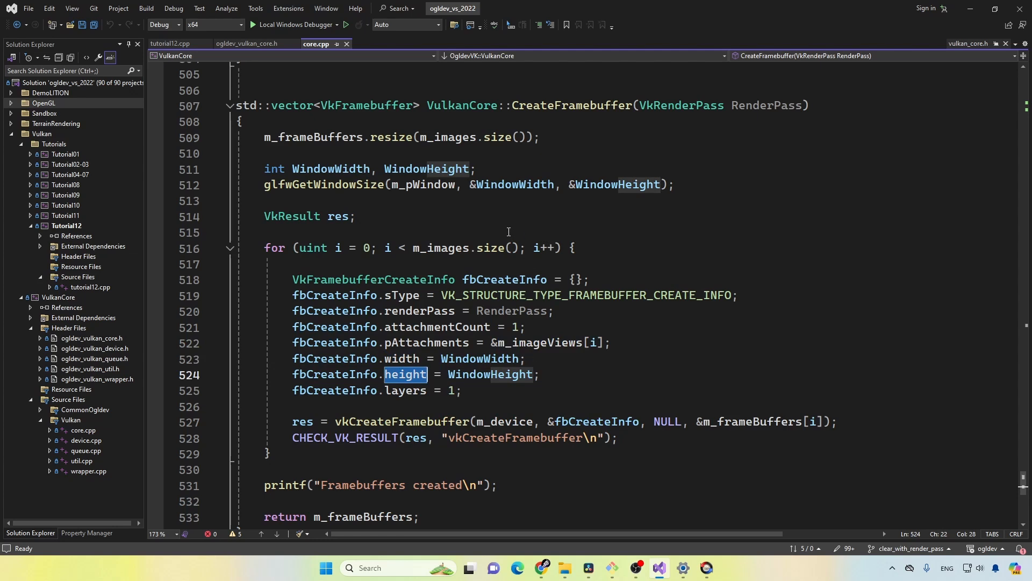
mouse_move(311, 186)
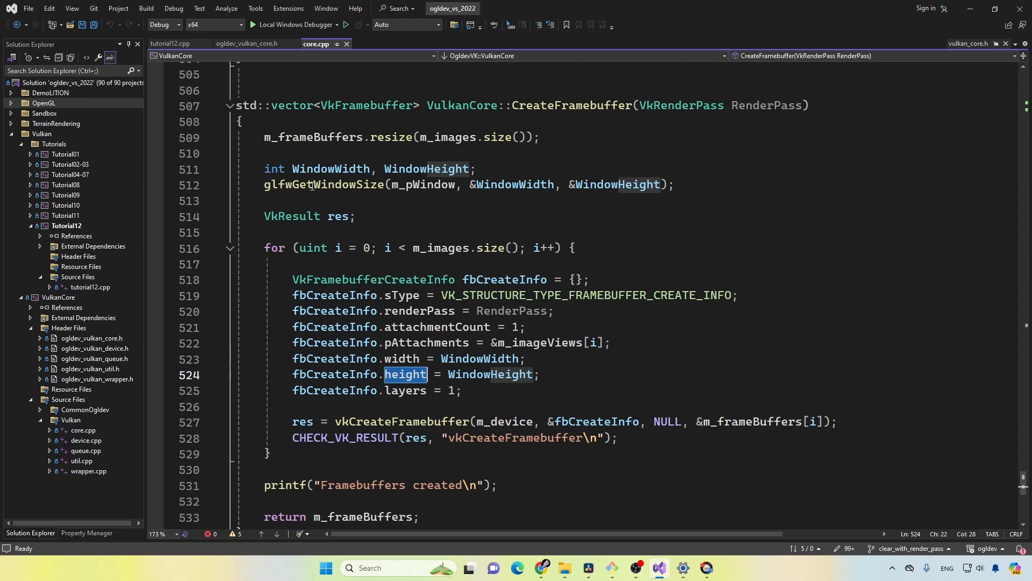
Highlight the glfwGetWindowSize call with m_pWindow, then switch to tutorial12.cpp where the framebuffers are used
click(323, 185)
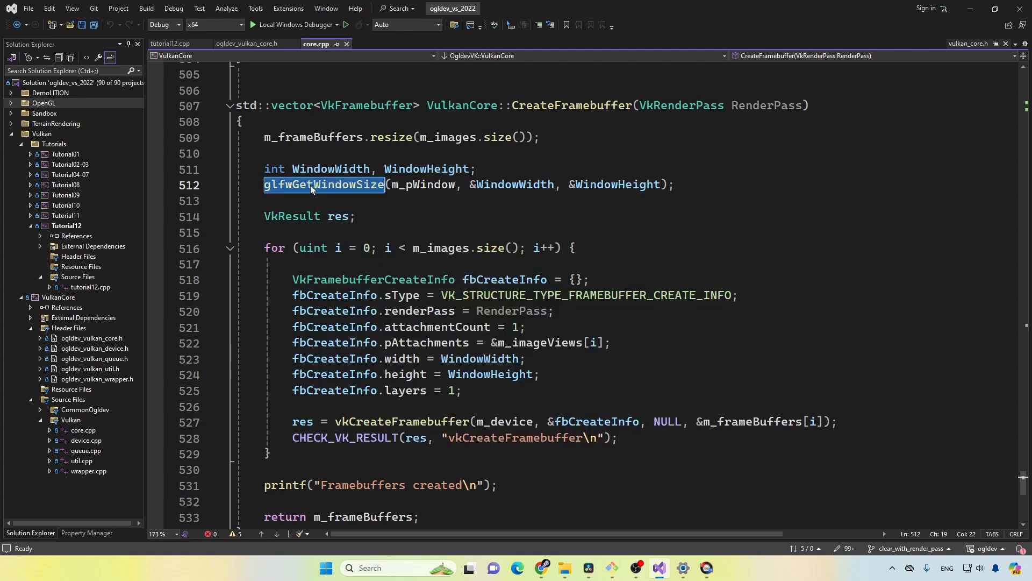
double_click(423, 185)
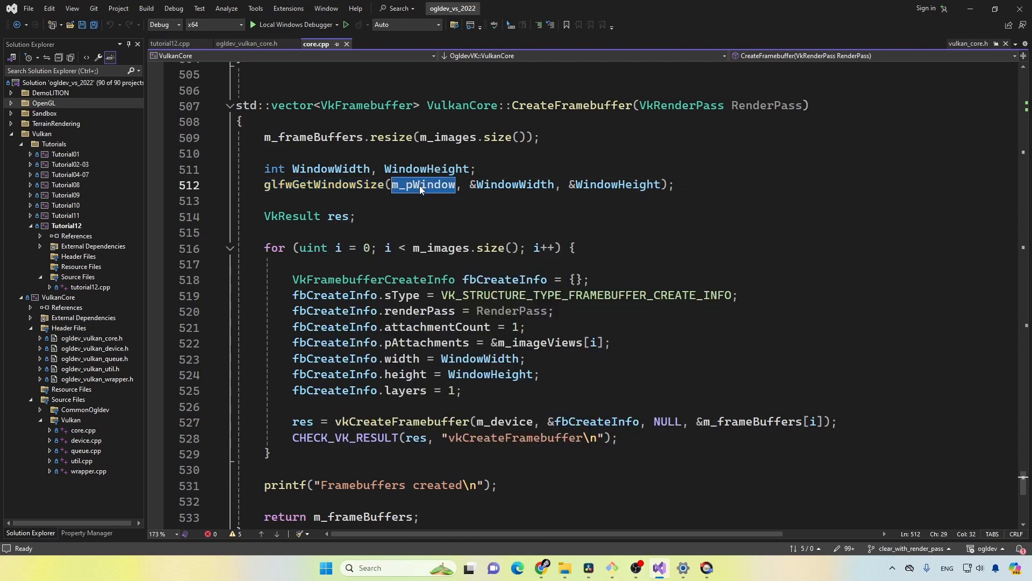
mouse_move(461, 184)
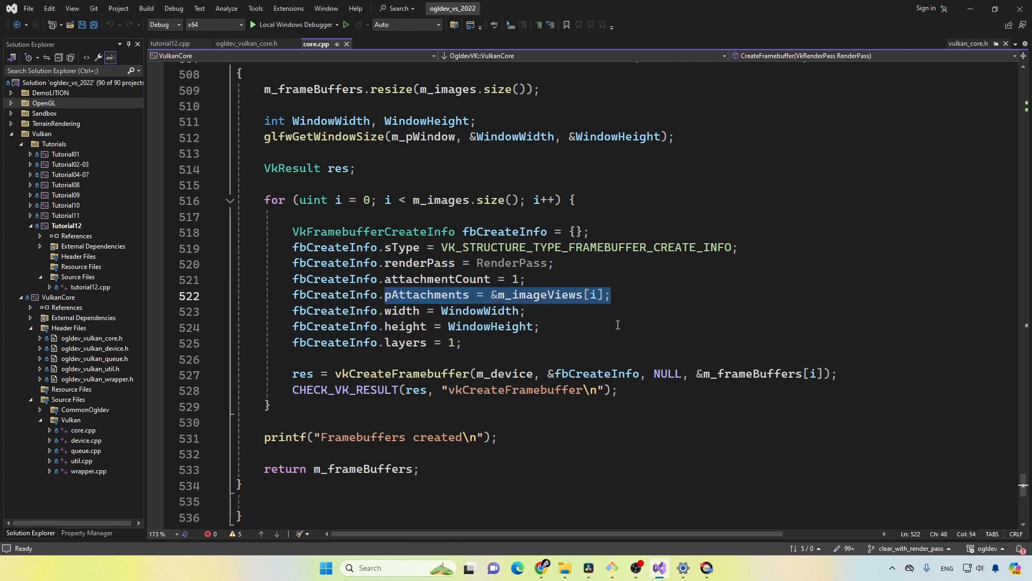
mouse_move(611, 330)
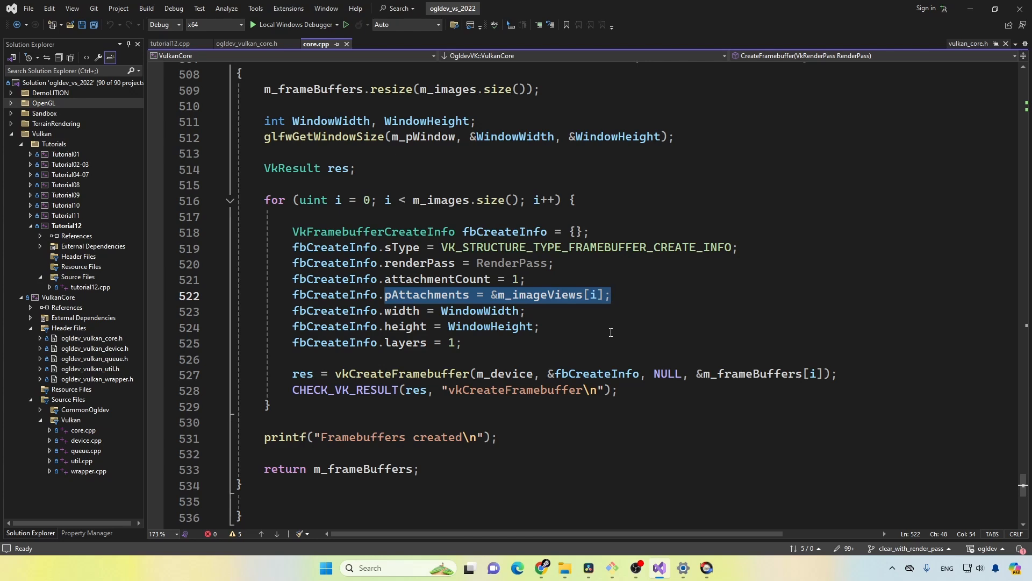
click(170, 43)
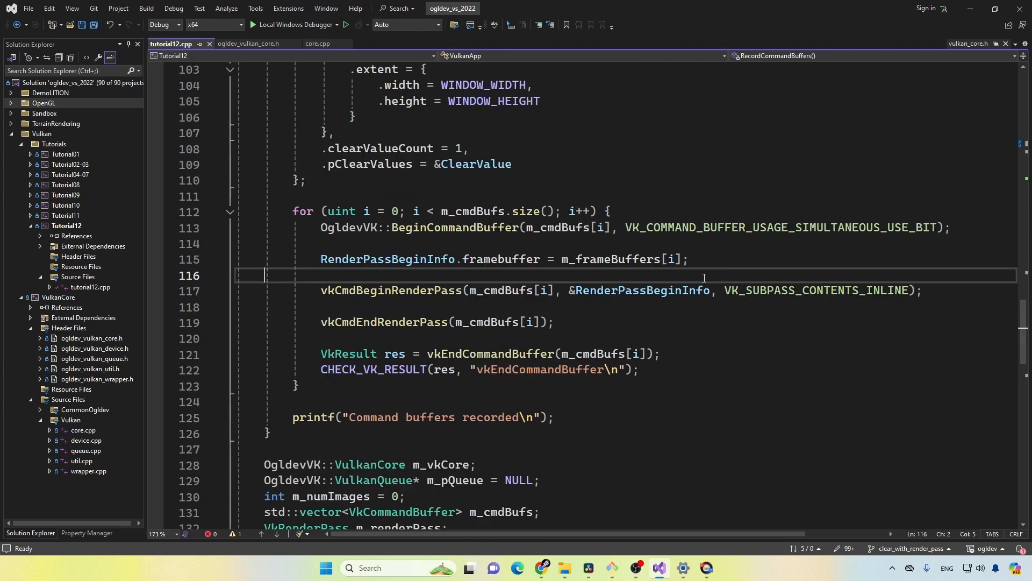